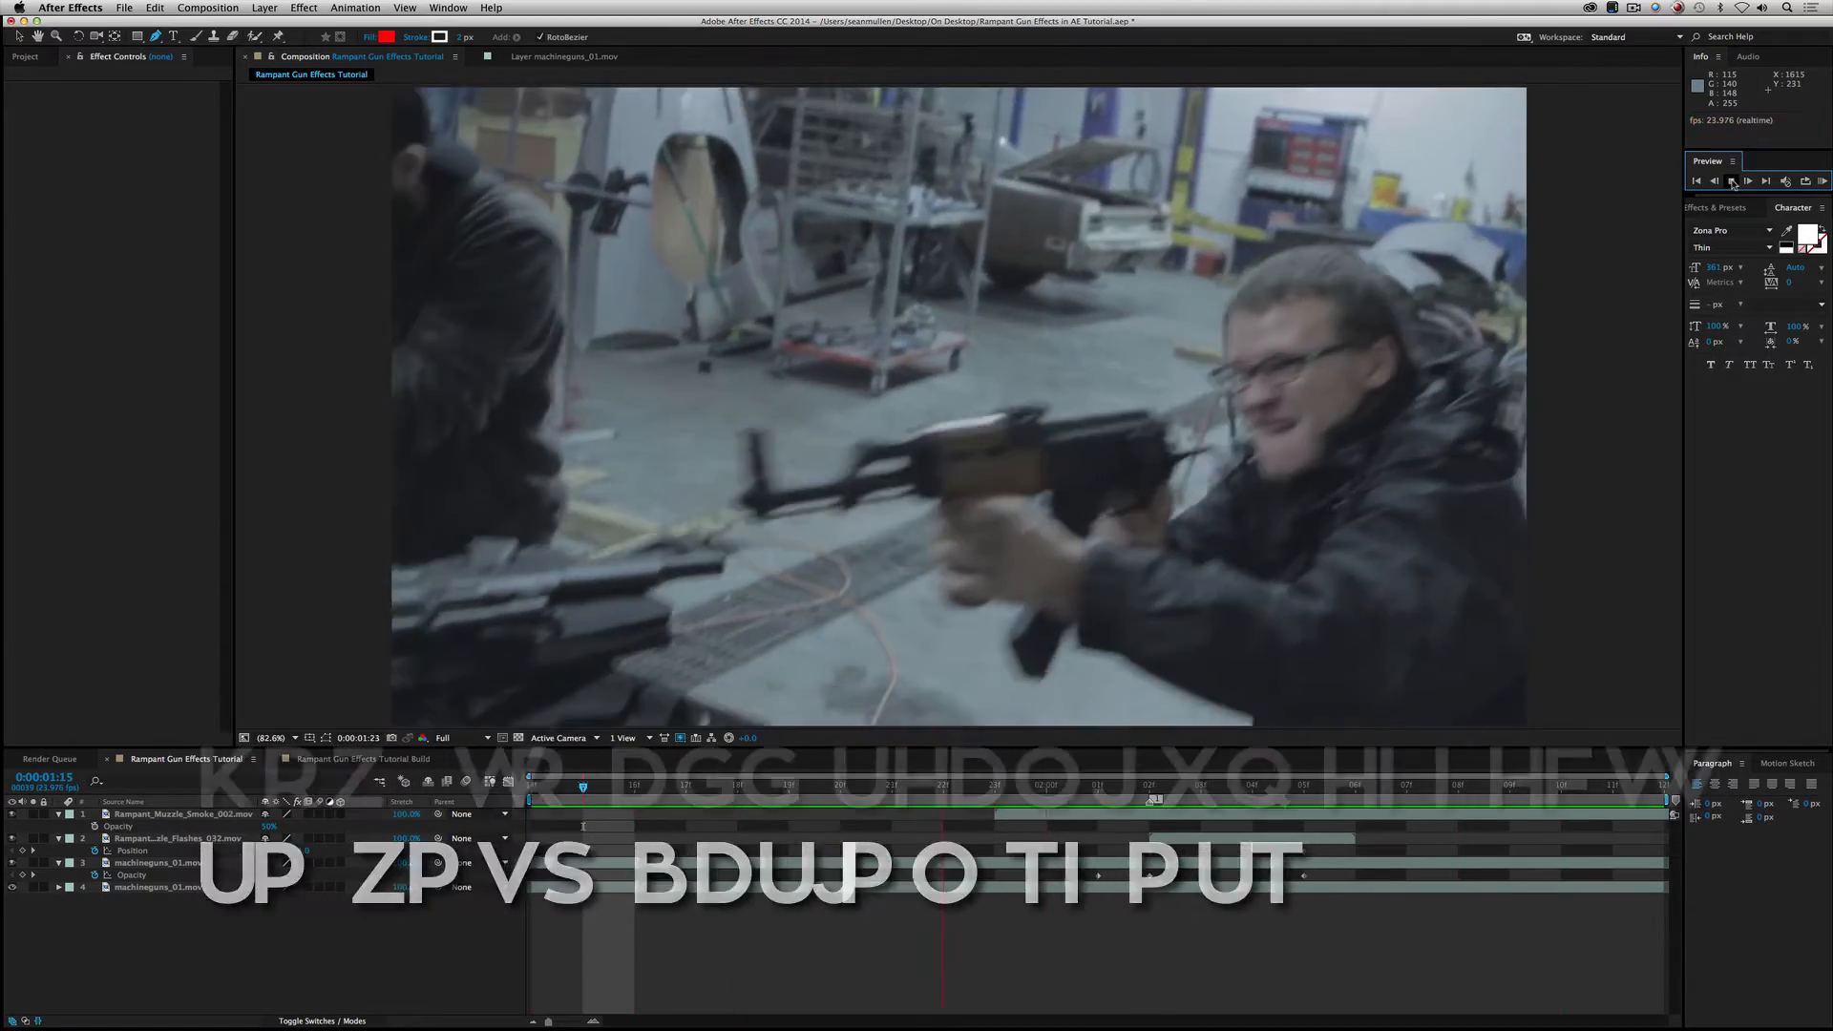
Step: Enter the email 'videoeditor@g' in the 4KFree.com sign-up form and scroll the effects kits list
{"action": "left_click", "coordinate": [1748, 180]}
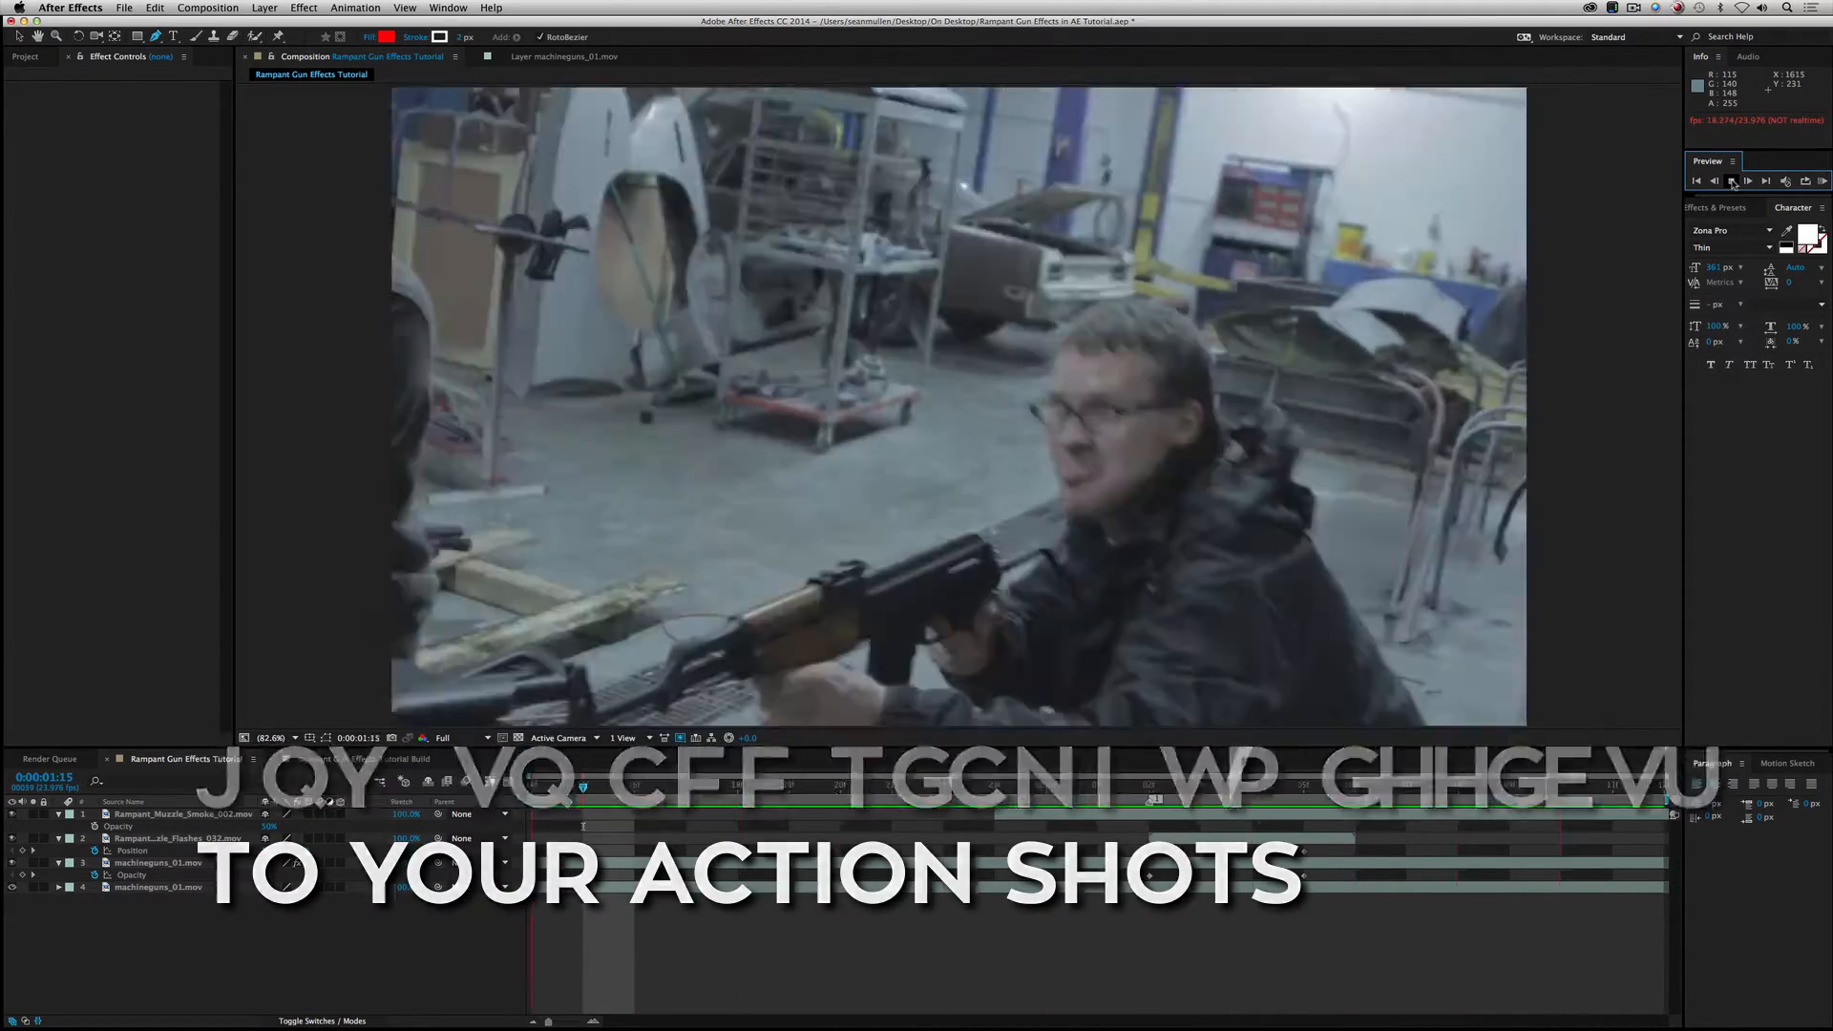
{"action": "left_click", "coordinate": [1730, 181]}
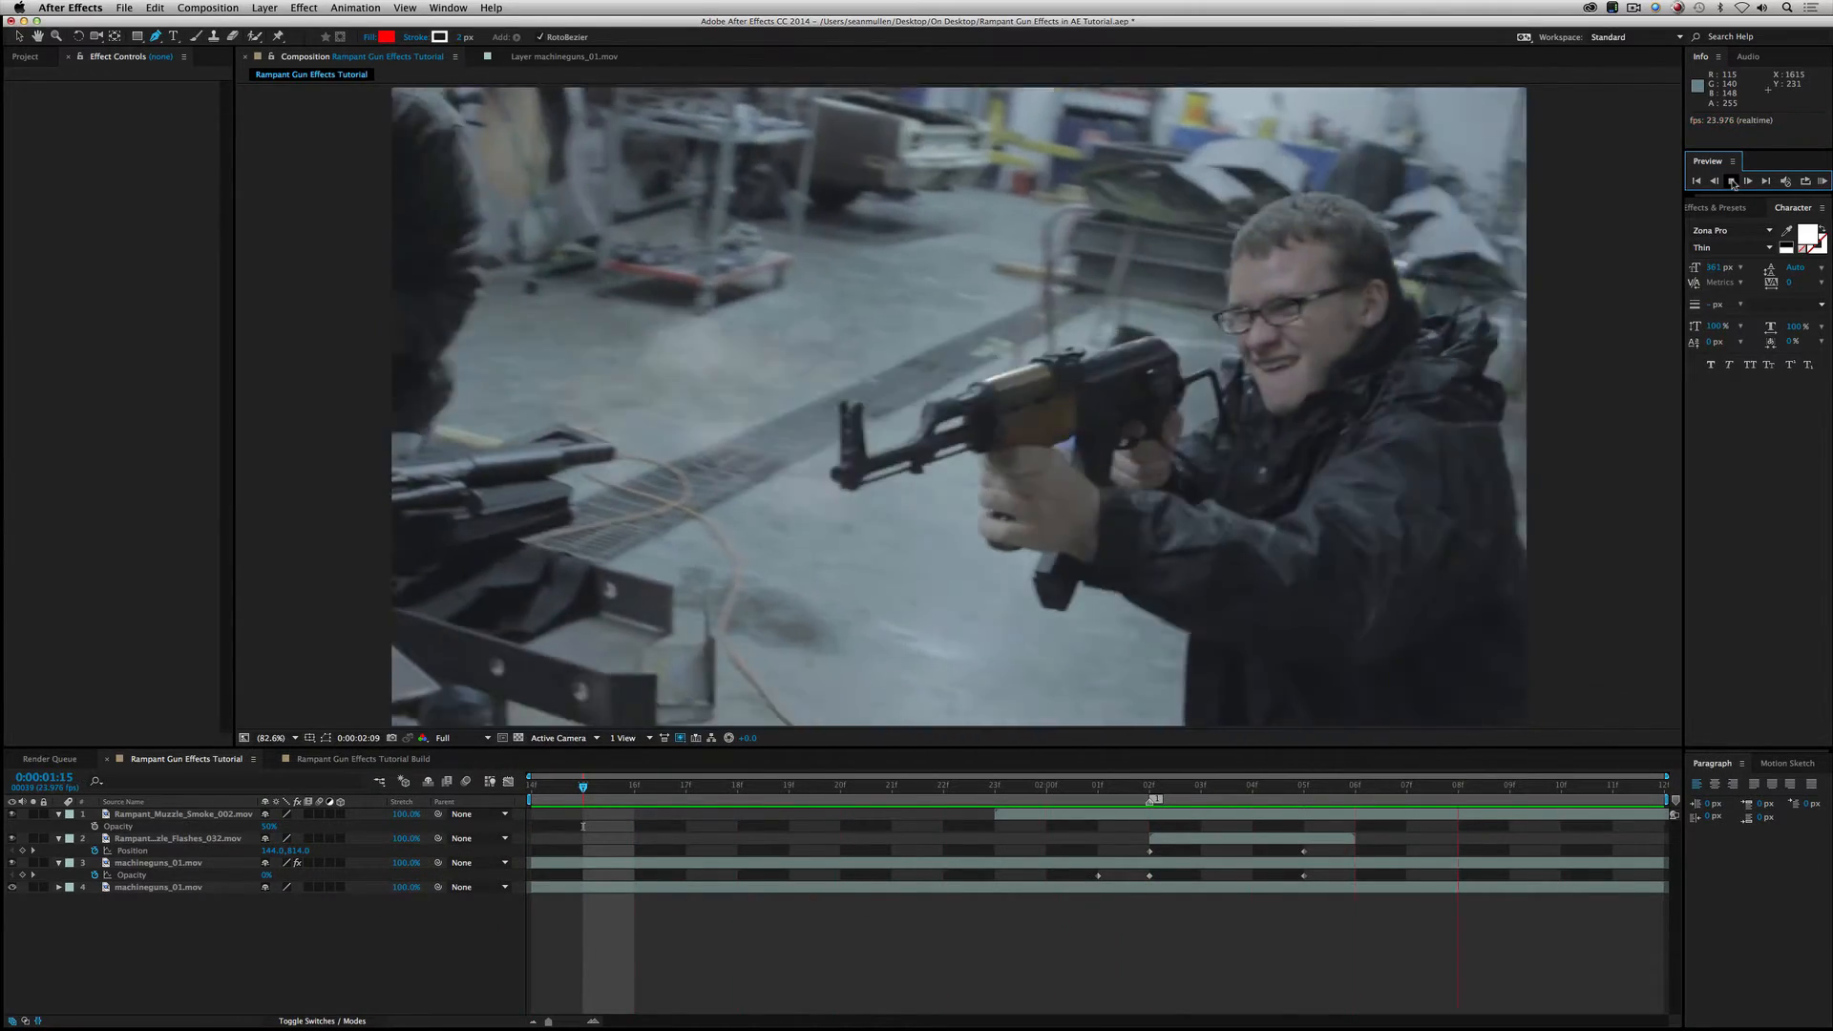
{"action": "left_click", "coordinate": [1748, 181]}
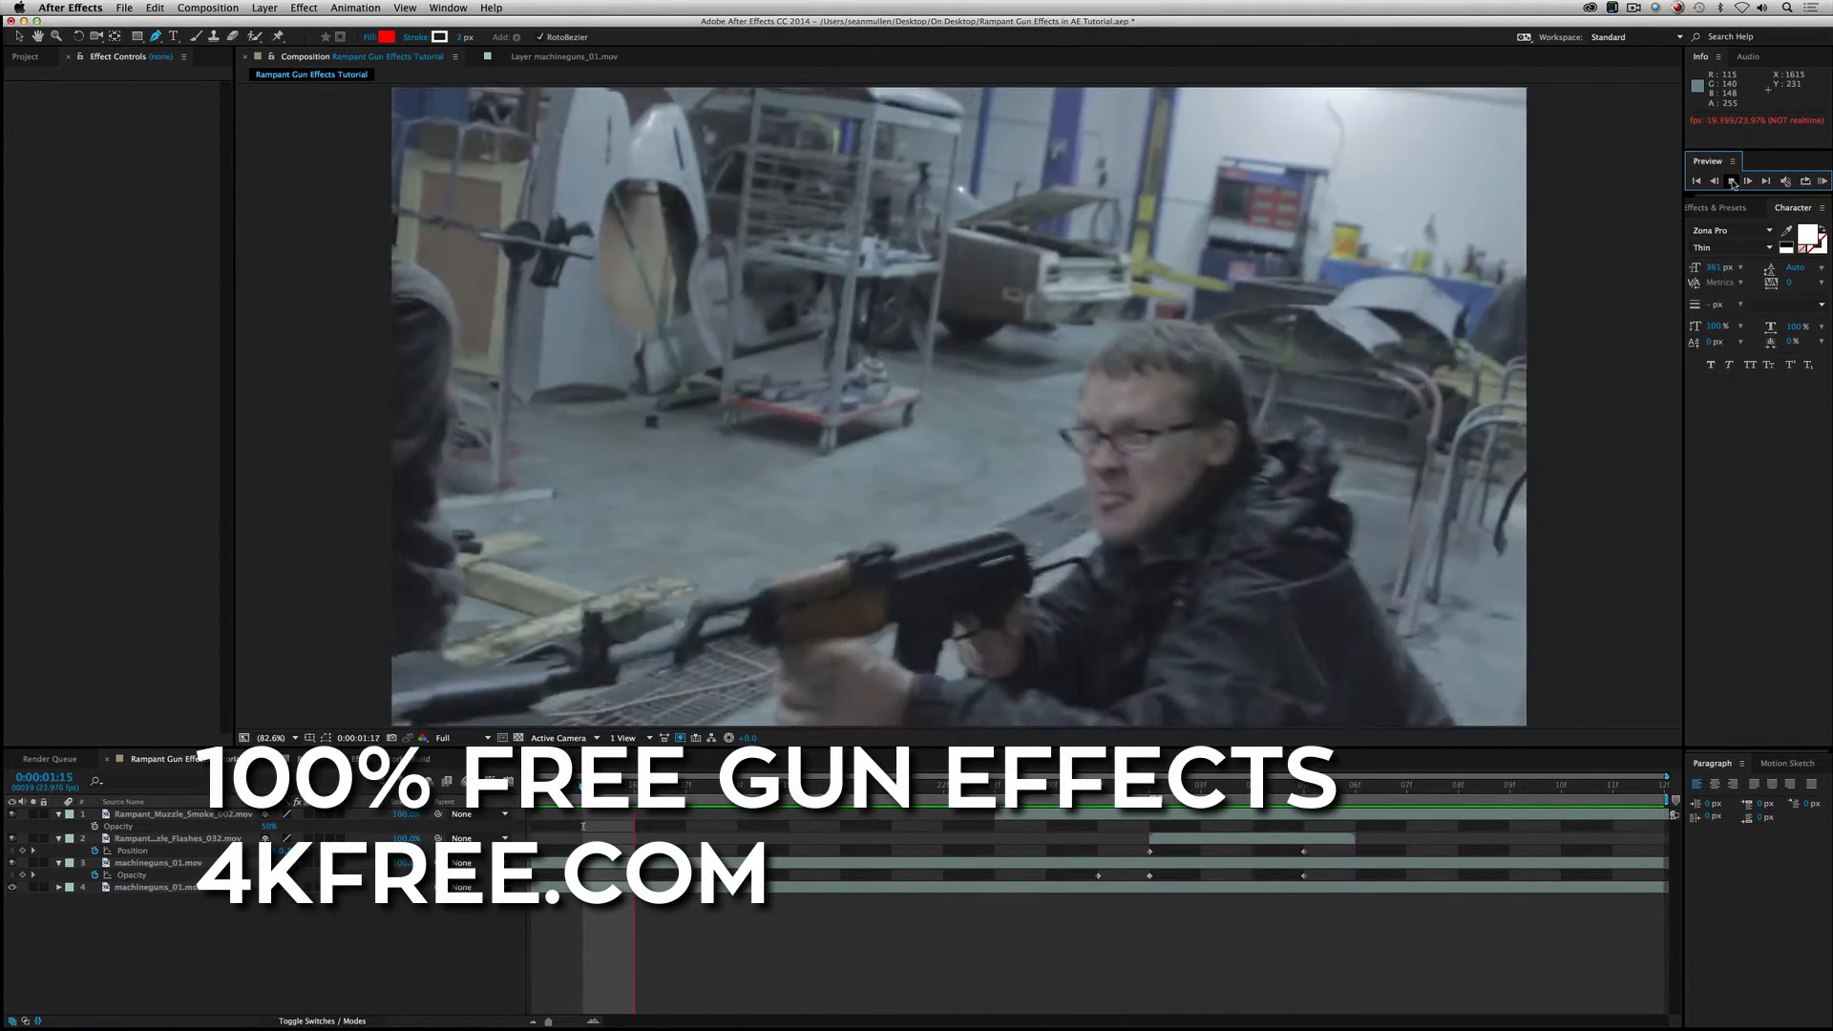
{"action": "left_click", "coordinate": [1731, 180]}
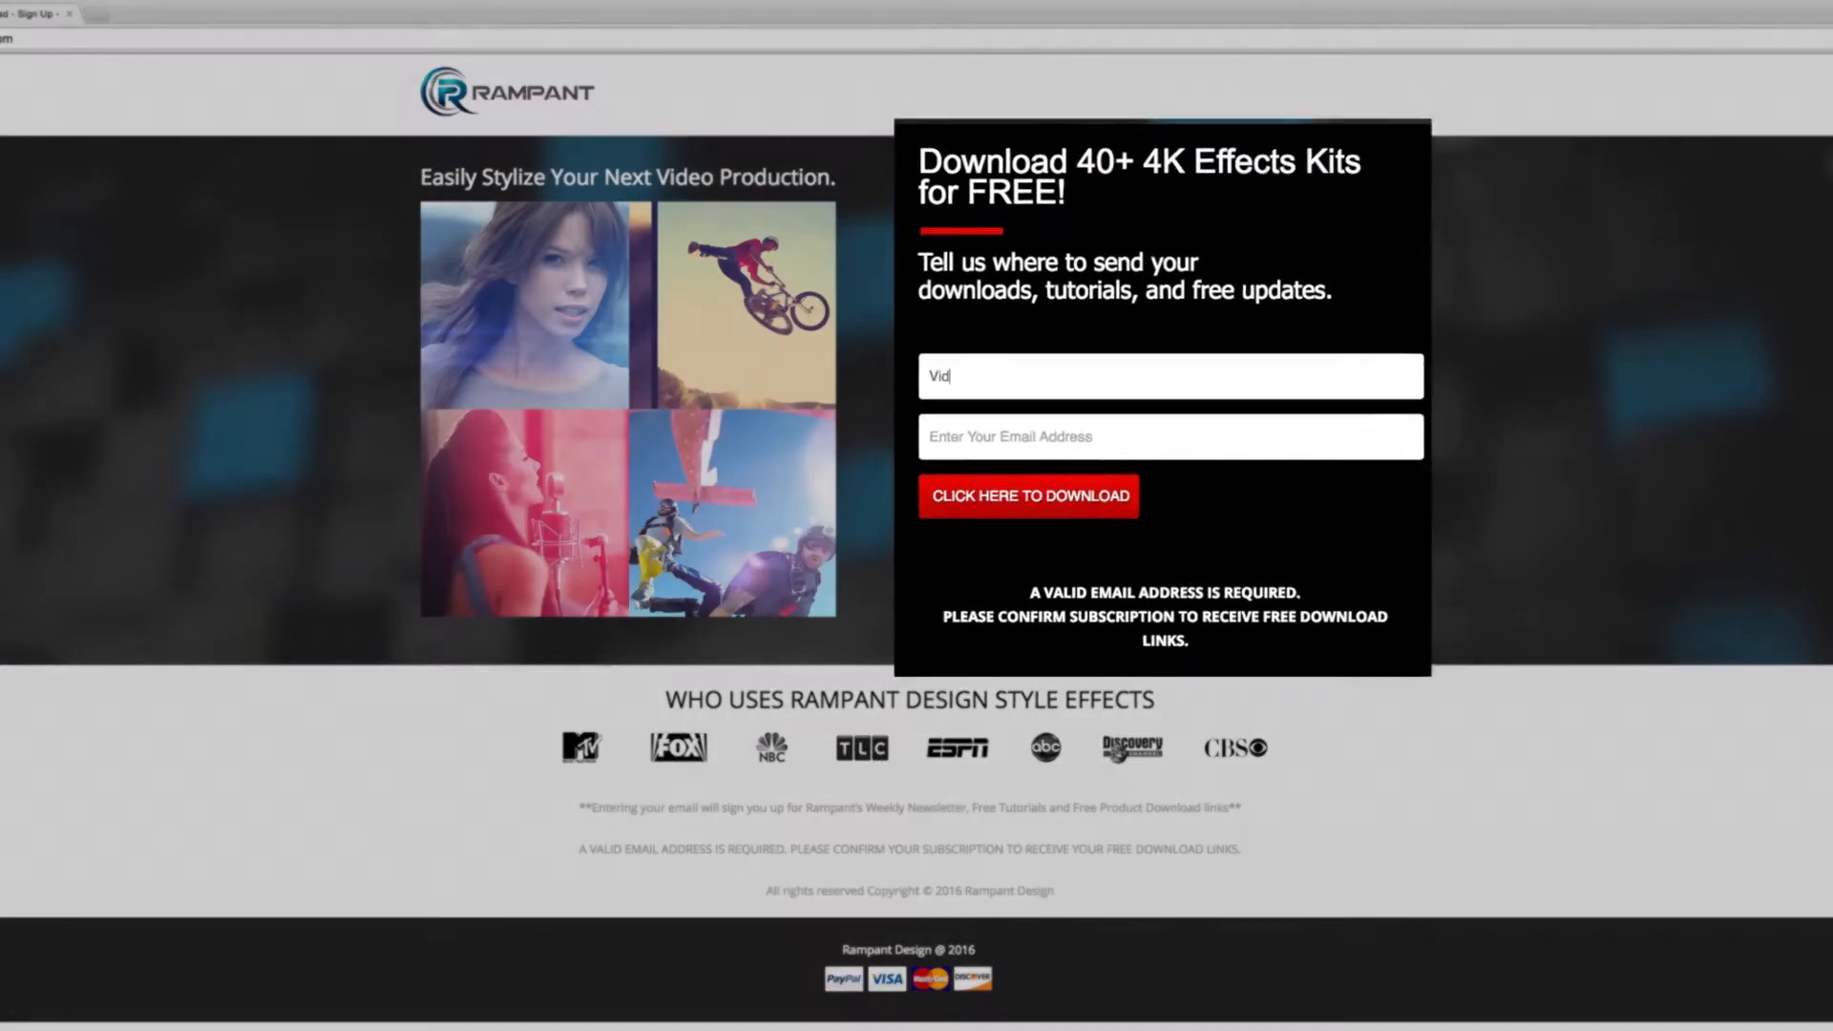
{"action": "type", "text": "videoeditor@g"}
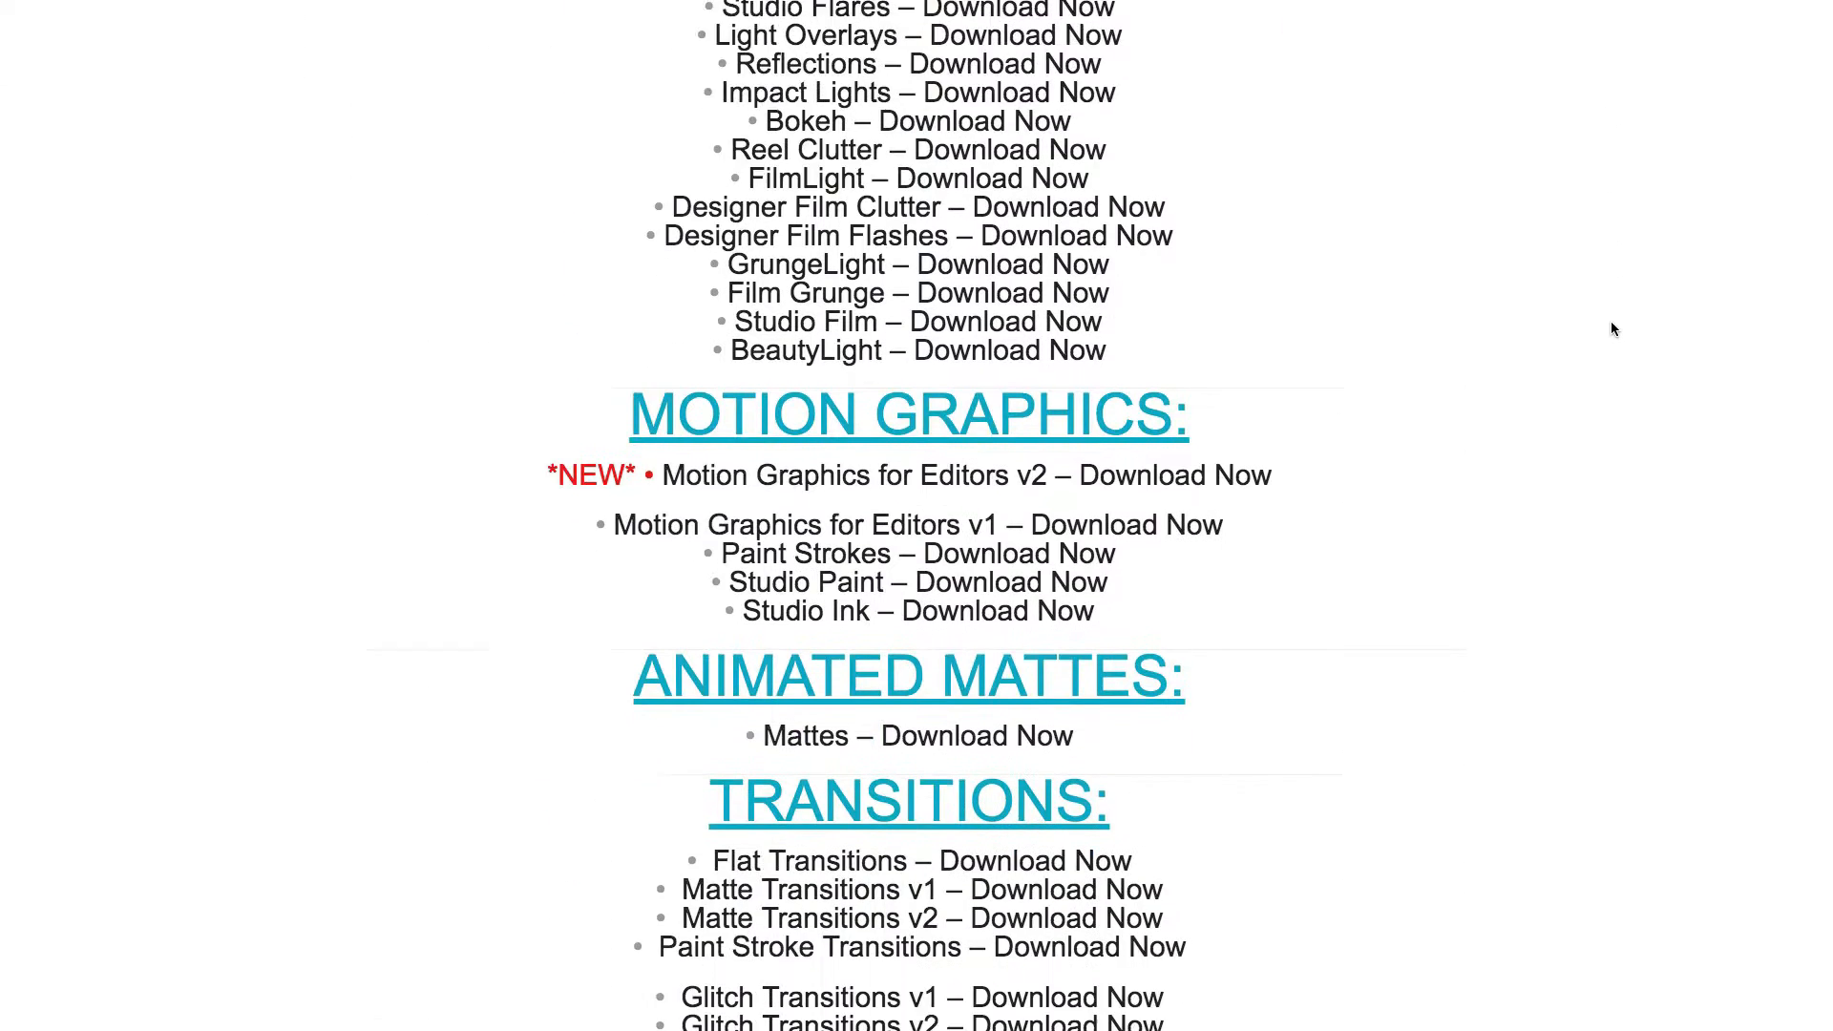
{"action": "scroll", "scroll_direction": "down", "scroll_amount": 3}
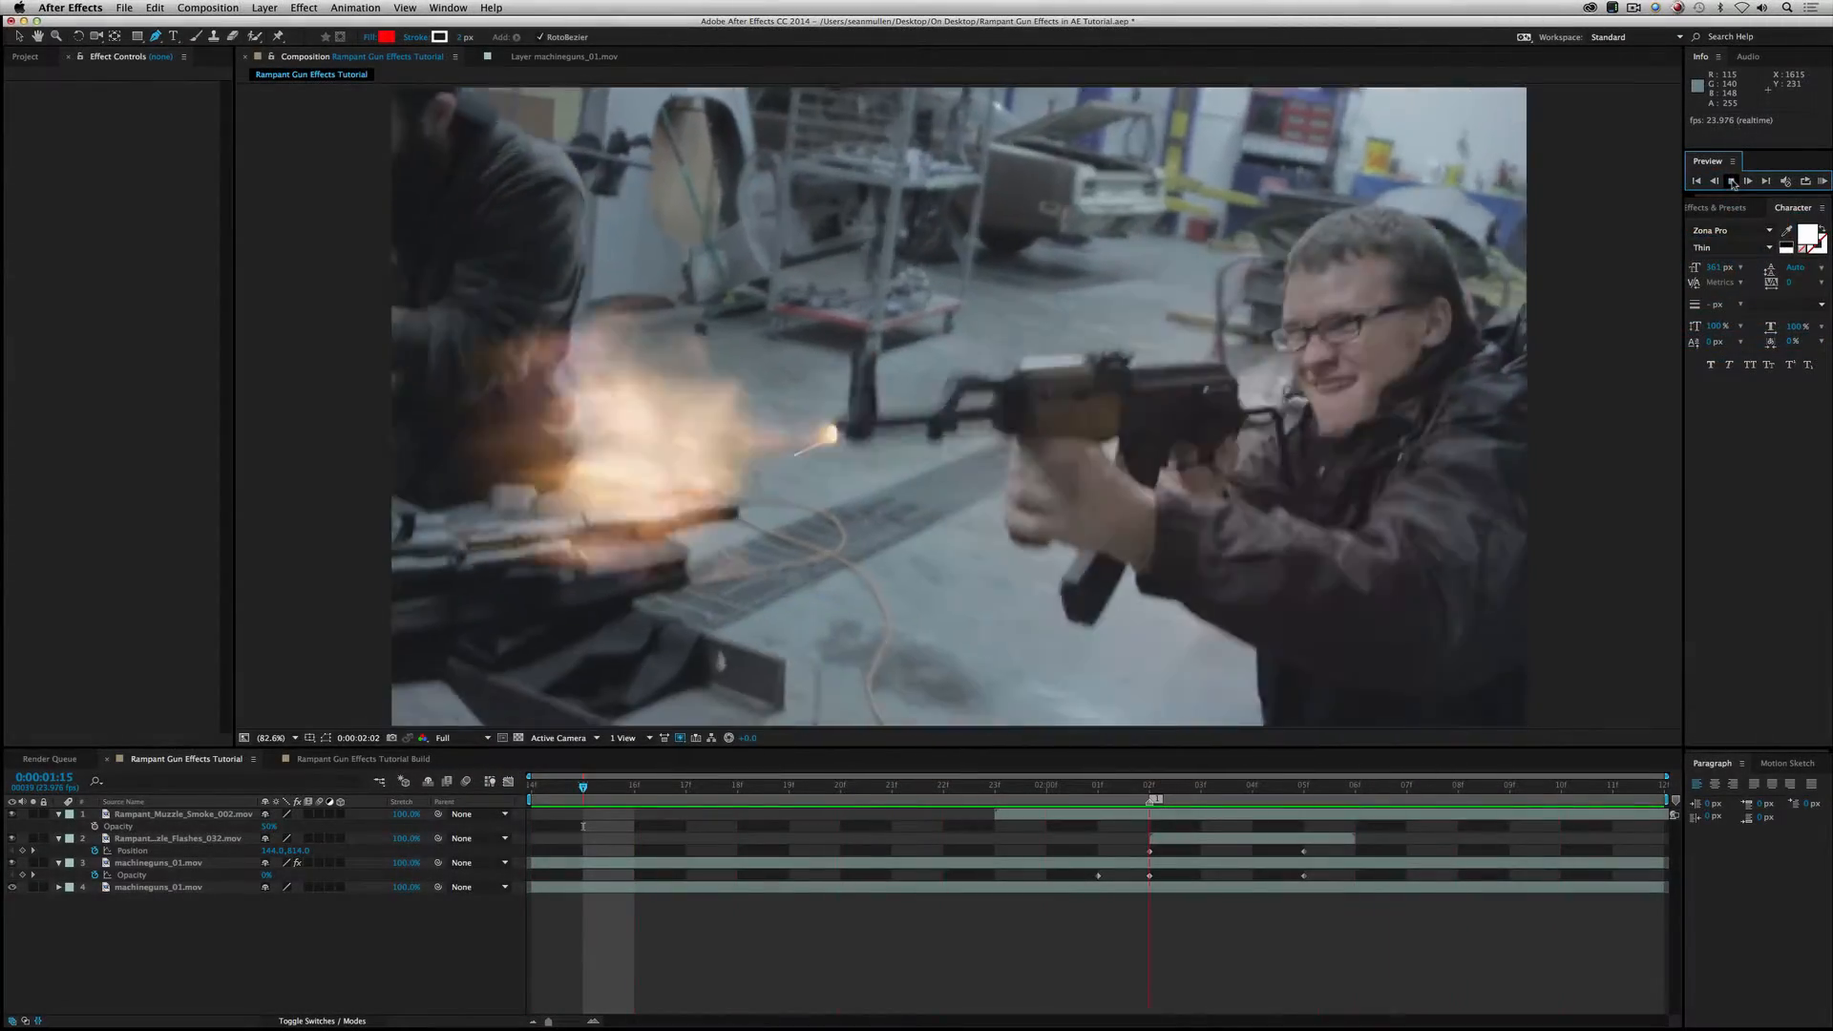
{"action": "left_click", "coordinate": [1731, 180]}
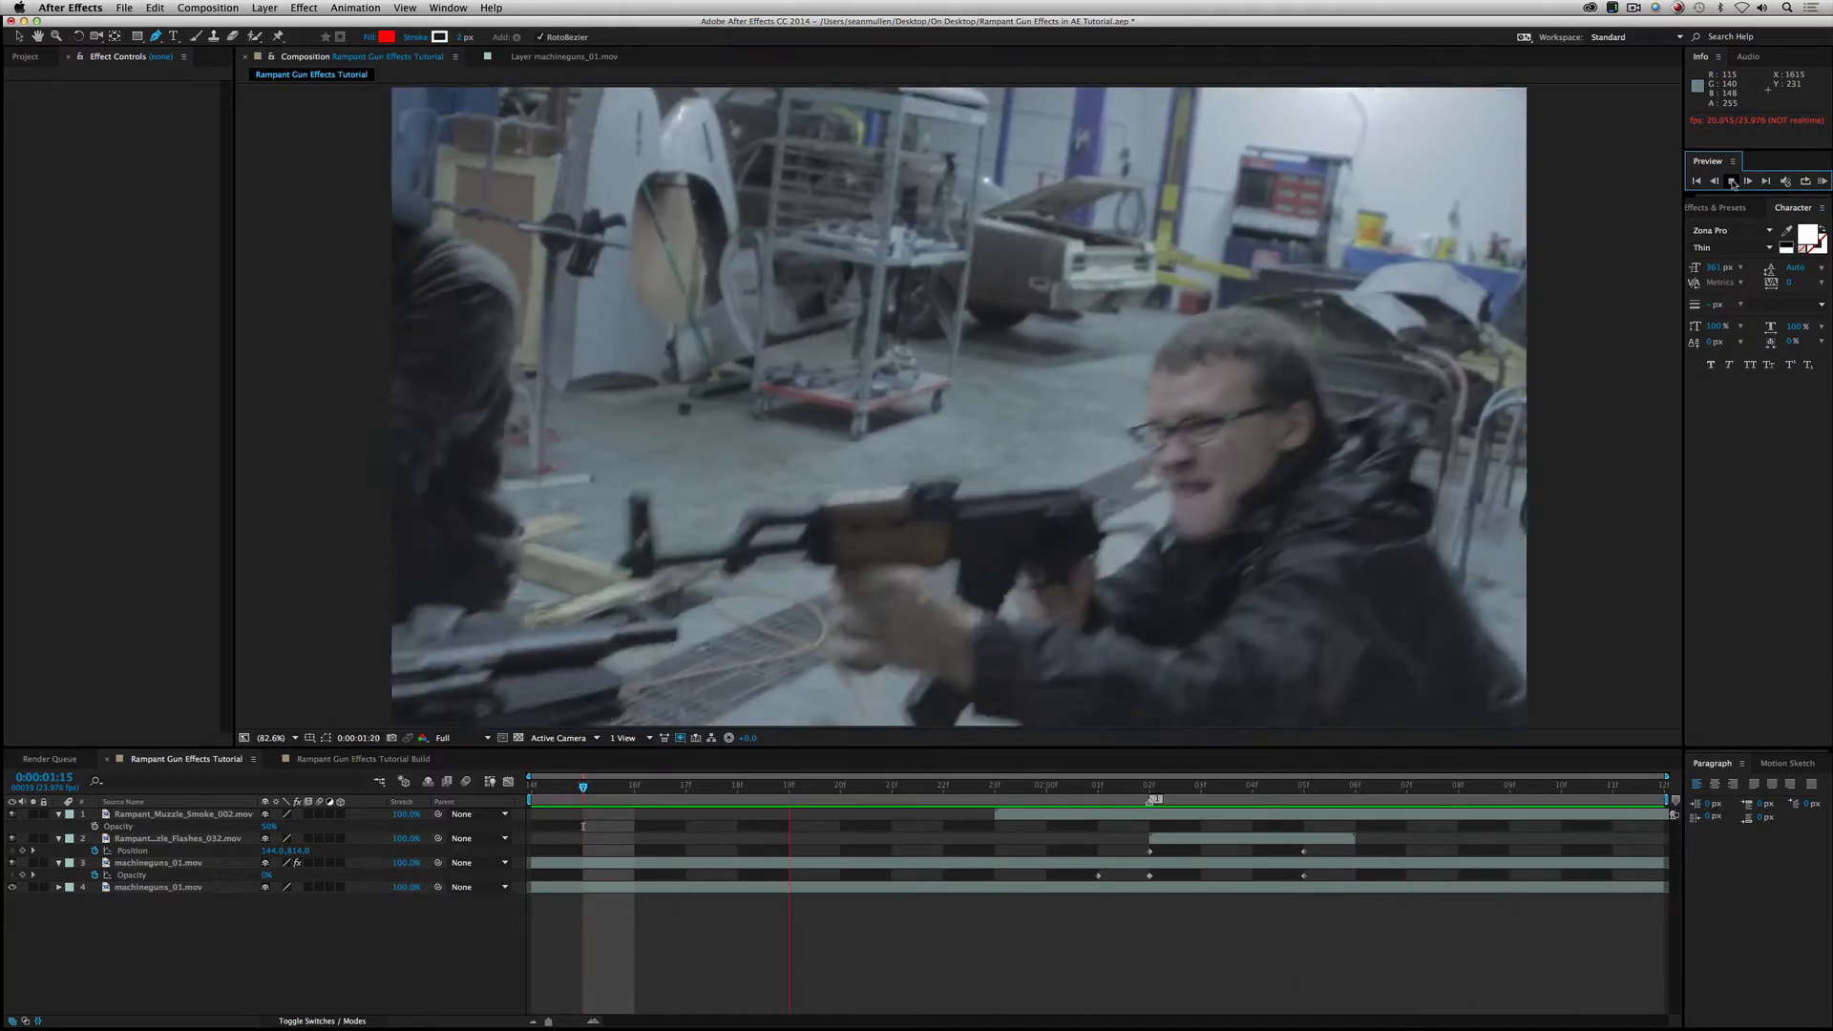
{"action": "left_click", "coordinate": [1731, 182]}
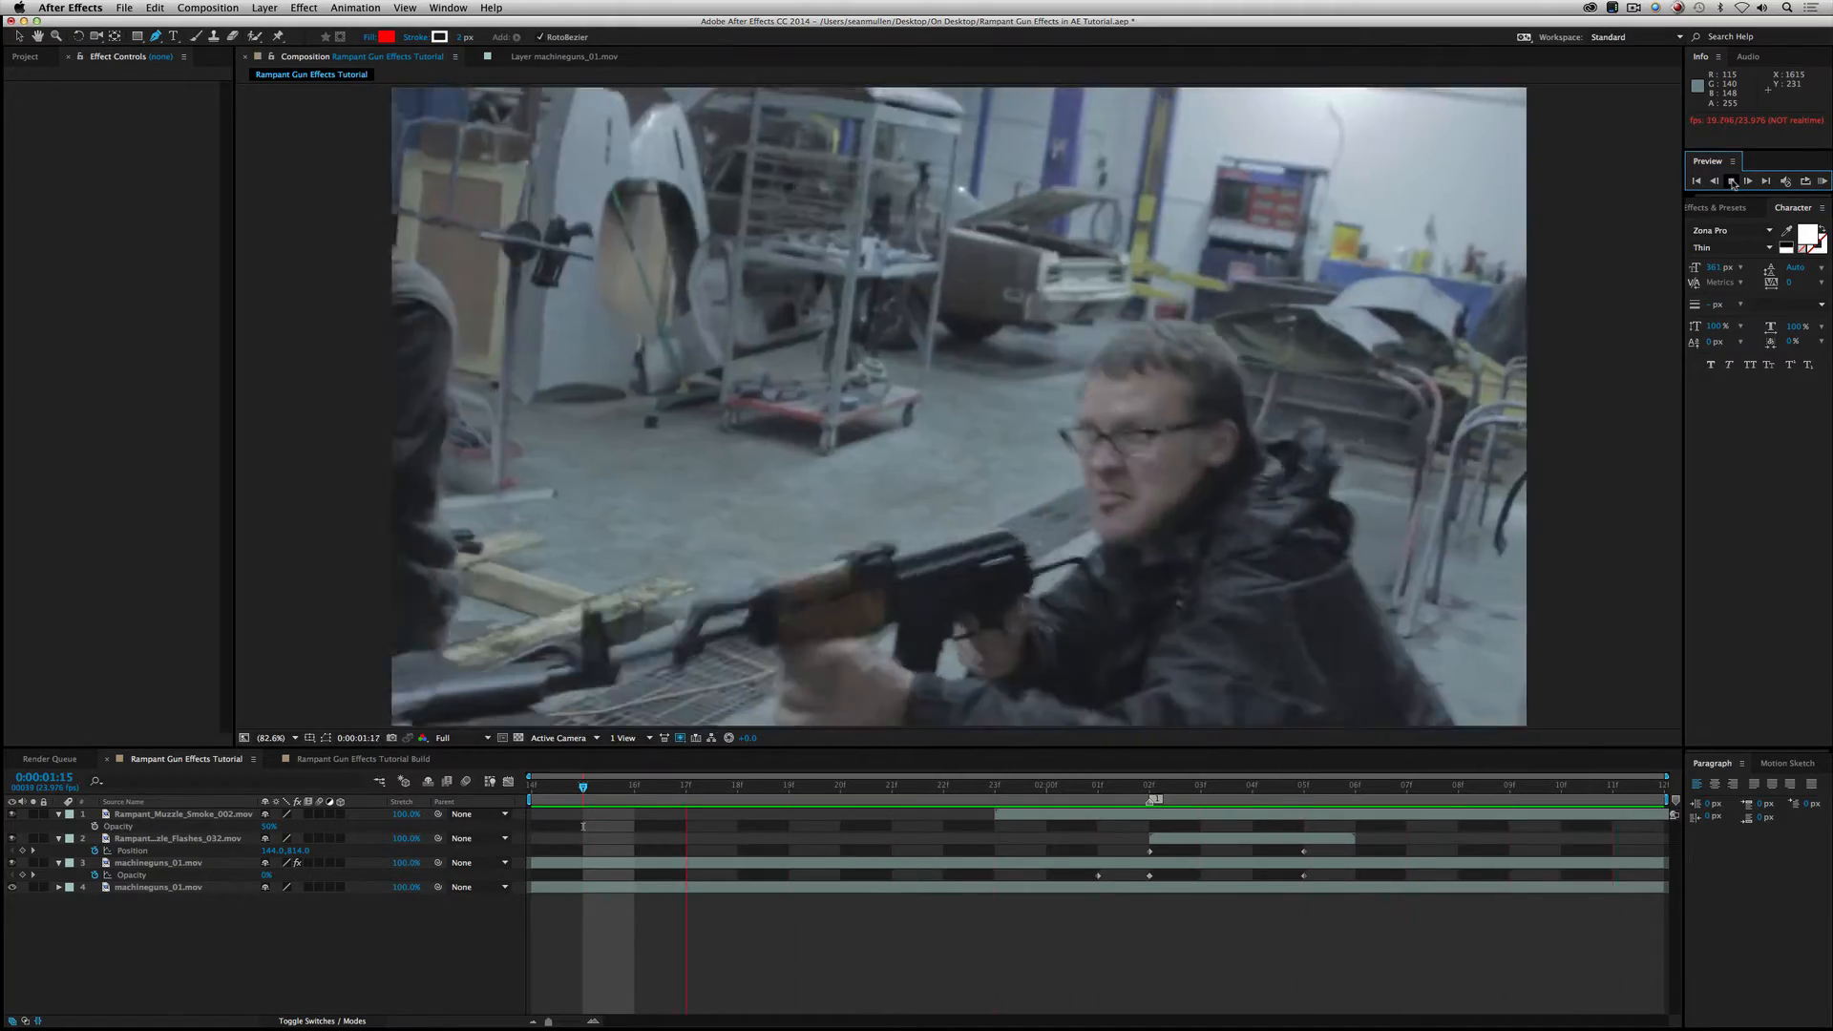
{"action": "left_click", "coordinate": [1733, 180]}
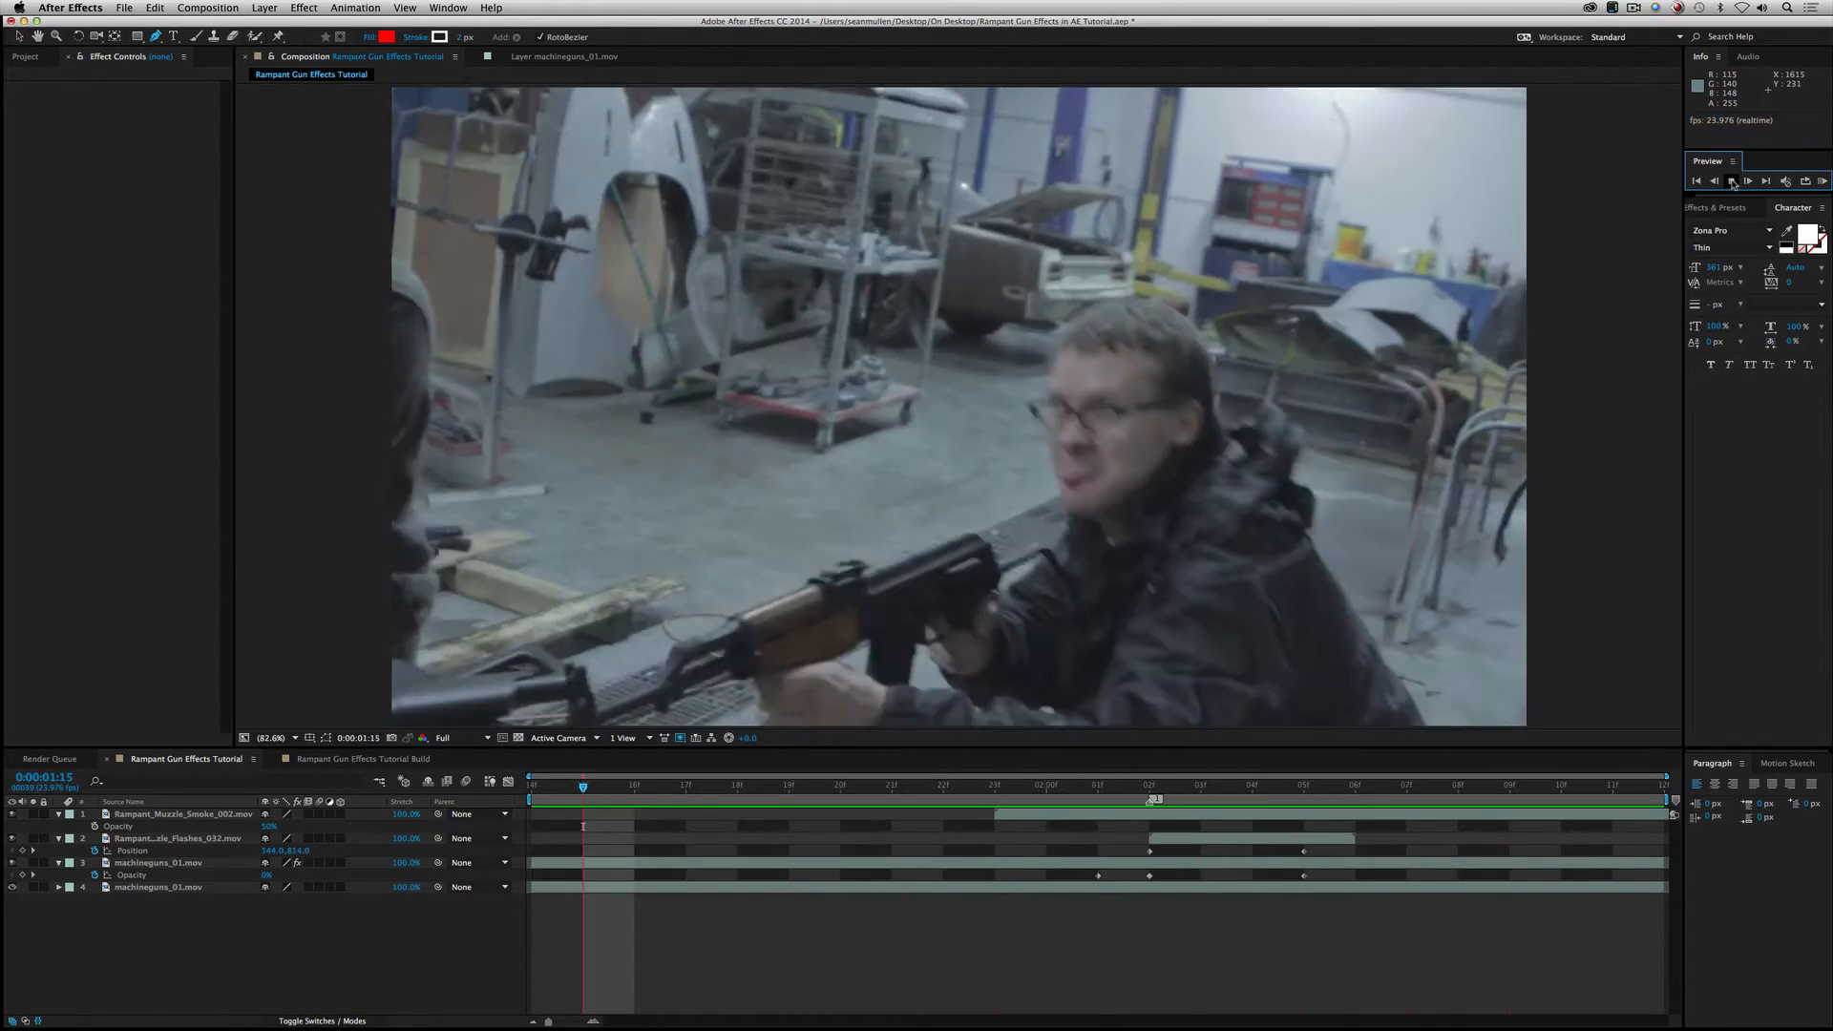
{"action": "left_click", "coordinate": [1731, 181]}
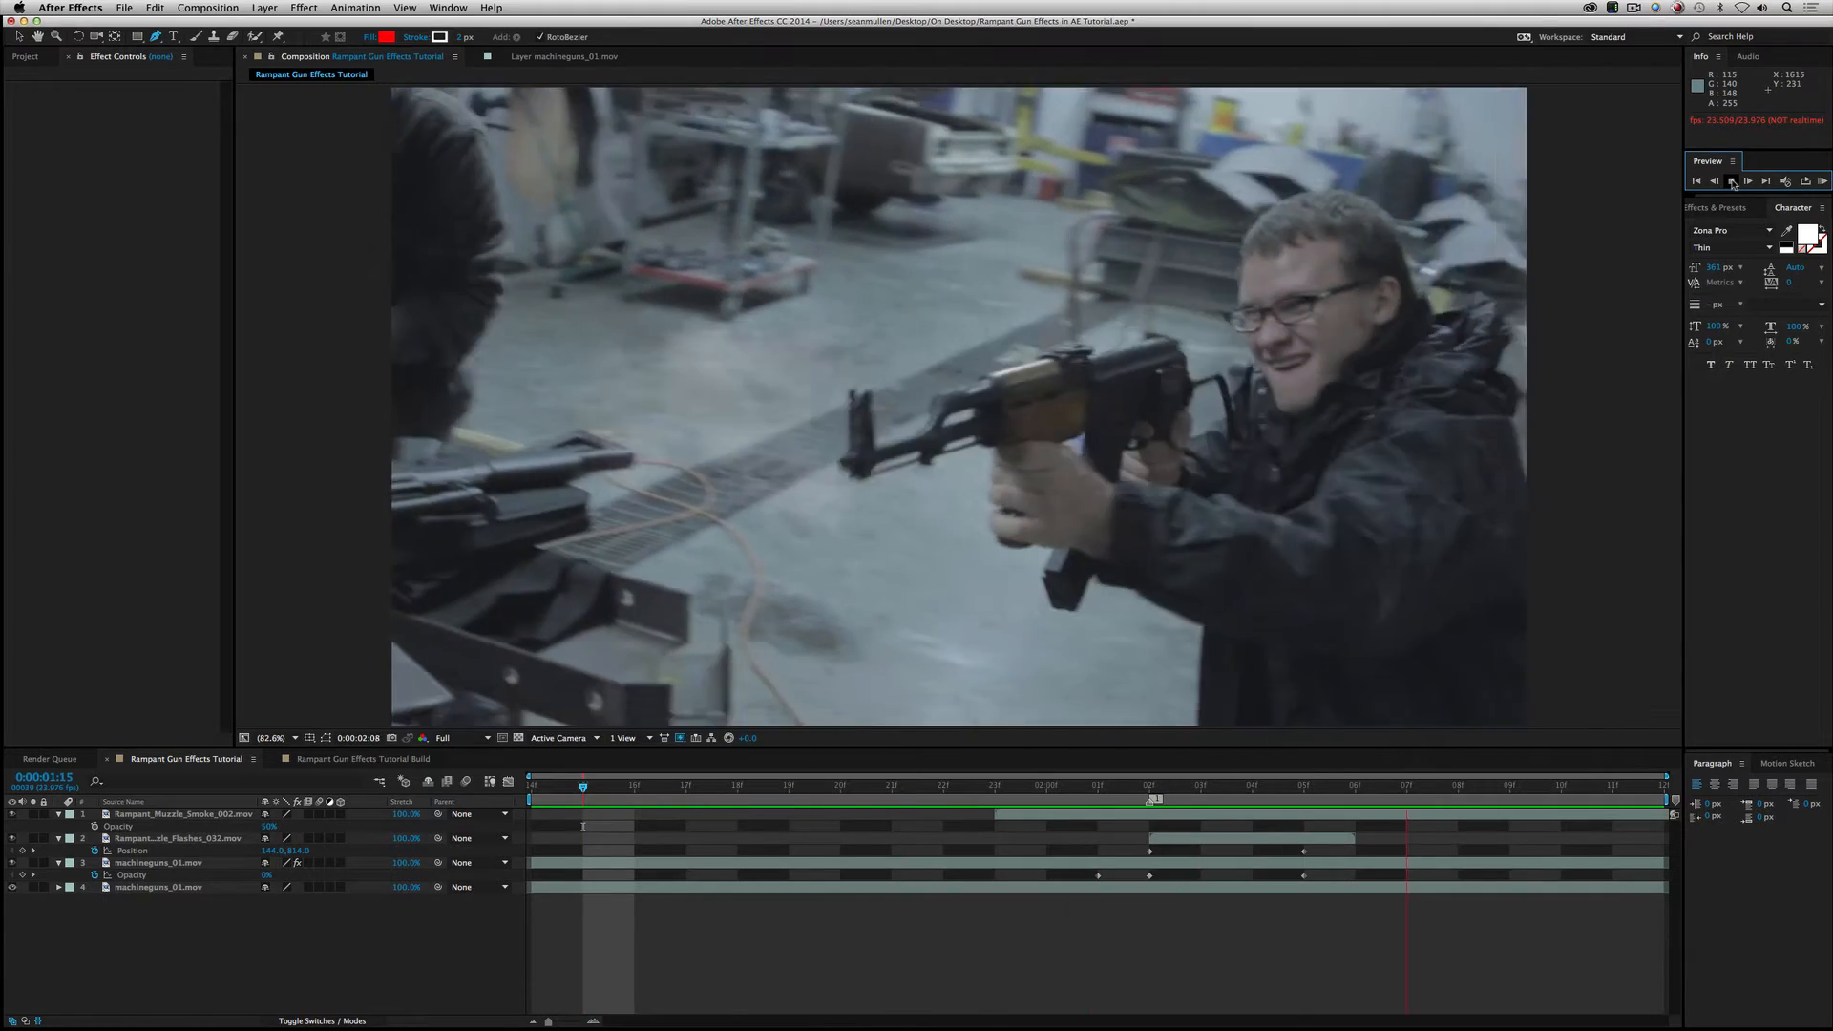
{"action": "left_click", "coordinate": [1729, 181]}
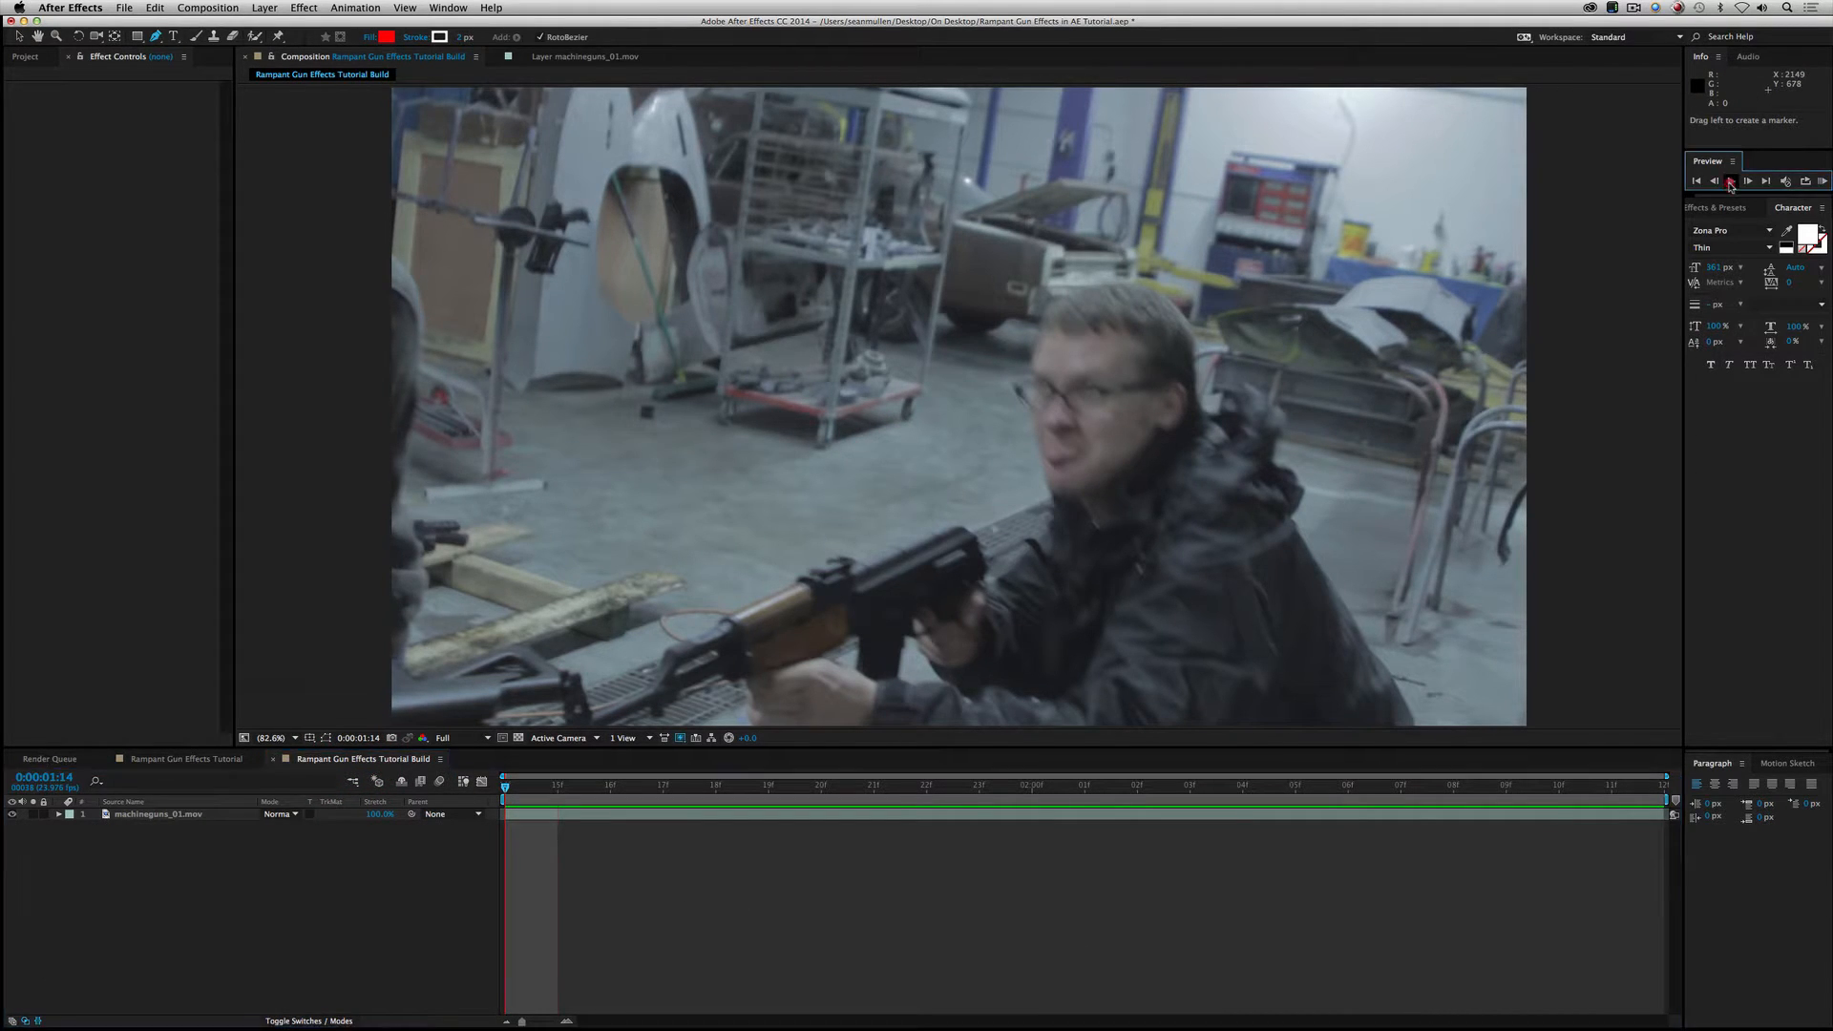
Step: Switch to the Rampant Gun Effects Tutorial Build composition to mark the 0:00:02:02 firing frame
{"action": "left_click", "coordinate": [1729, 180]}
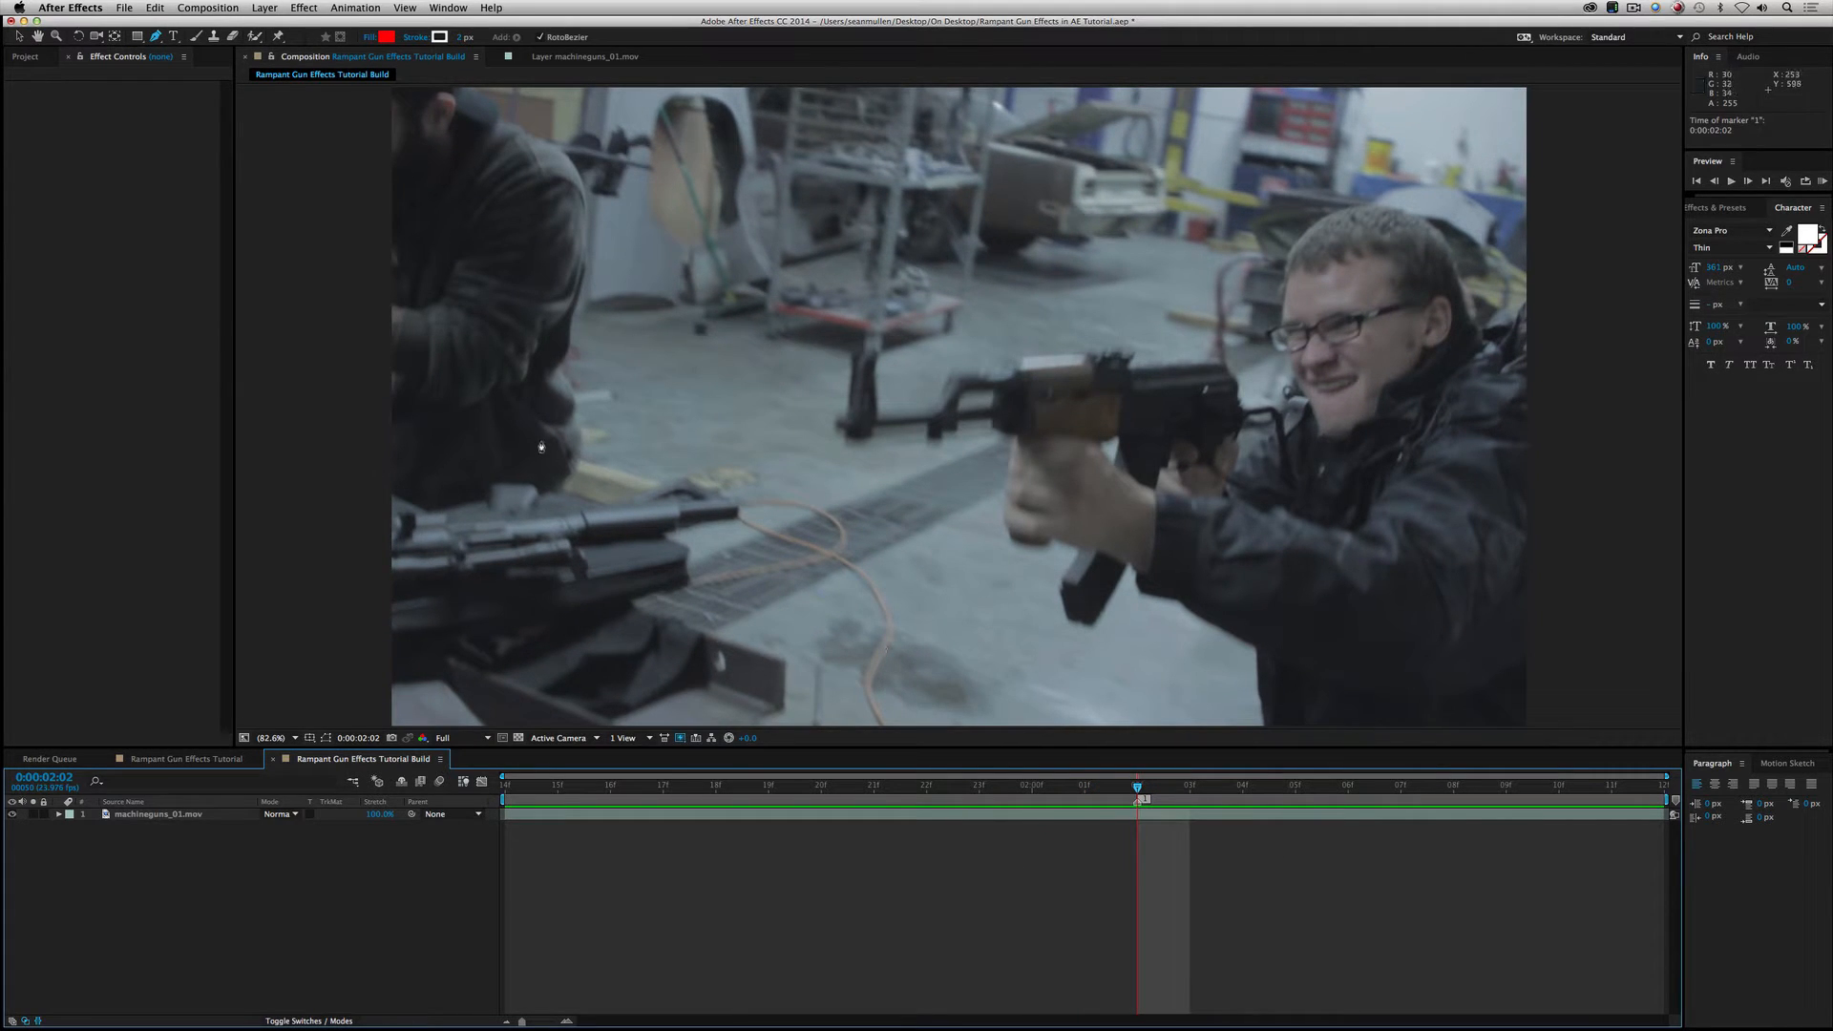
Step: Slide the Rampant_Muzzle_Flashes_032.mov layer so it starts at the firing-frame marker
{"action": "left_click", "coordinate": [26, 57]}
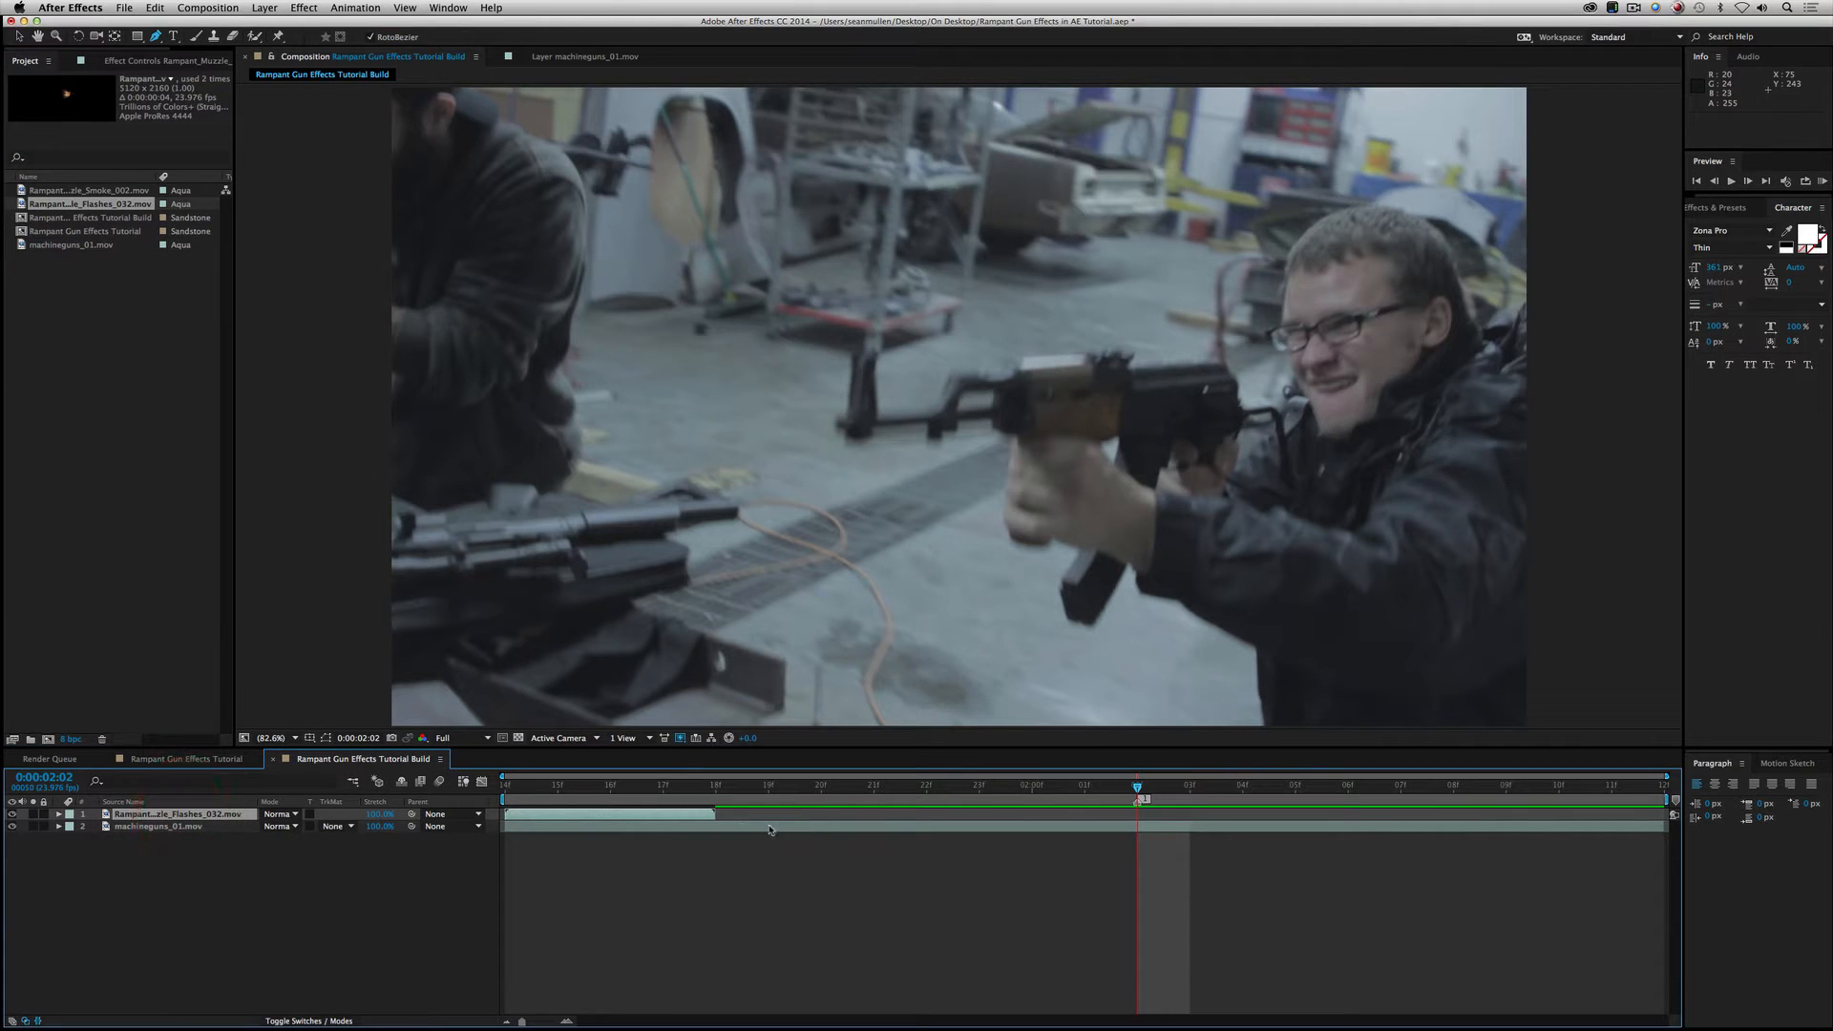
{"action": "left_click_drag", "start_coordinate": [718, 814], "coordinate": [663, 815]}
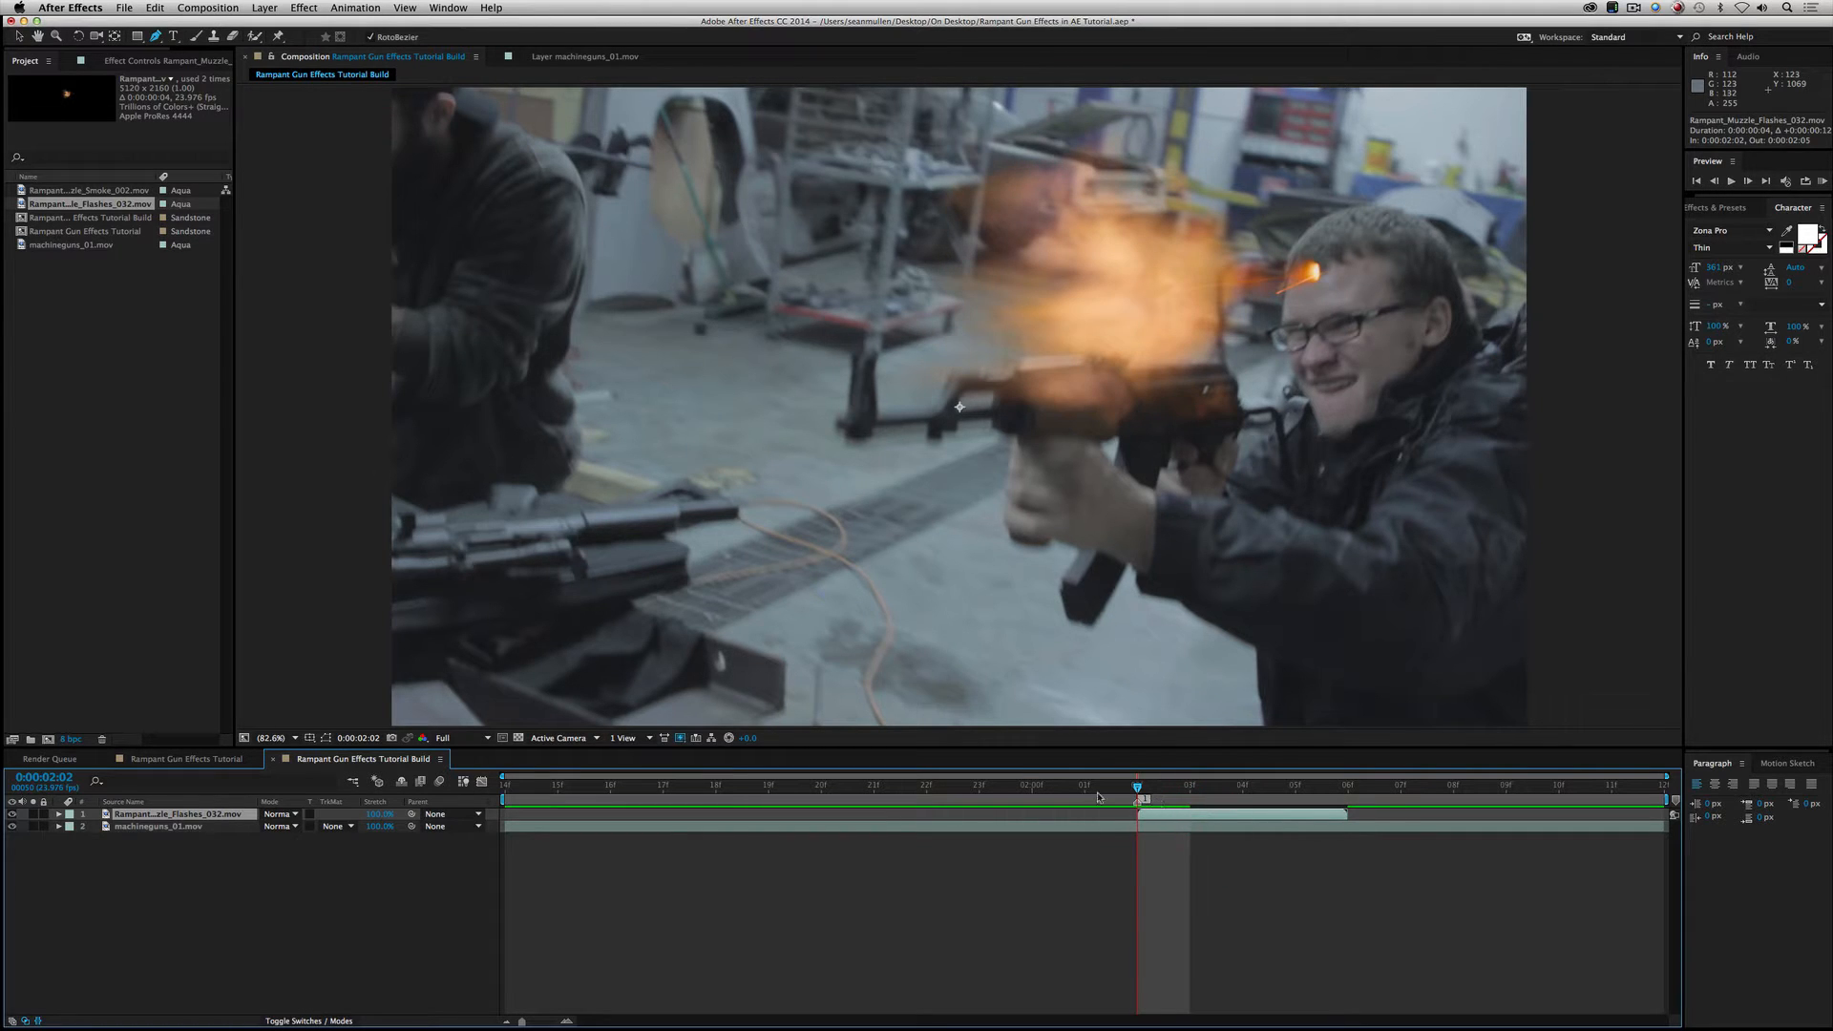
{"action": "mouse_move", "coordinate": [982, 272]}
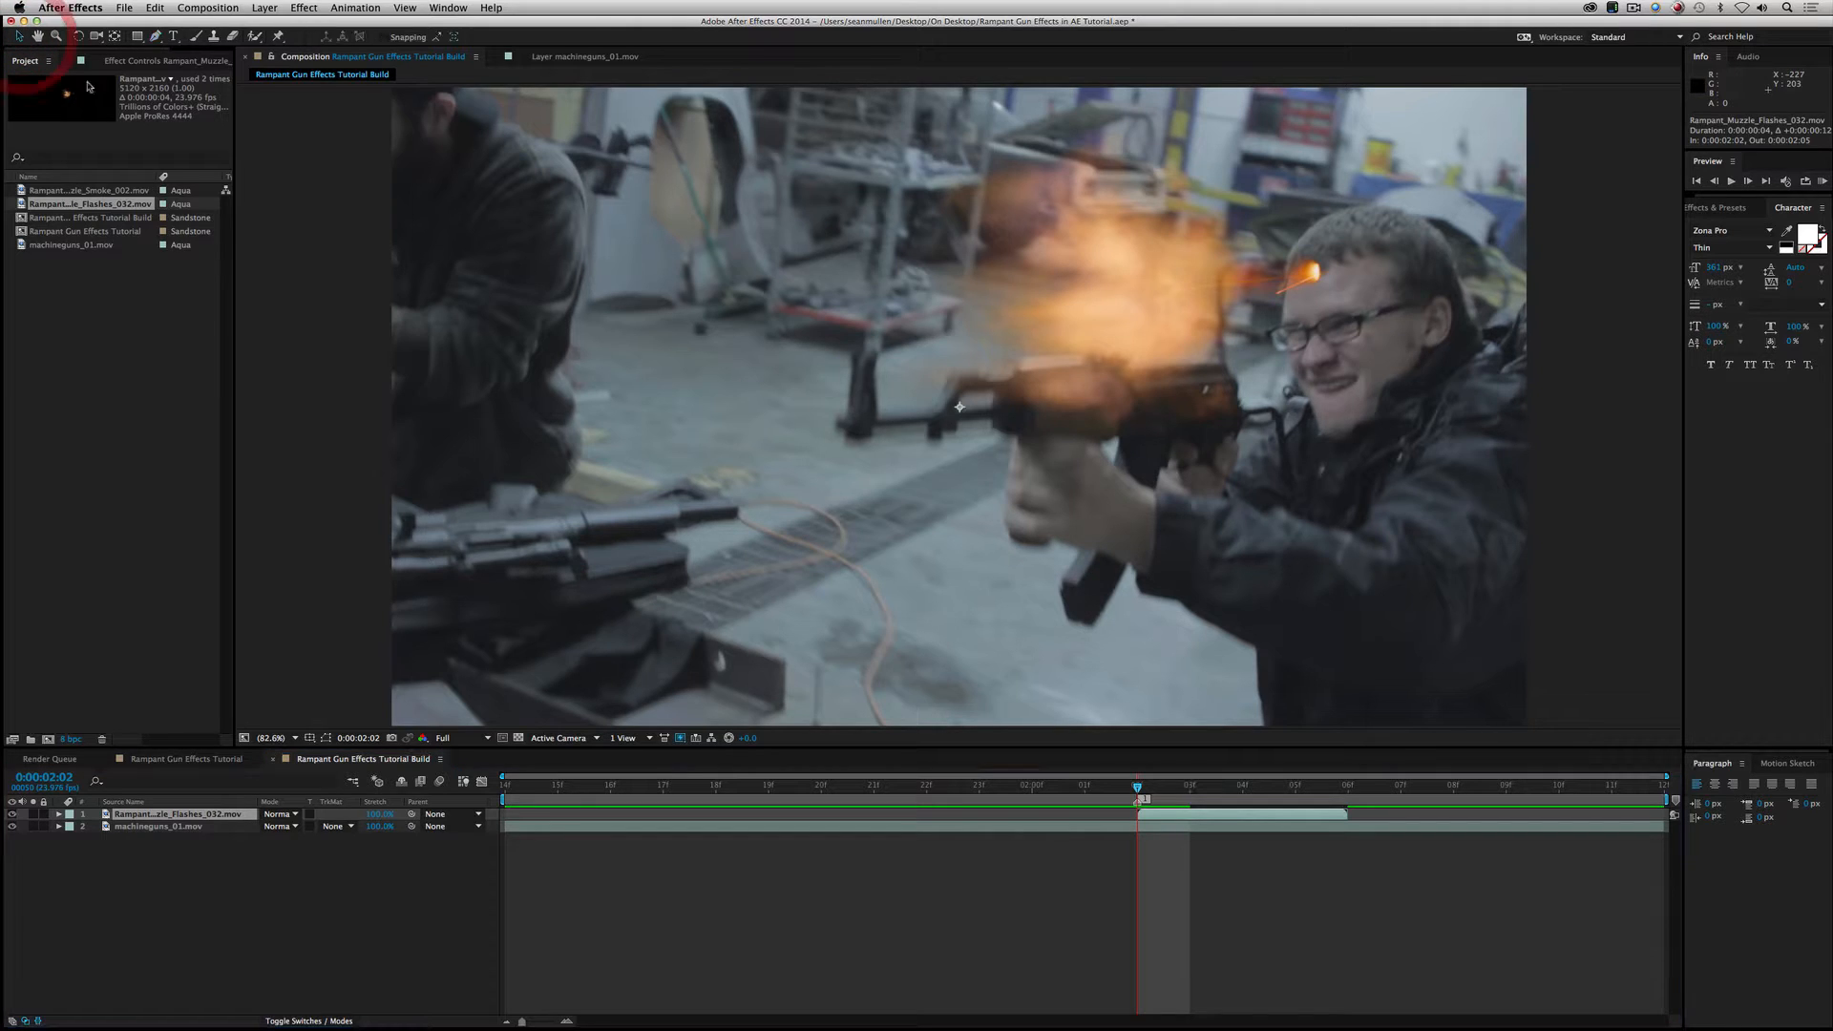
{"action": "mouse_move", "coordinate": [655, 284]}
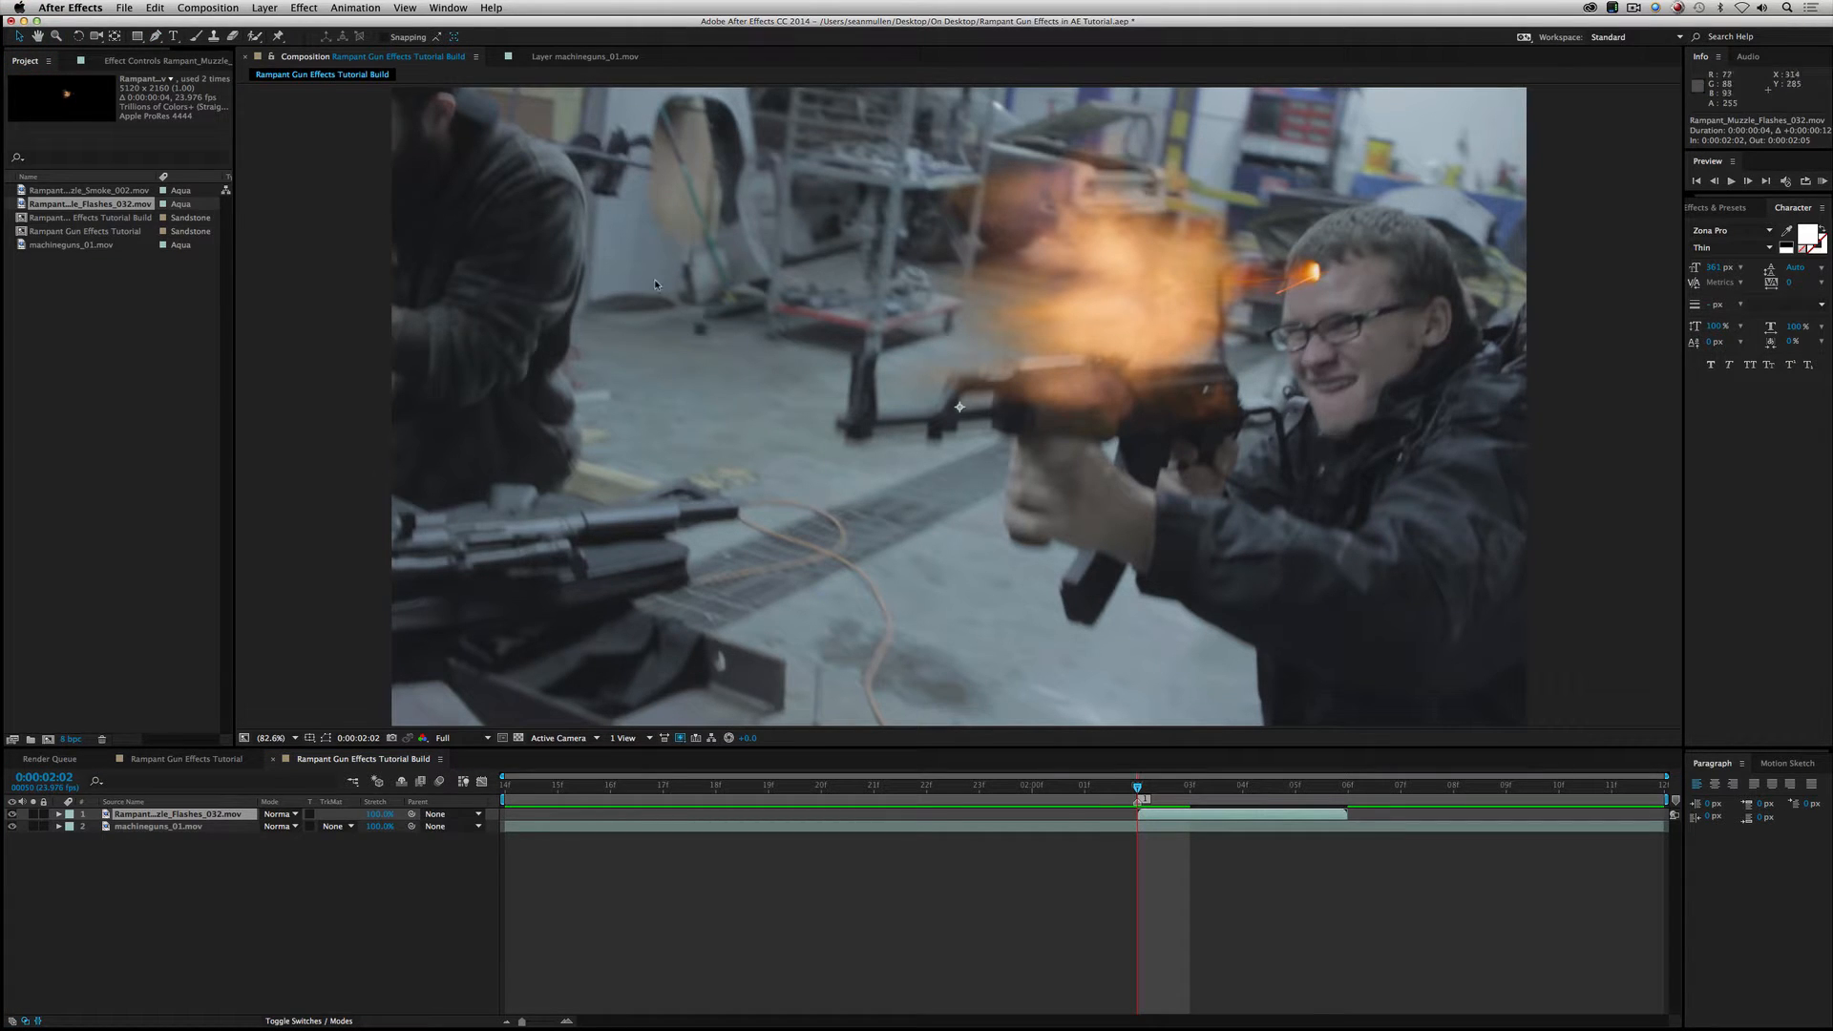
{"action": "mouse_move", "coordinate": [957, 424]}
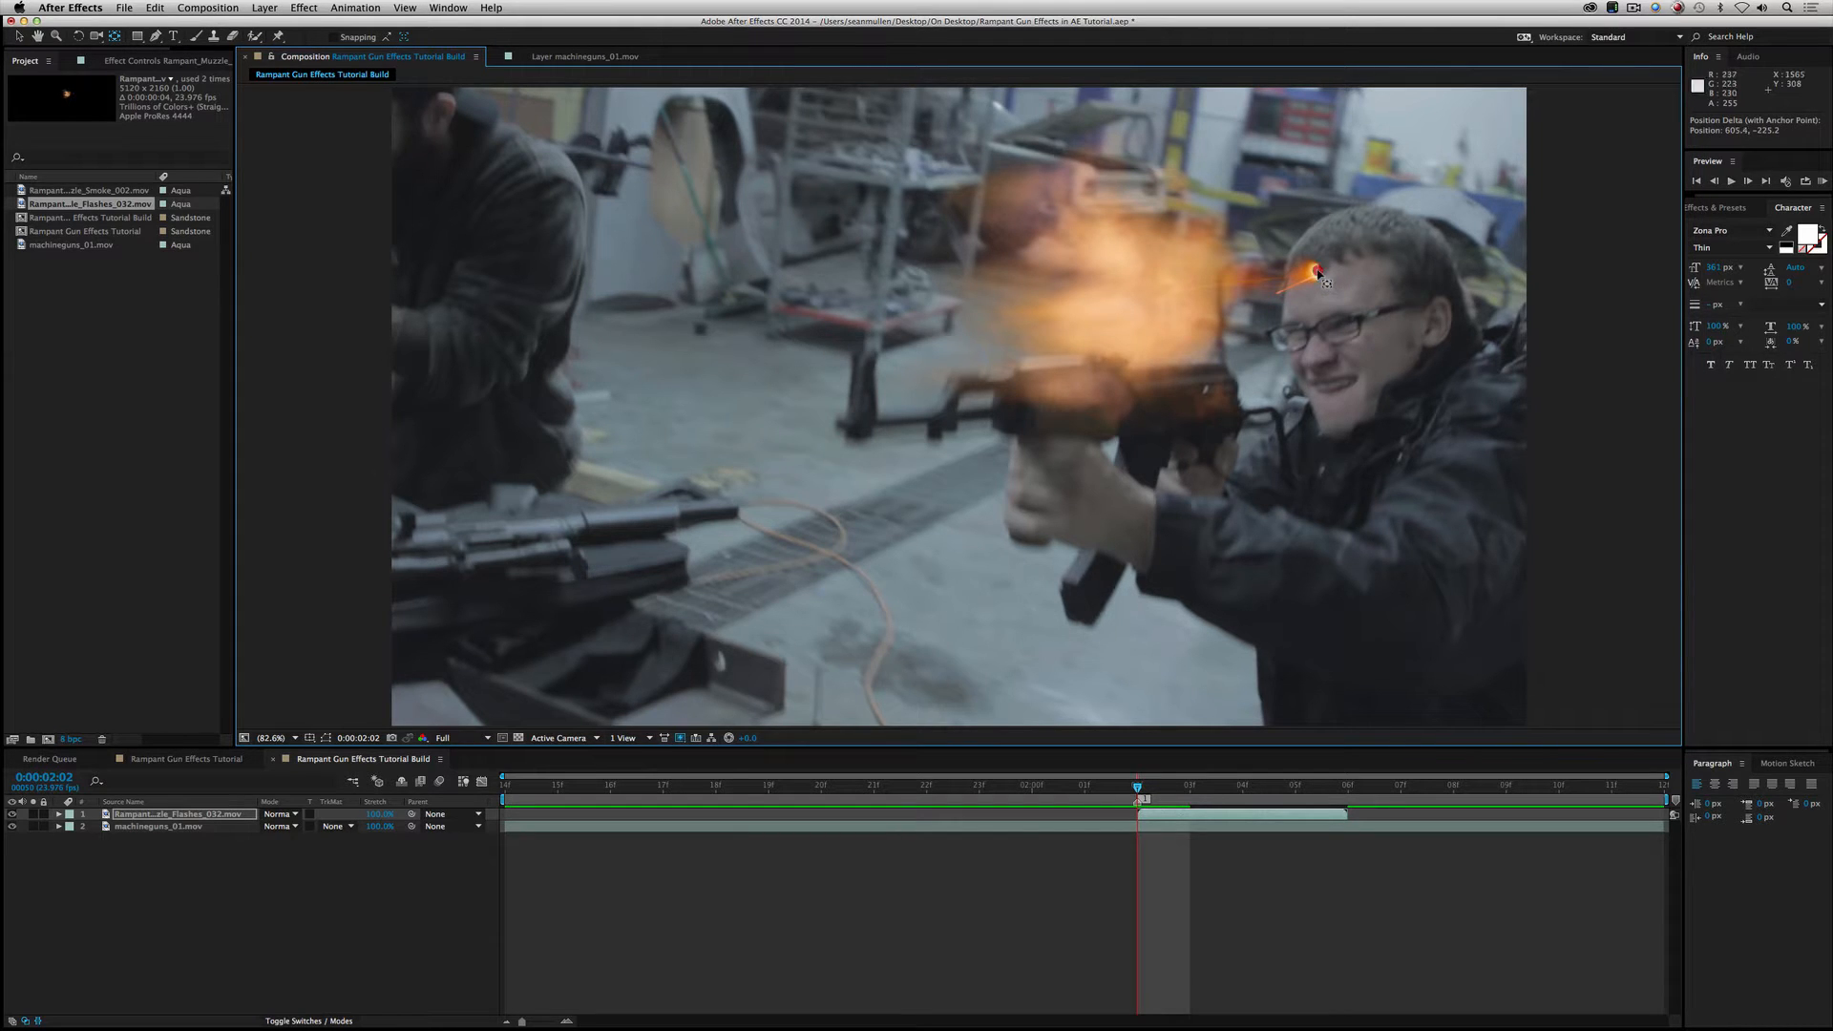
Step: Show the flash layer's Position and place the flash on the rifle's barrel tip
{"action": "key", "text": "p"}
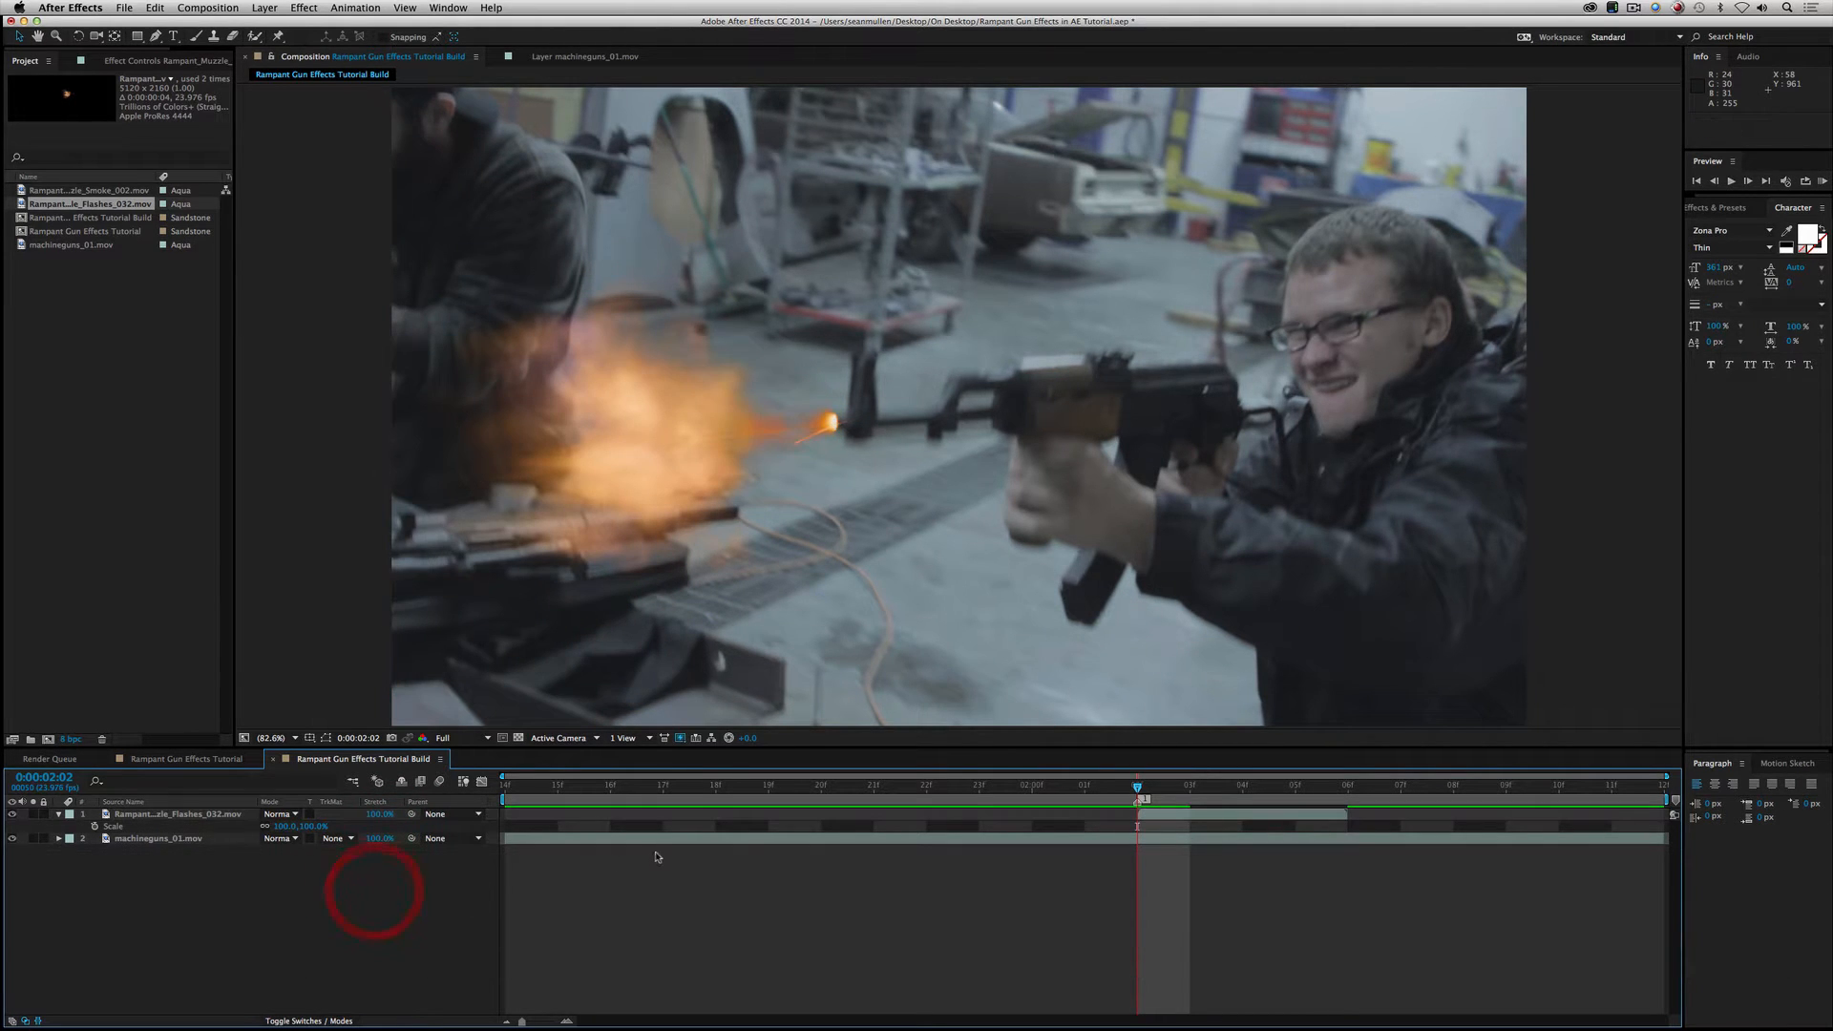
{"action": "left_click", "coordinate": [1731, 181]}
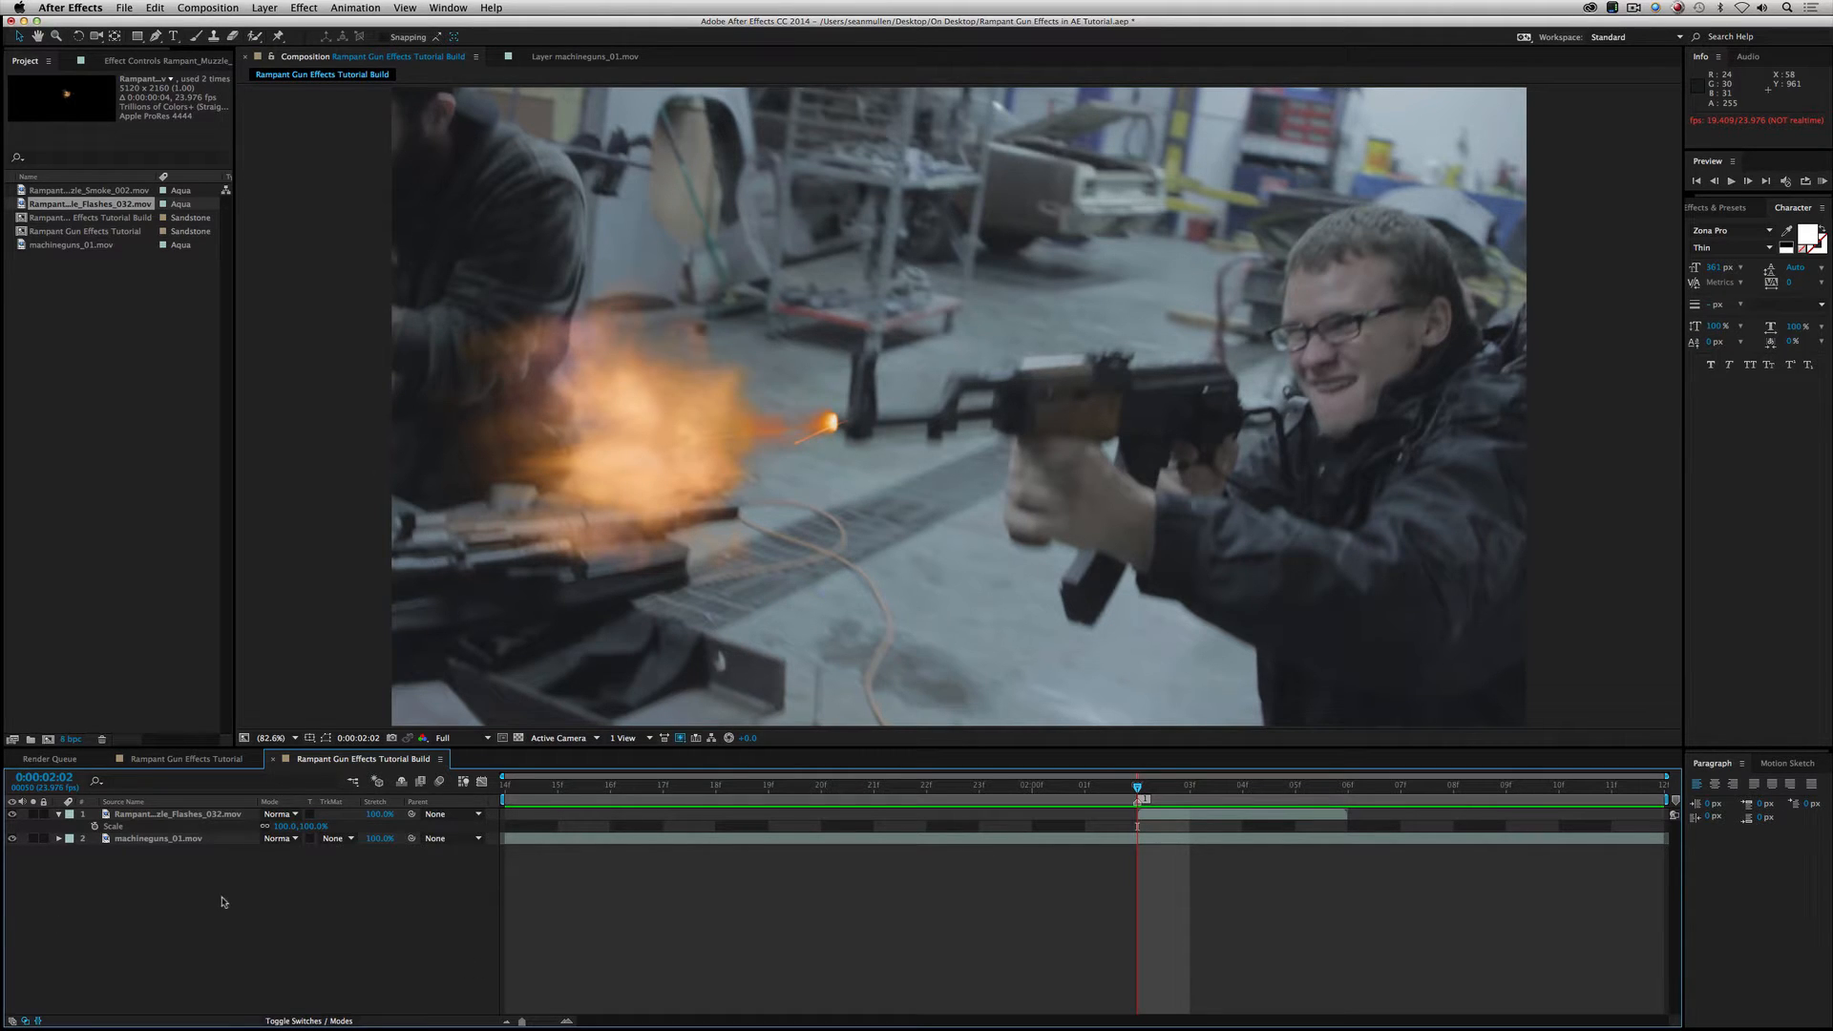
{"action": "mouse_move", "coordinate": [662, 457]}
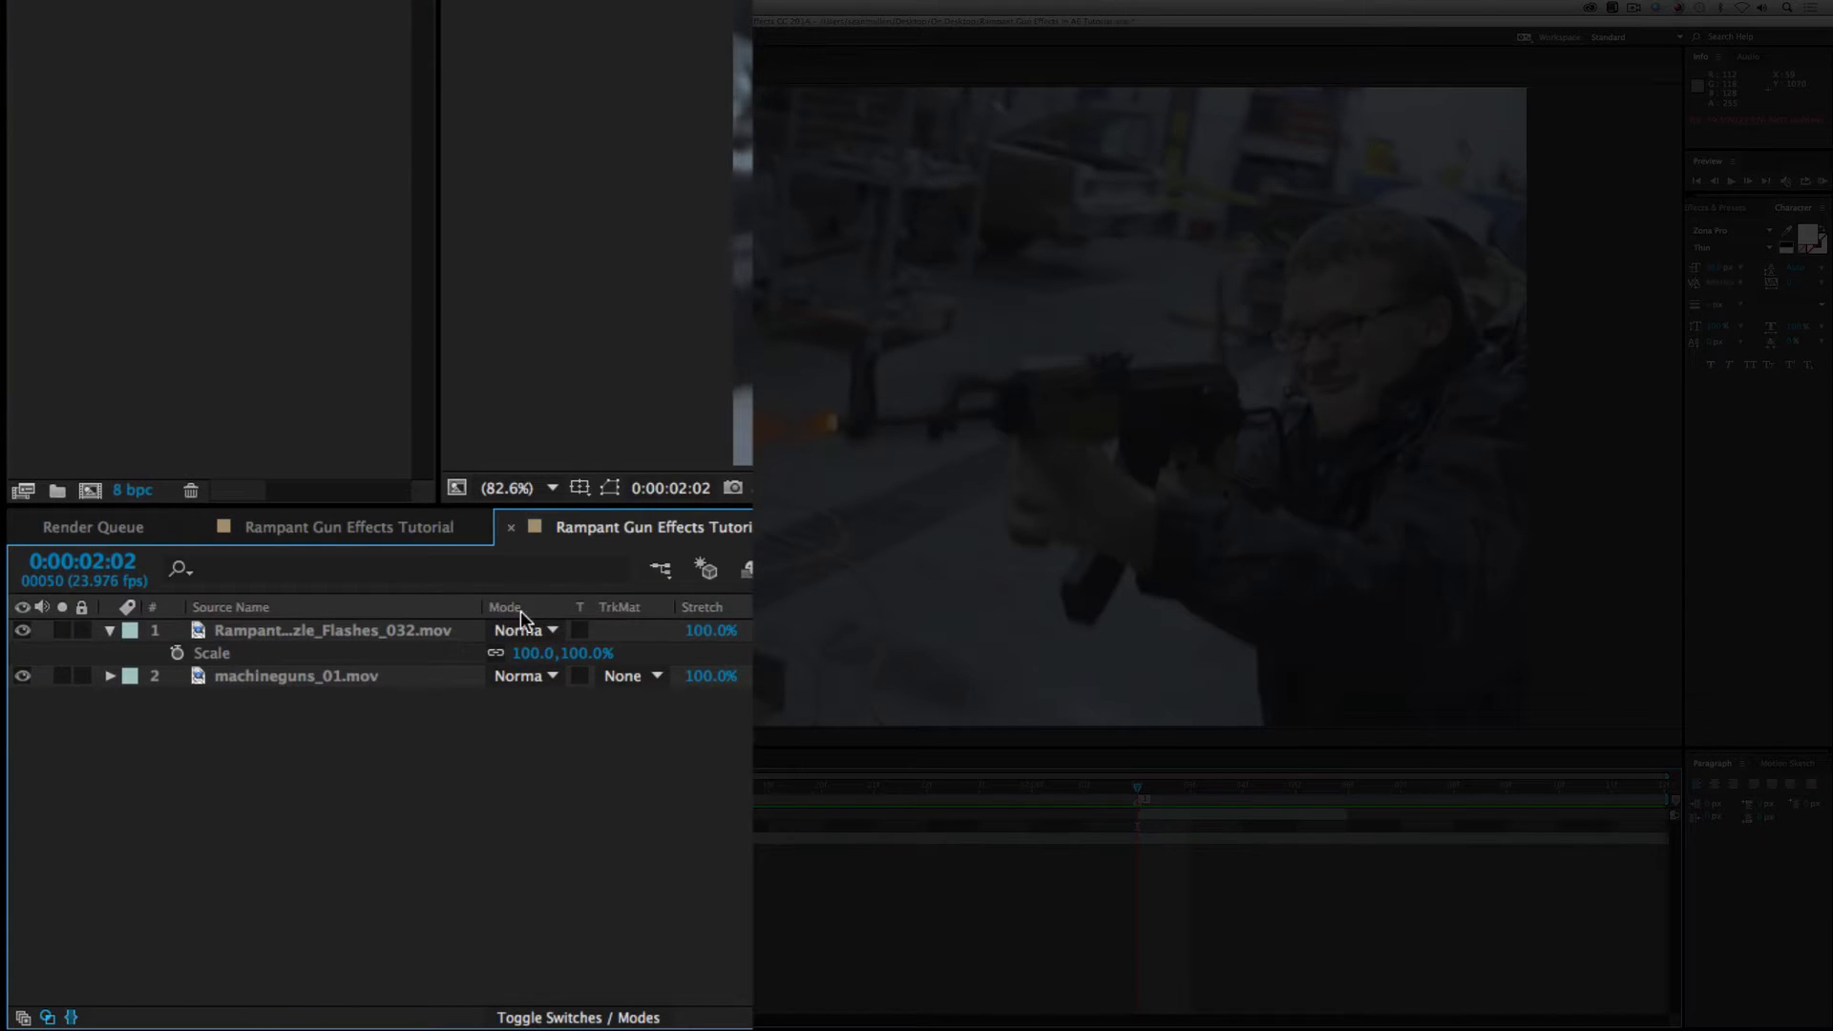
Step: Set the muzzle flash layer's blending mode to Screen
{"action": "left_click", "coordinate": [520, 629]}
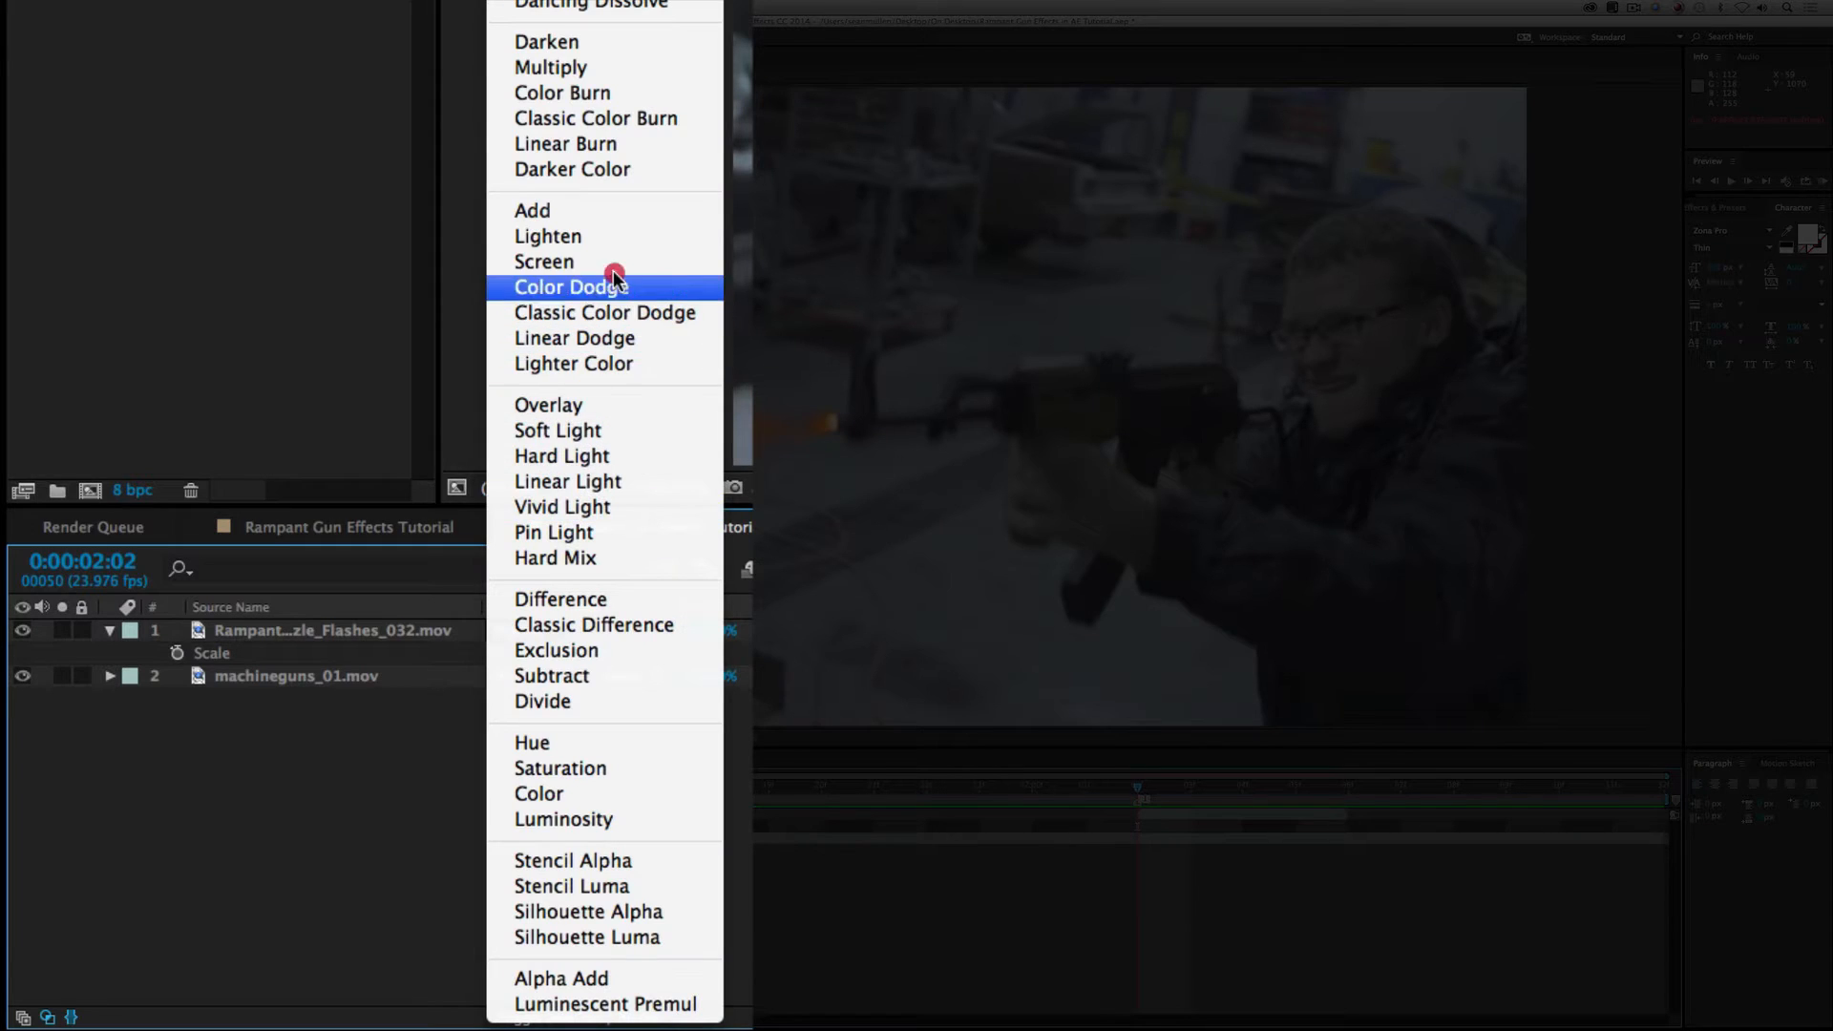
{"action": "left_click", "coordinate": [543, 261]}
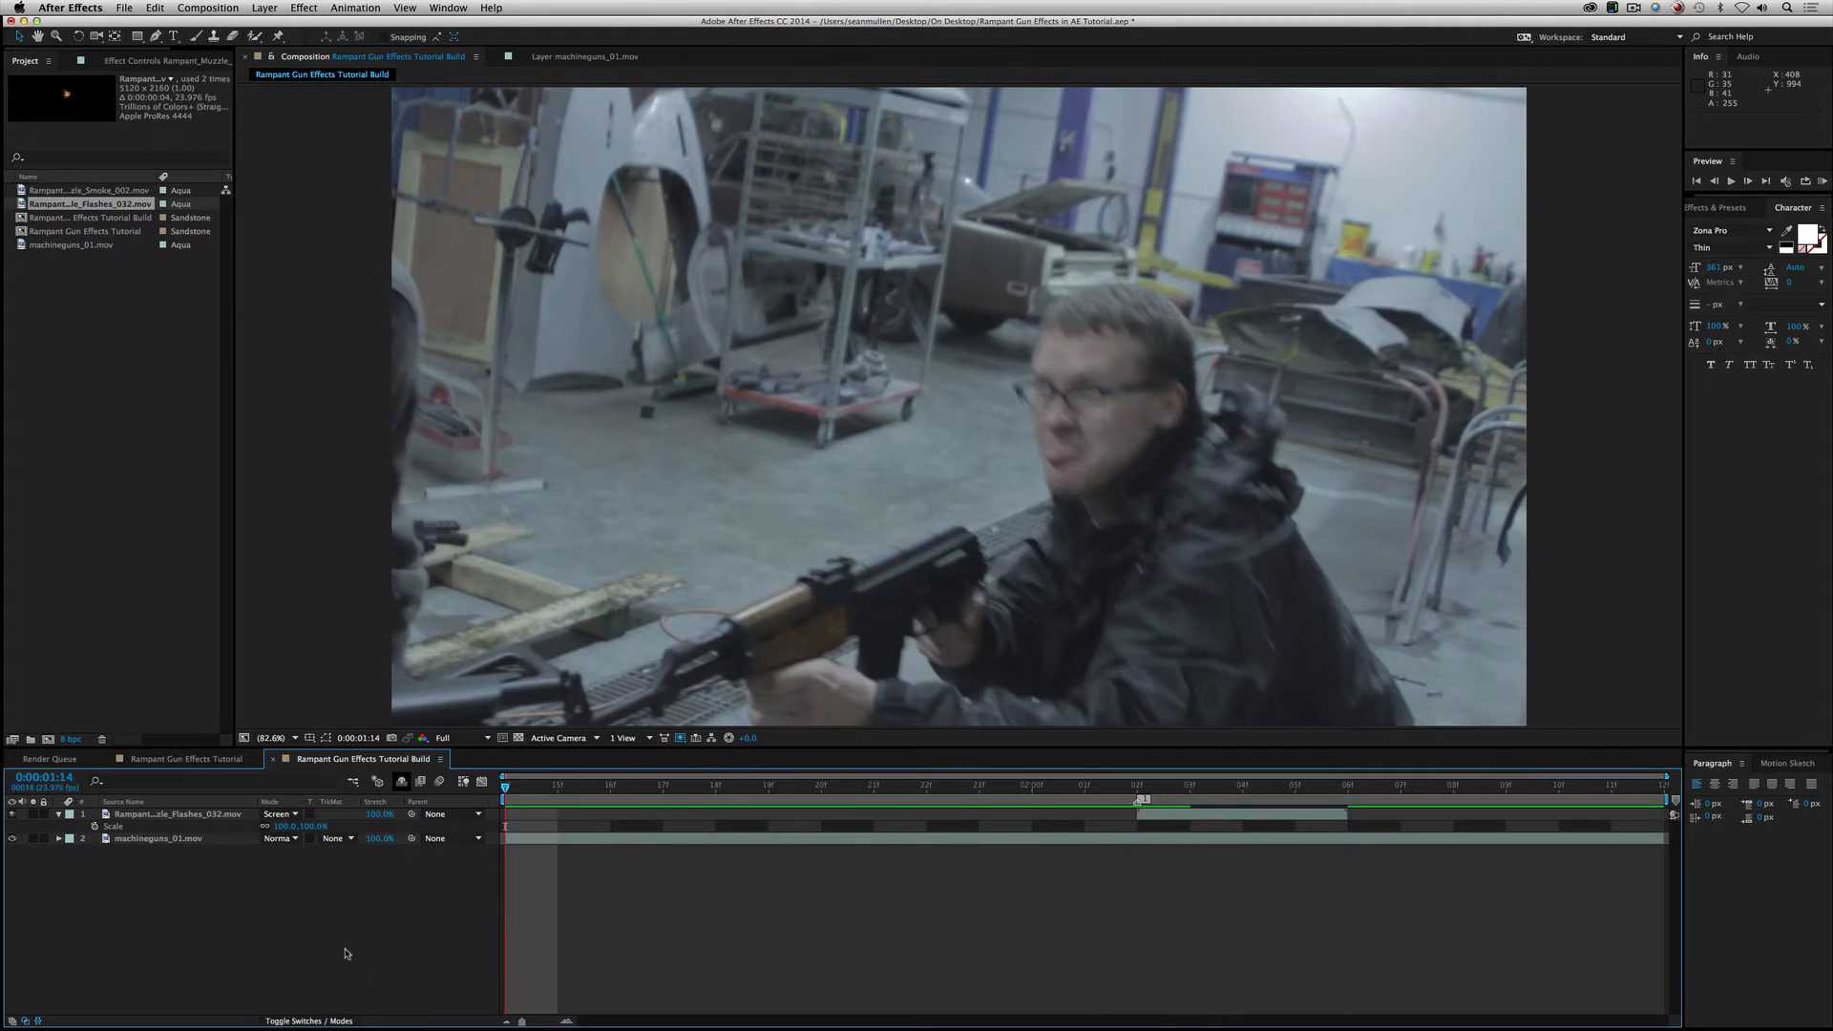
{"action": "left_click", "coordinate": [1733, 181]}
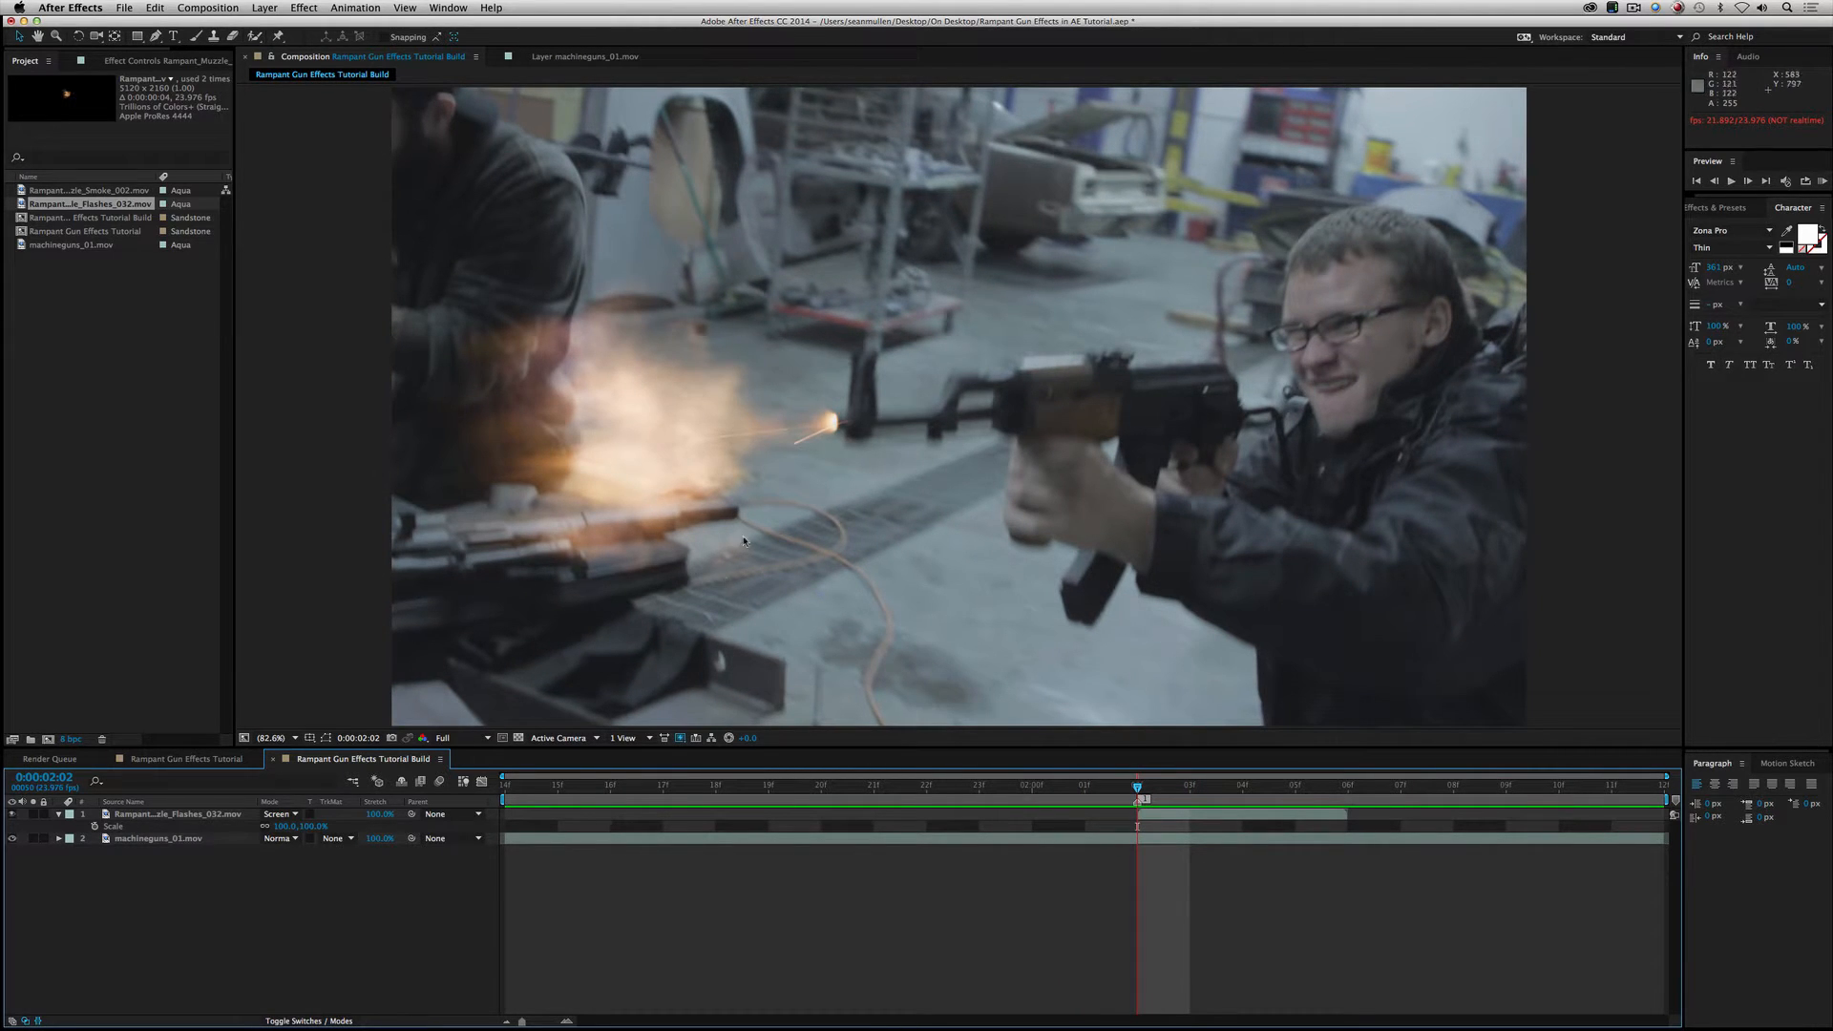
{"action": "mouse_move", "coordinate": [879, 488]}
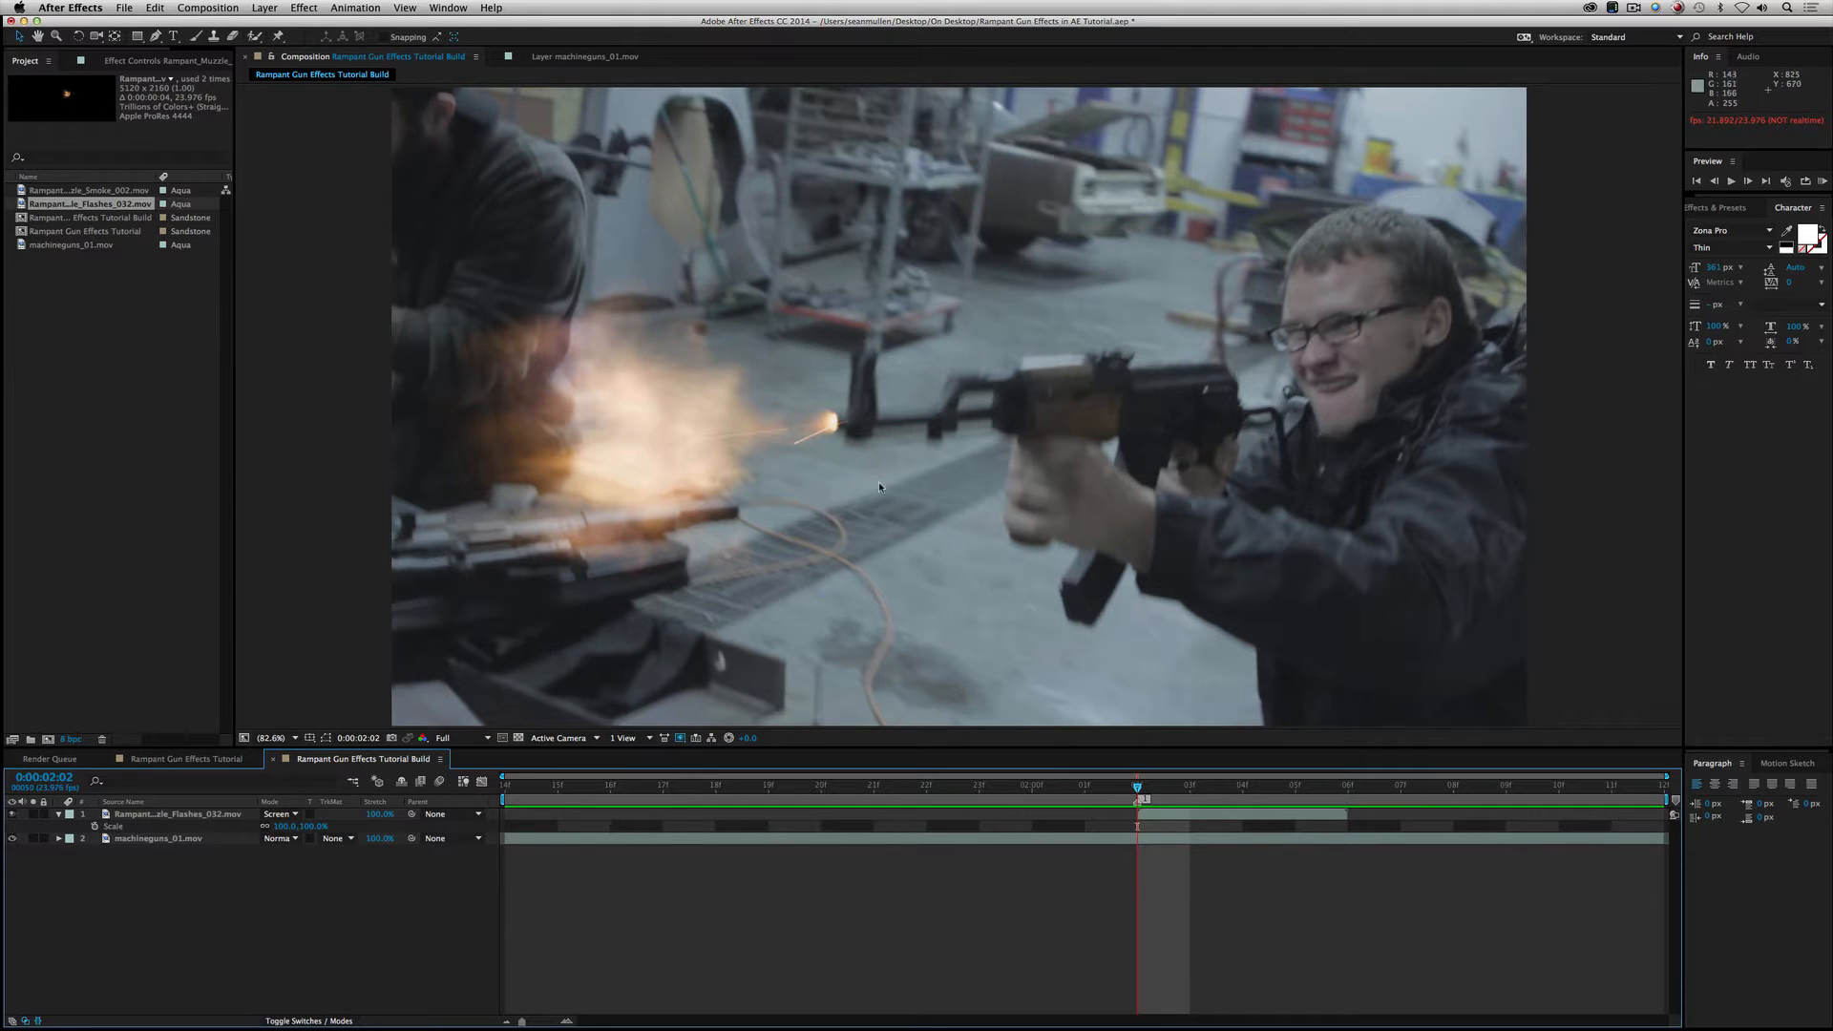
{"action": "mouse_move", "coordinate": [789, 393]}
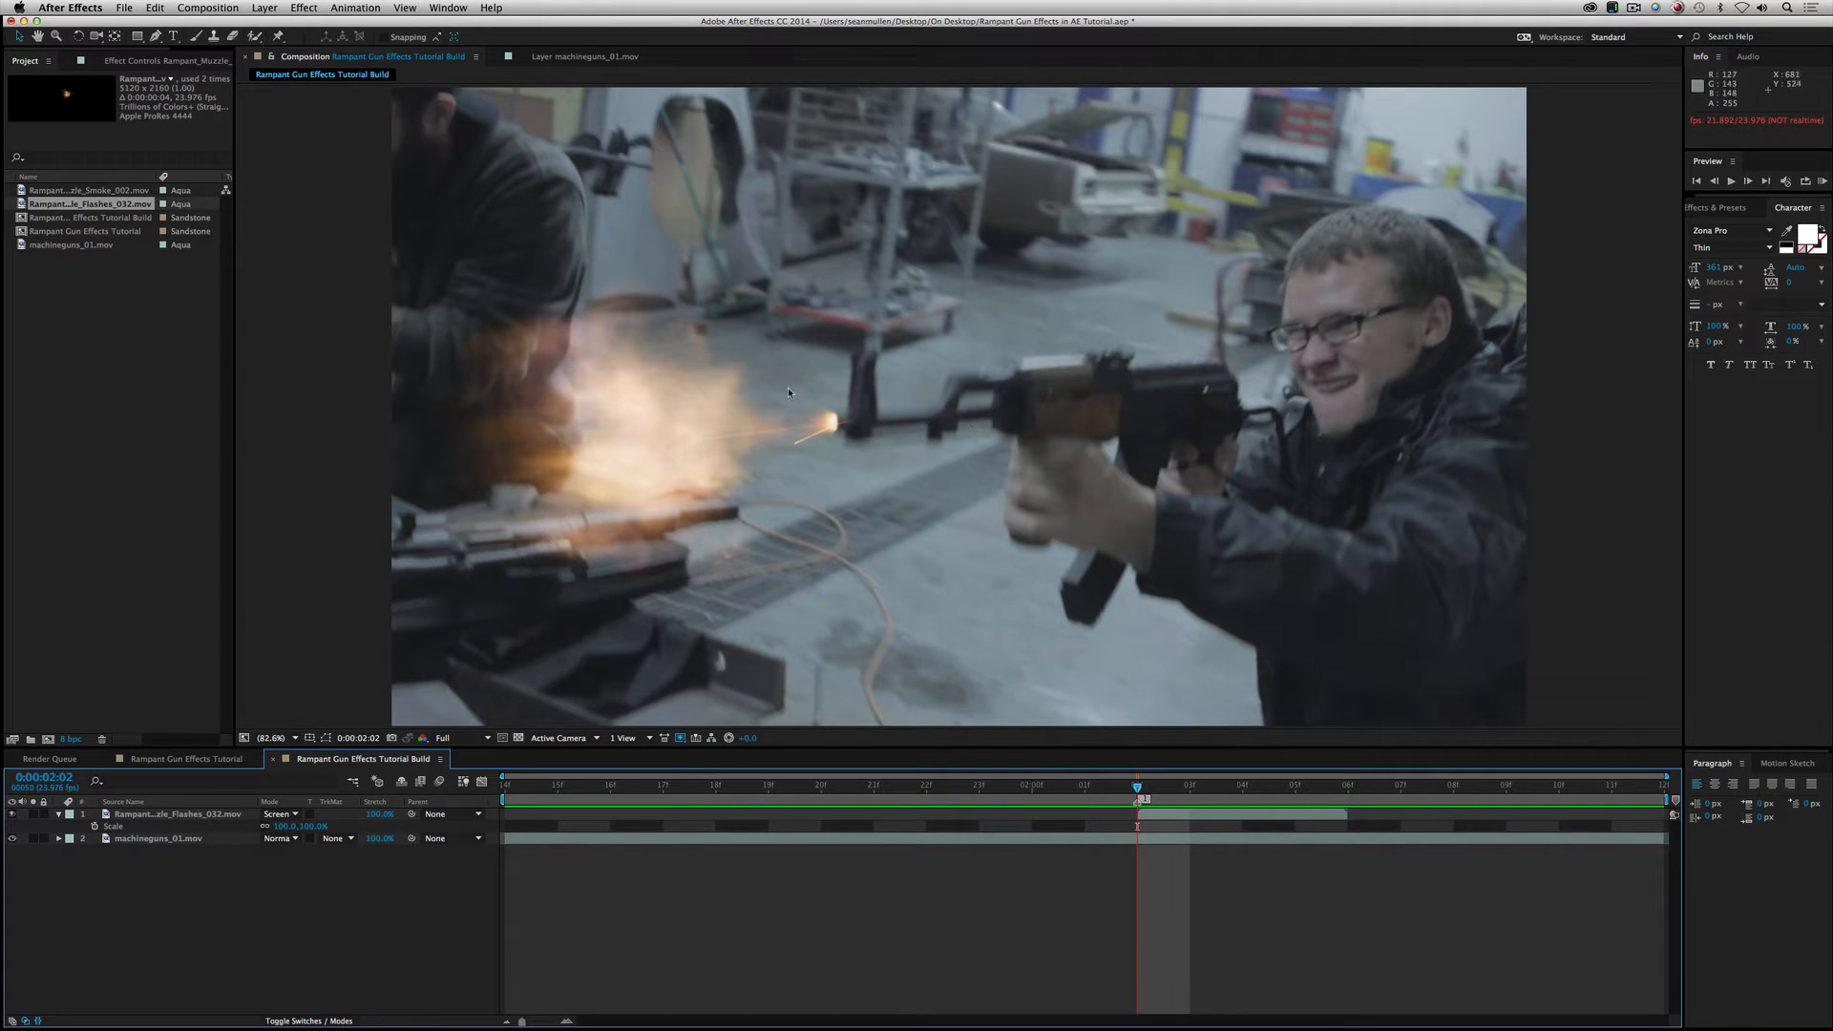
{"action": "mouse_move", "coordinate": [177, 345]}
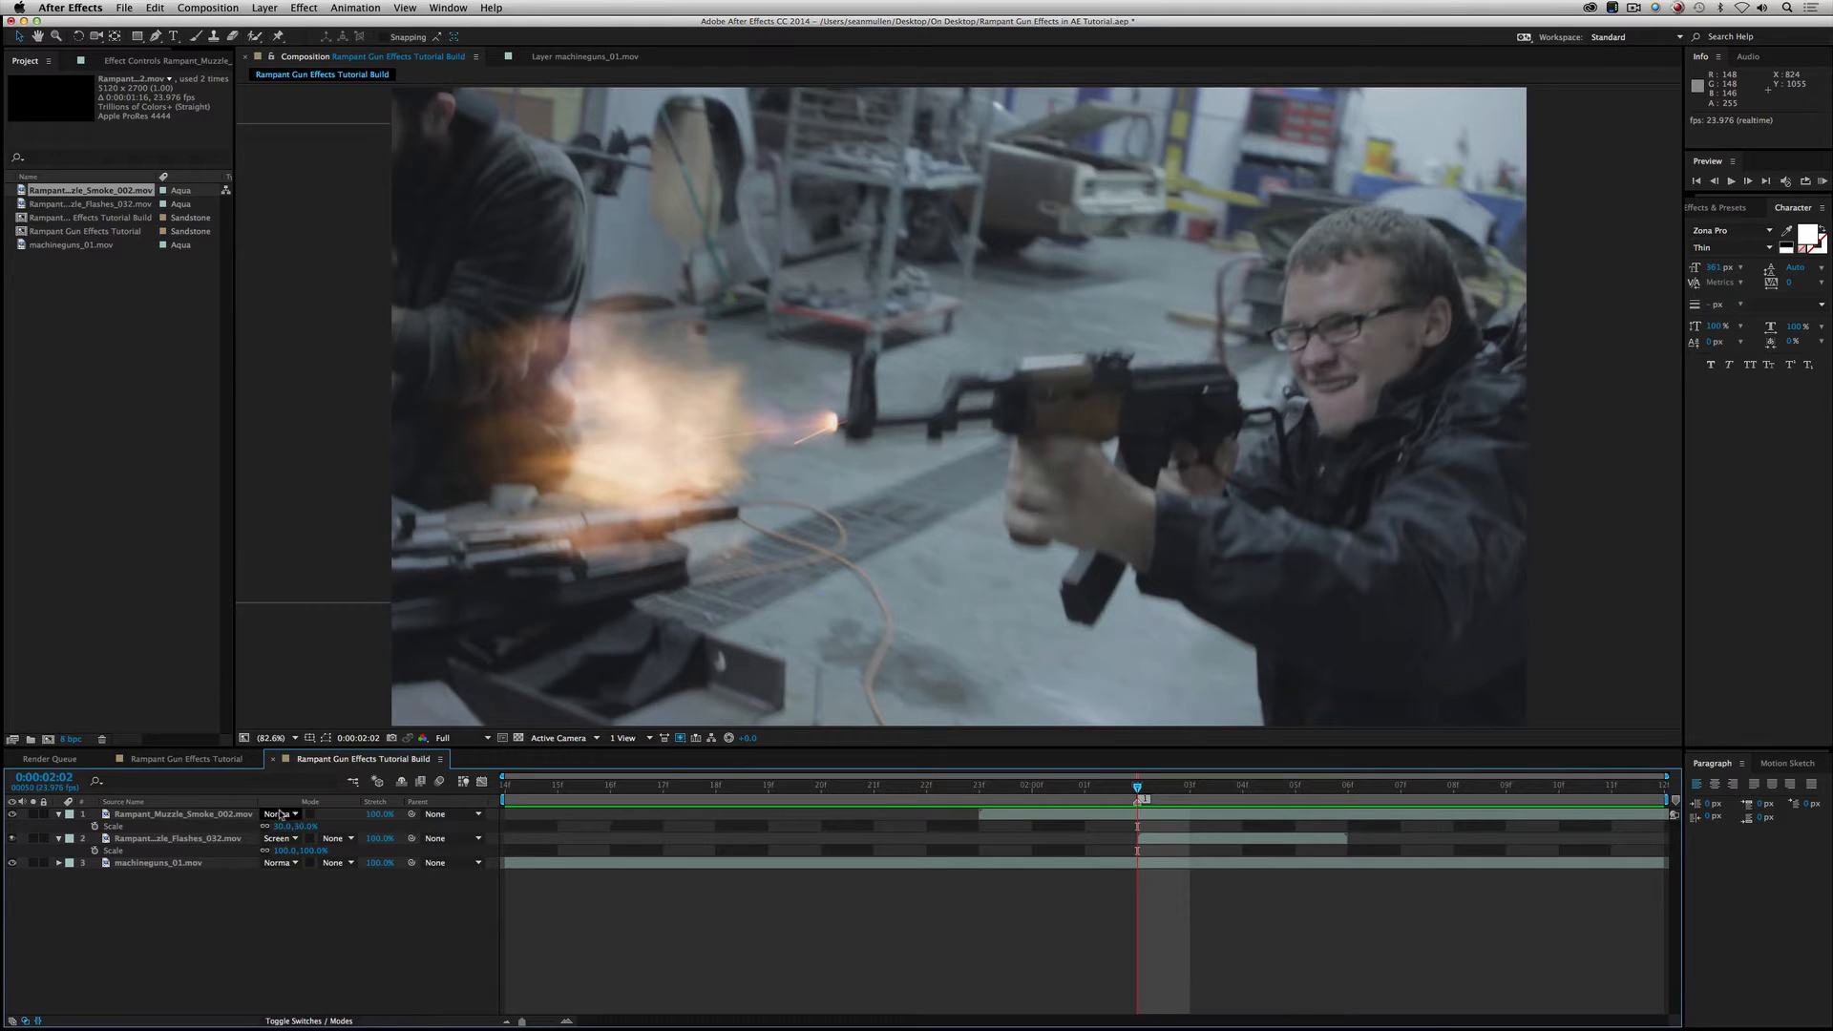
Step: Set the smoke layer's blending mode to Screen and reveal its opacity
{"action": "left_click", "coordinate": [278, 814]}
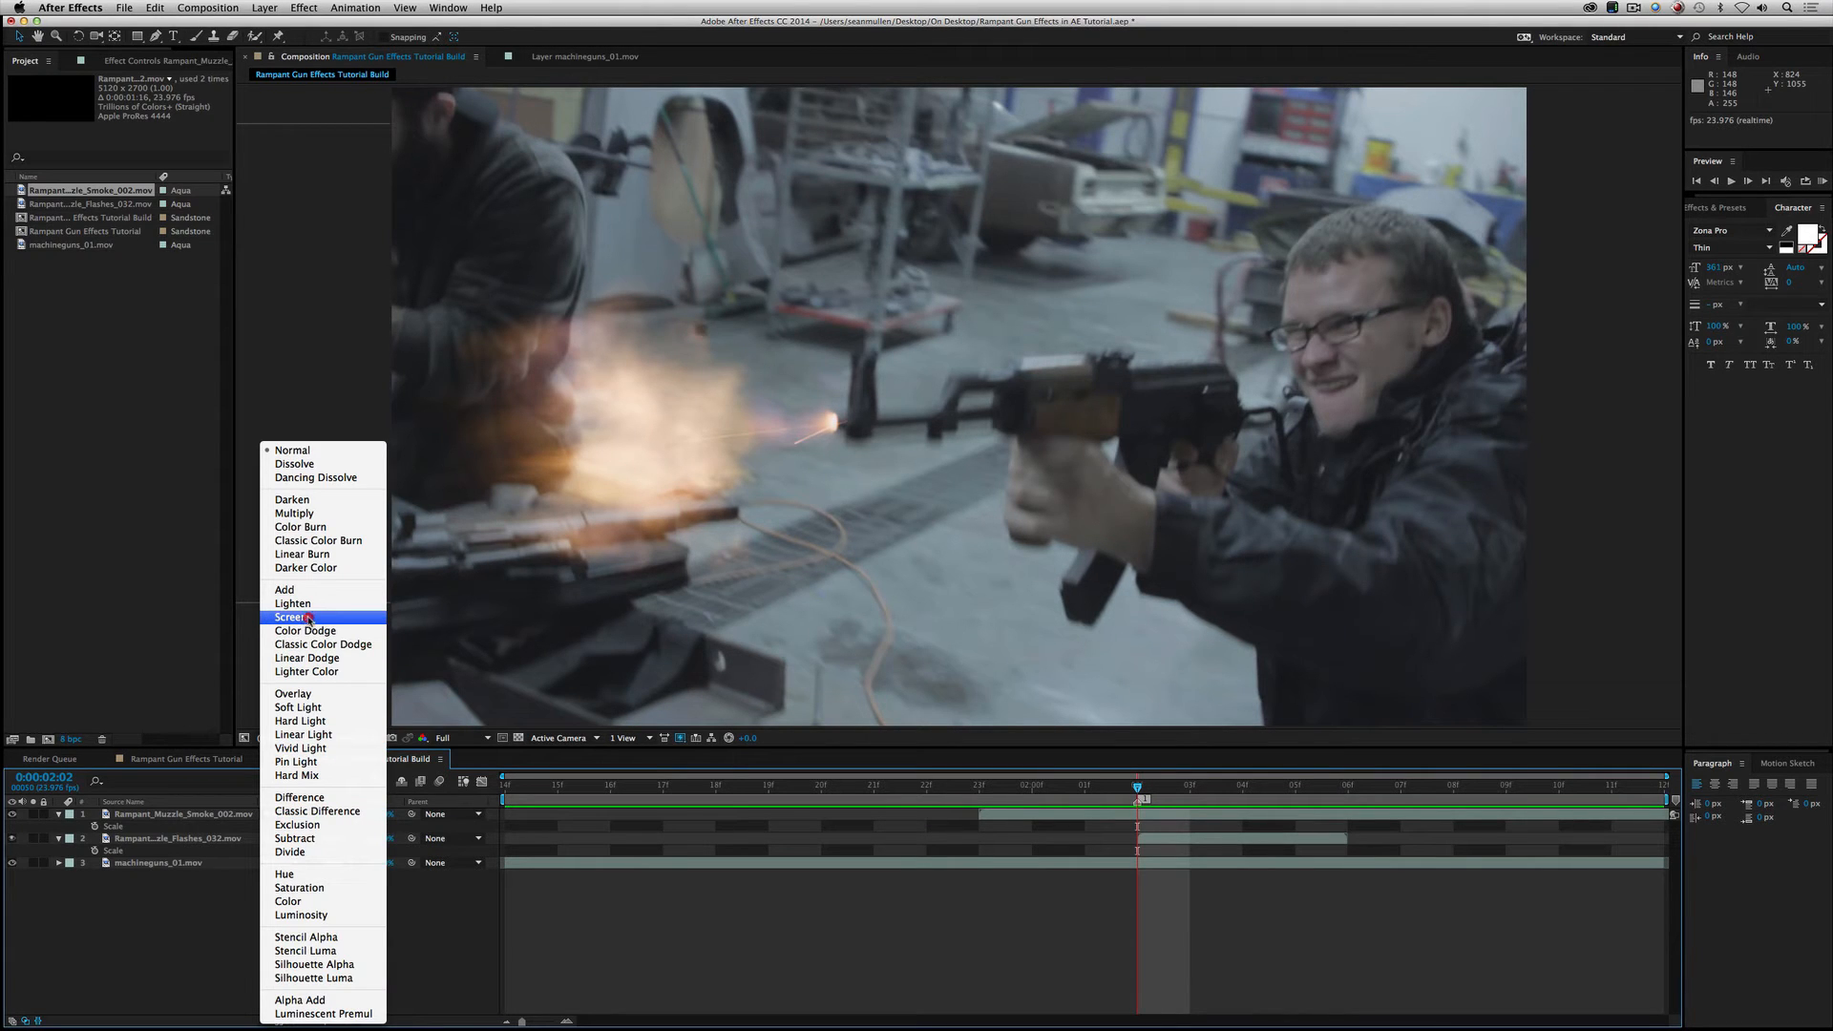
{"action": "left_click", "coordinate": [296, 616]}
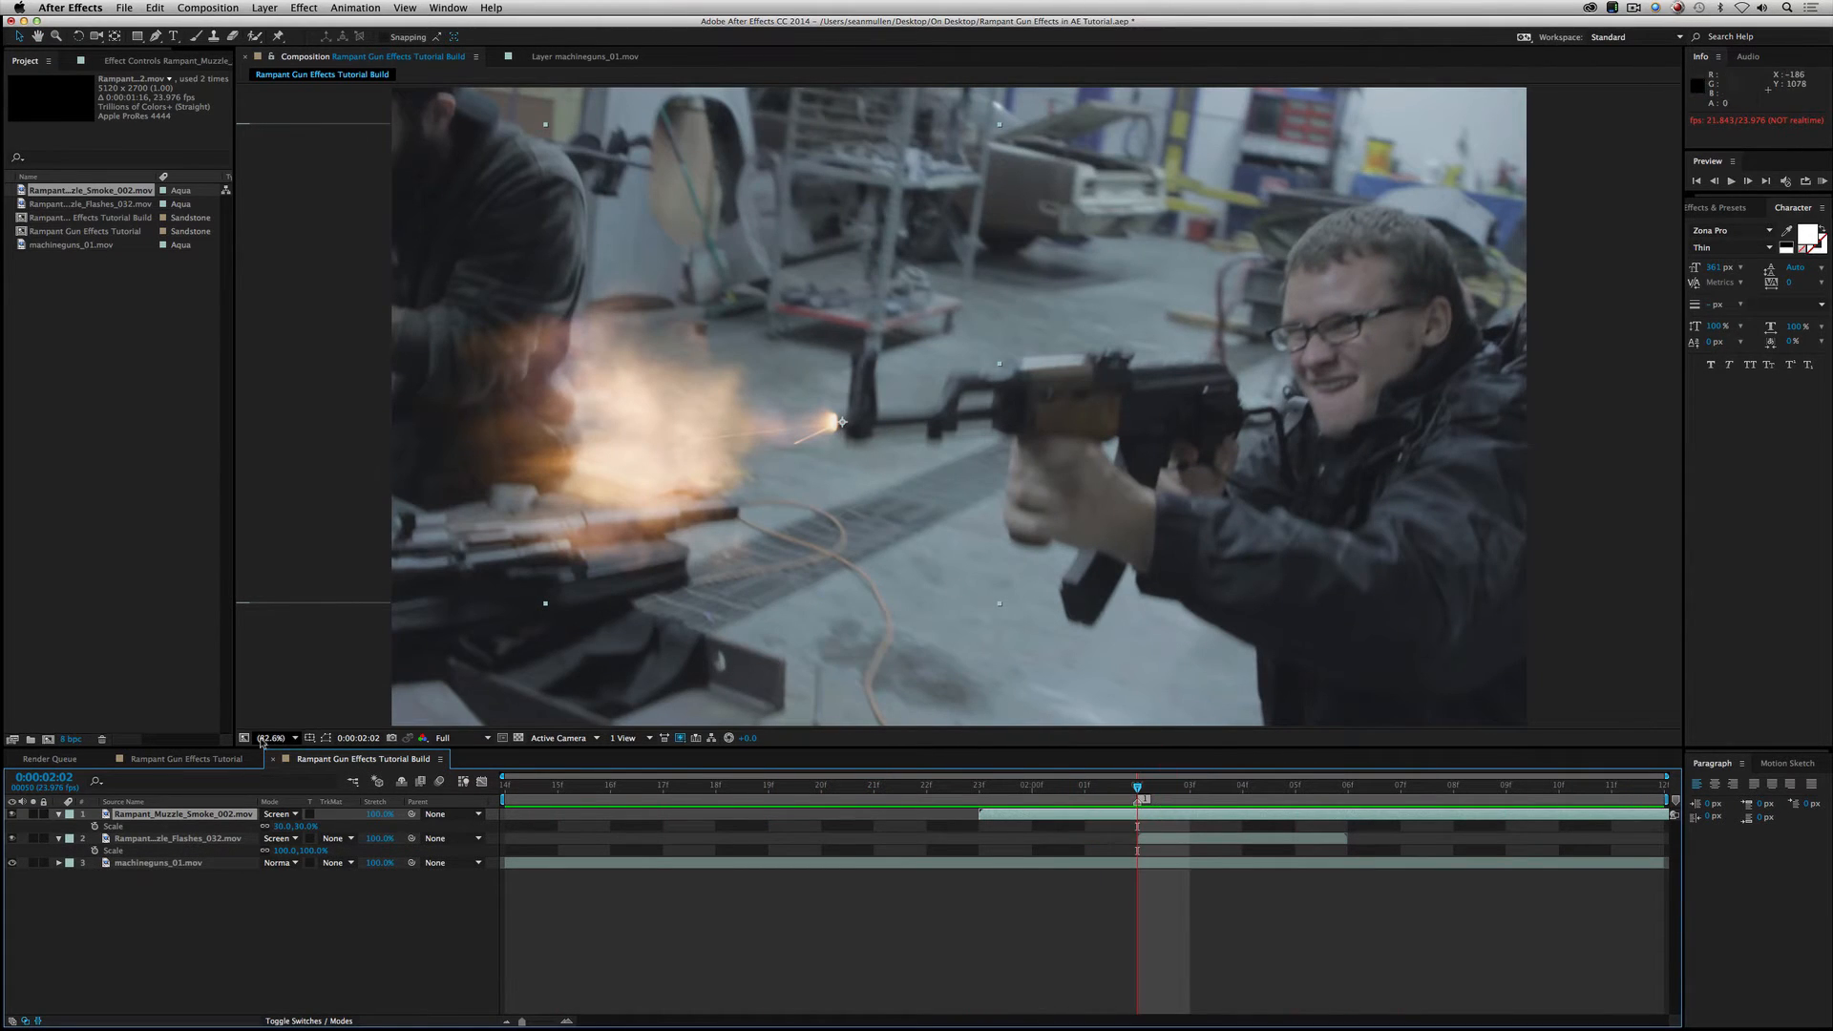
{"action": "key", "text": "t"}
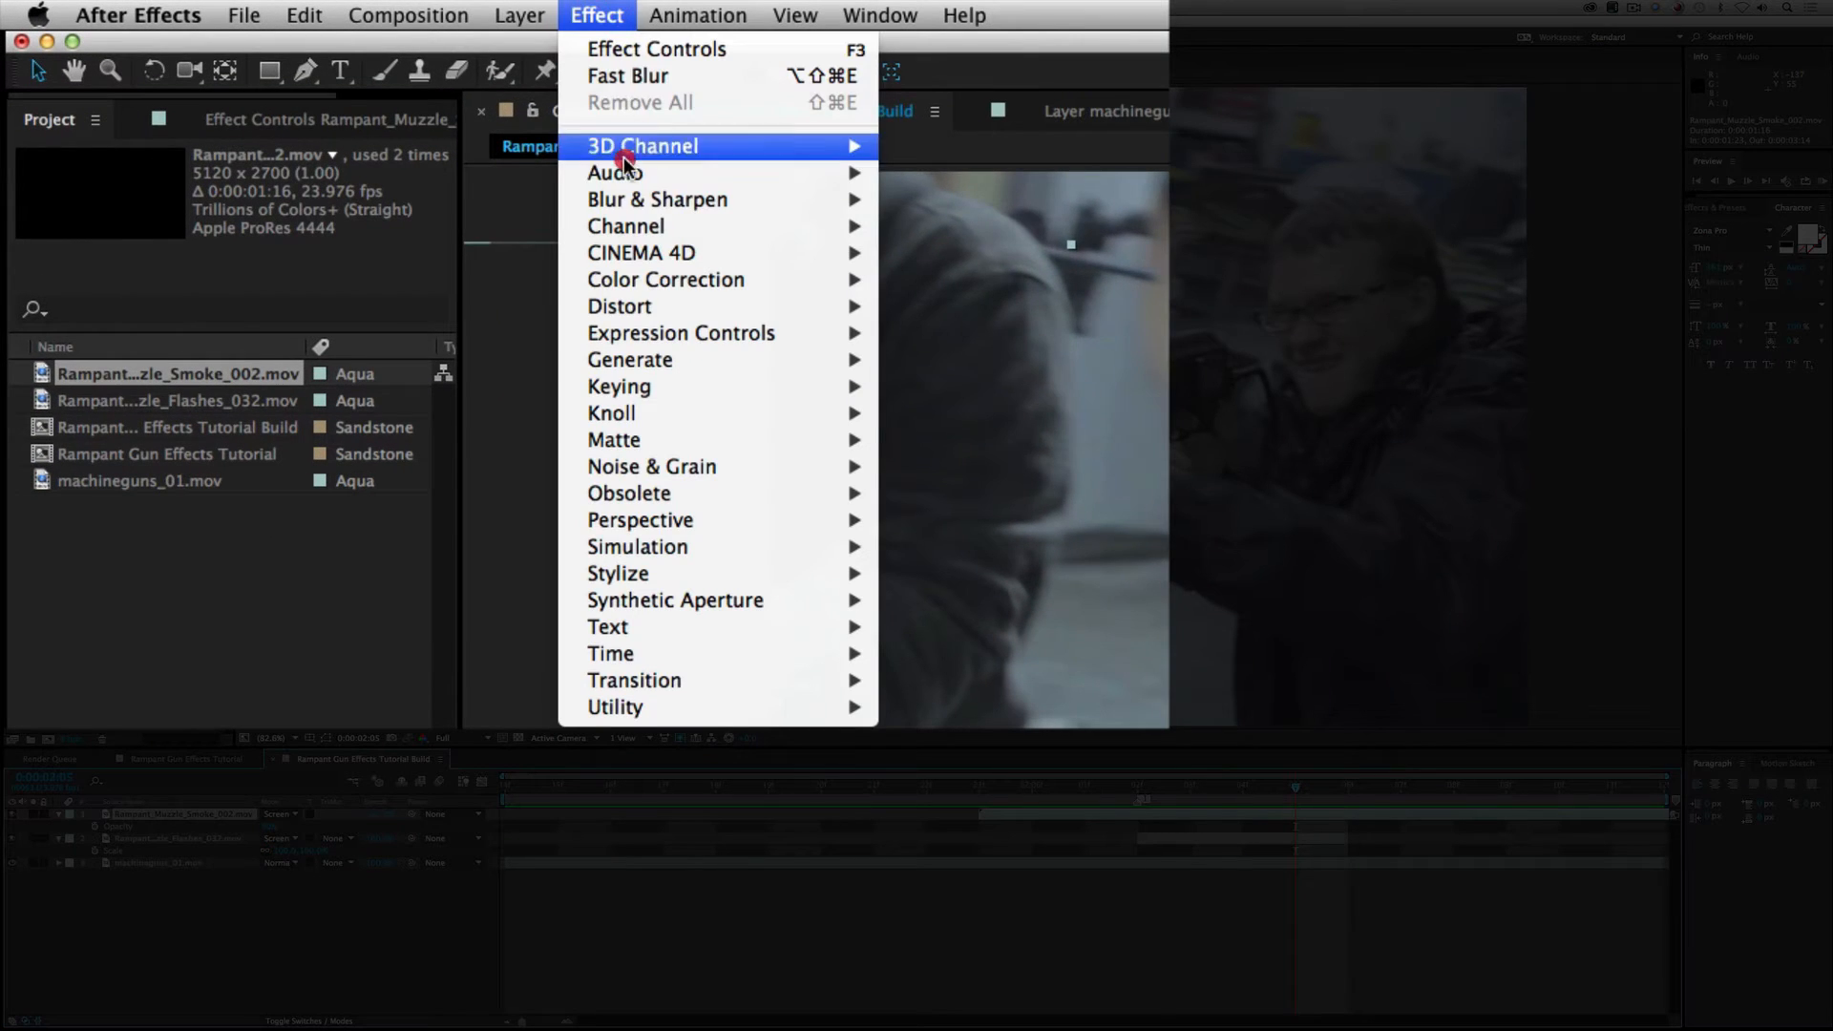
Step: Give the smoke a Fast Blur of about 40 and play back the composite
{"action": "left_click", "coordinate": [626, 75]}
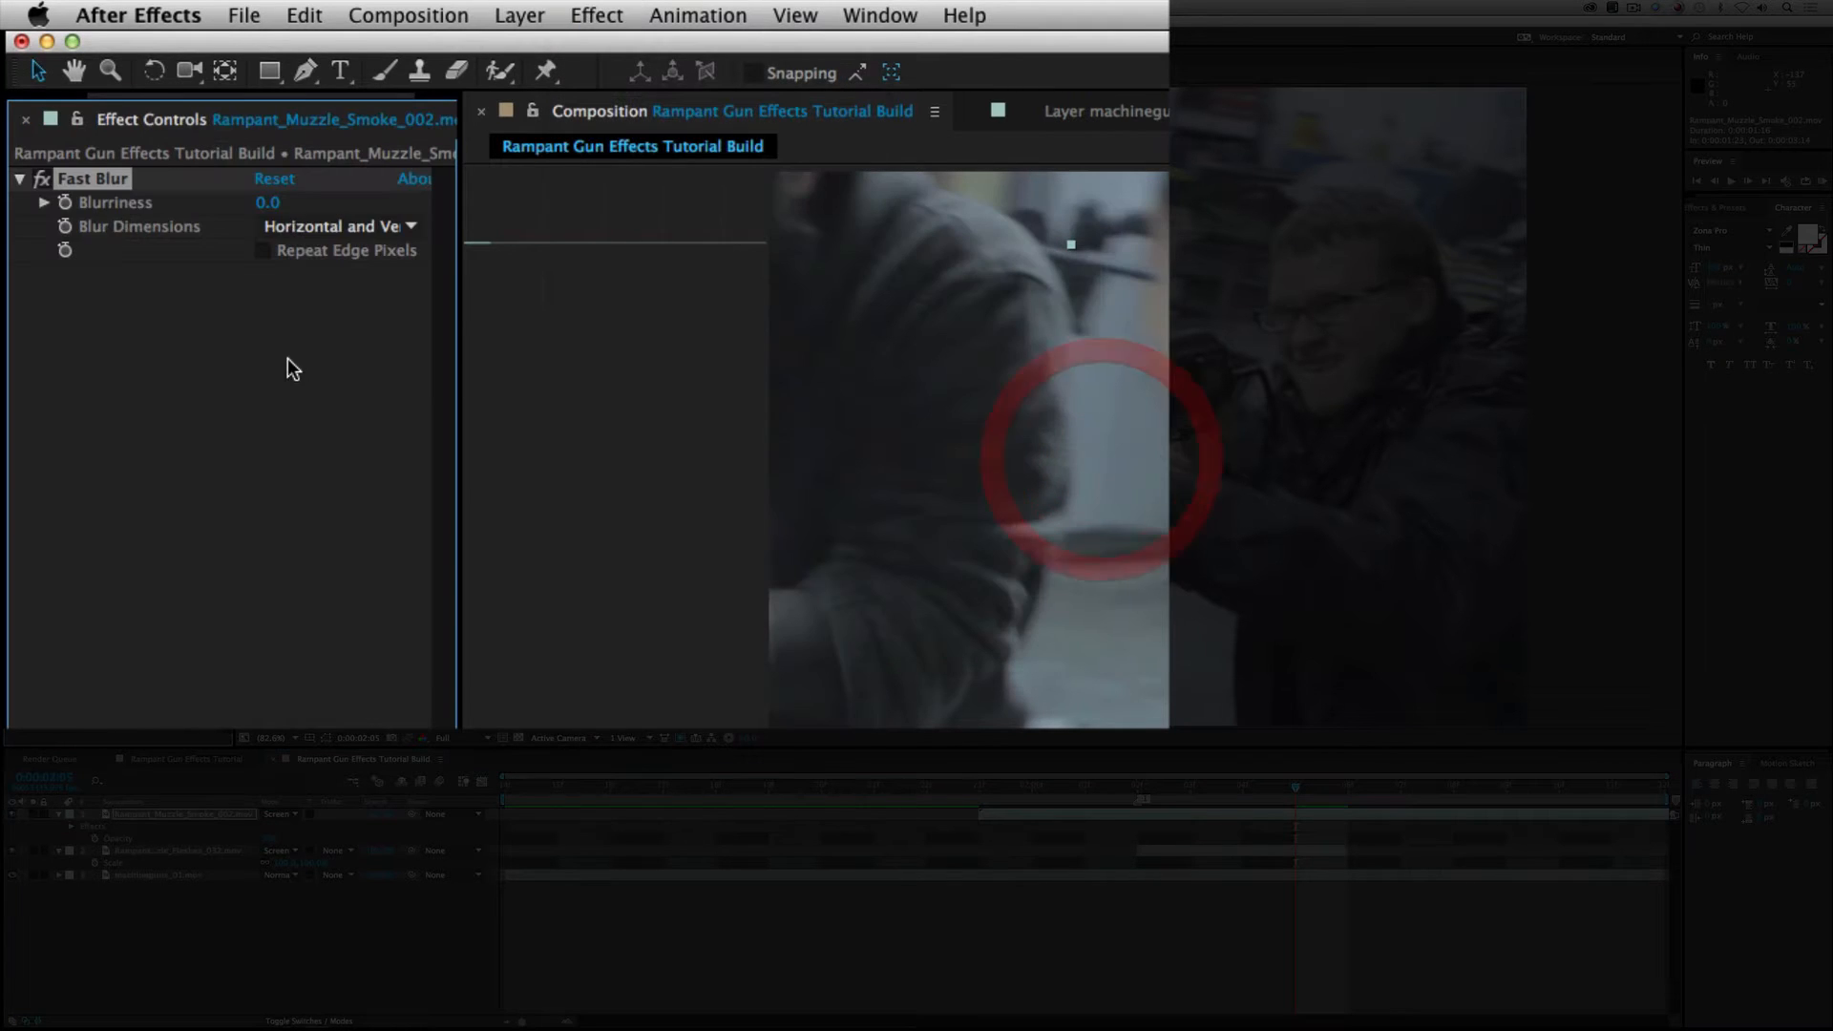
{"action": "left_click", "coordinate": [285, 202]}
{"action": "type", "text": "42"}
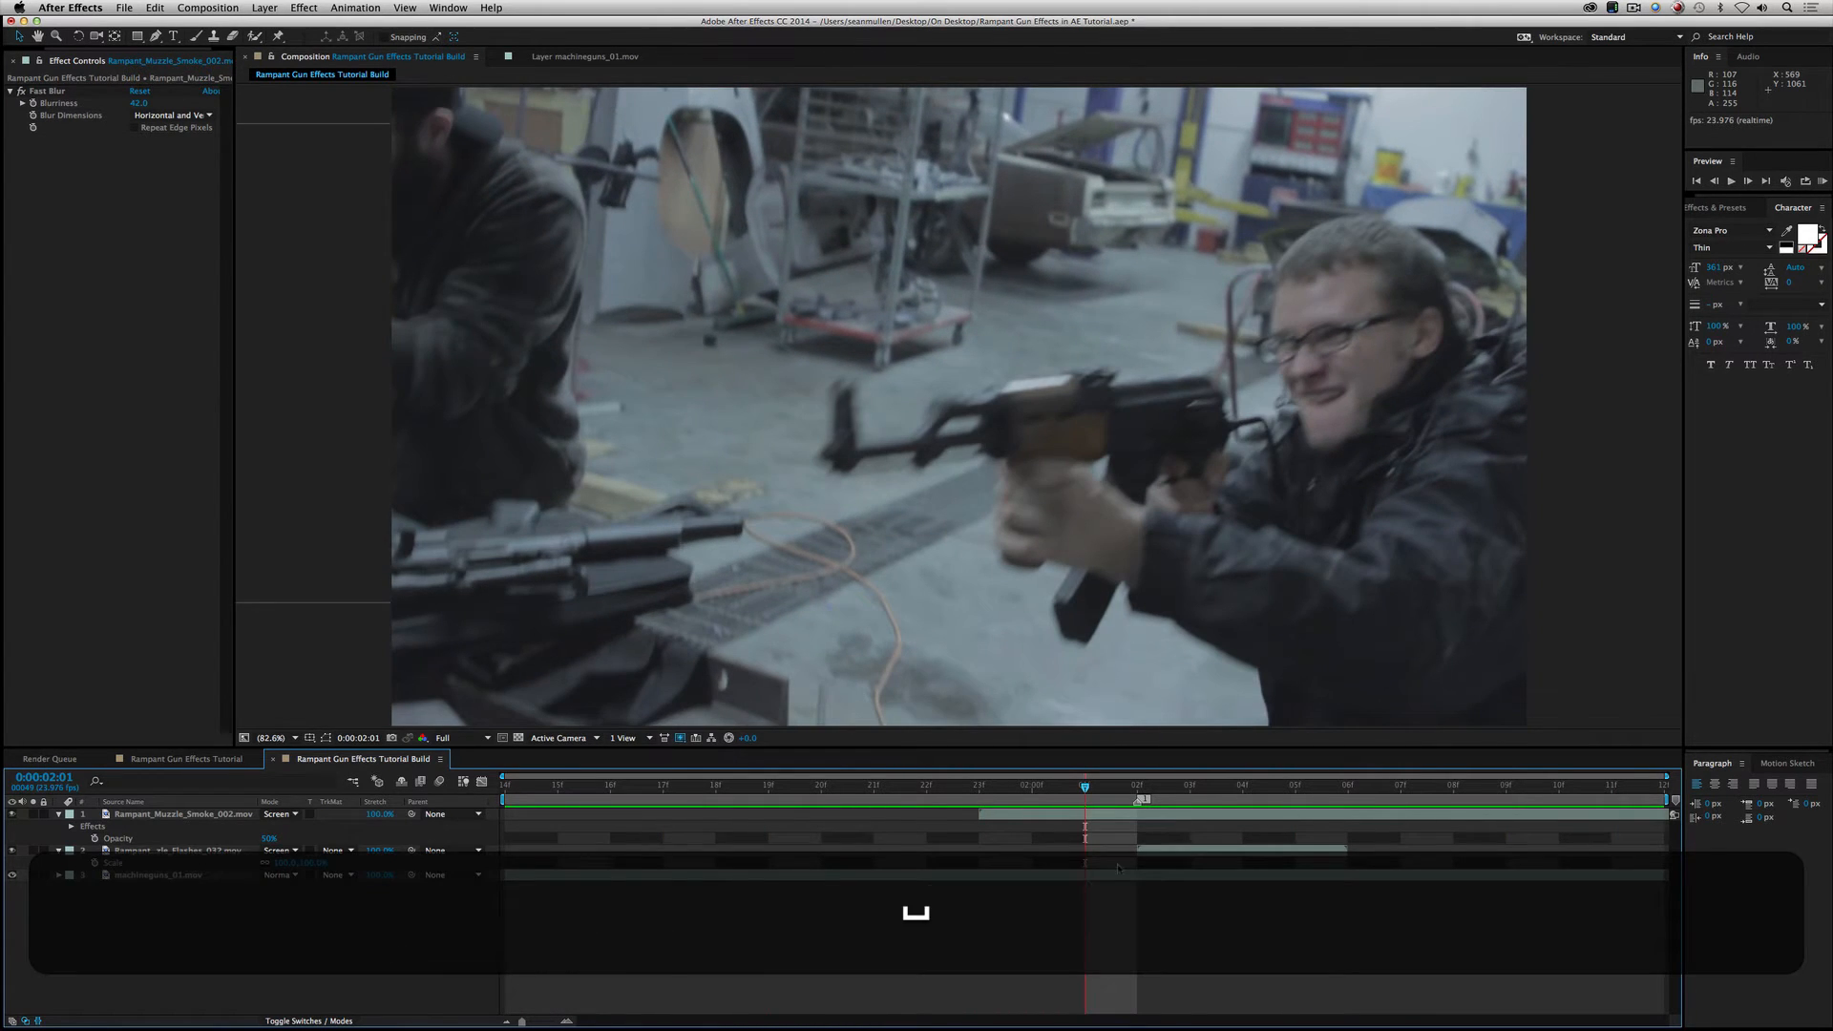
{"action": "left_click", "coordinate": [1029, 785]}
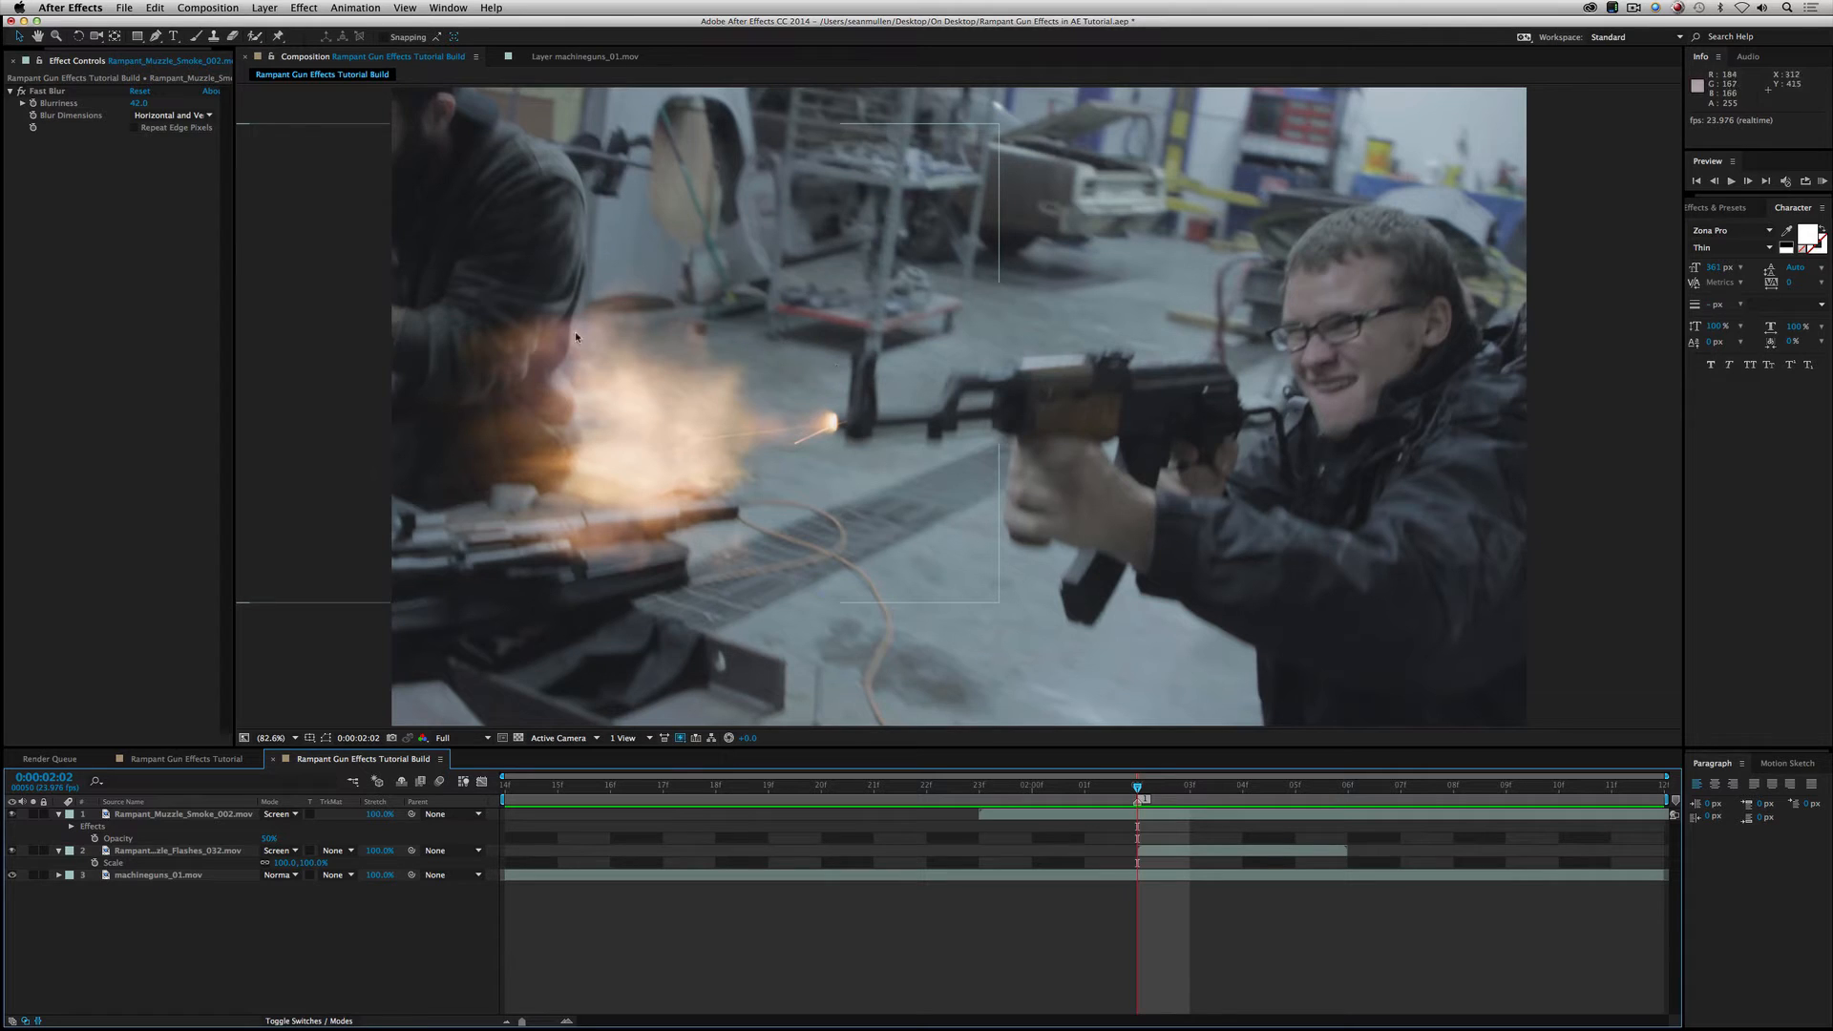
{"action": "mouse_move", "coordinate": [729, 193]}
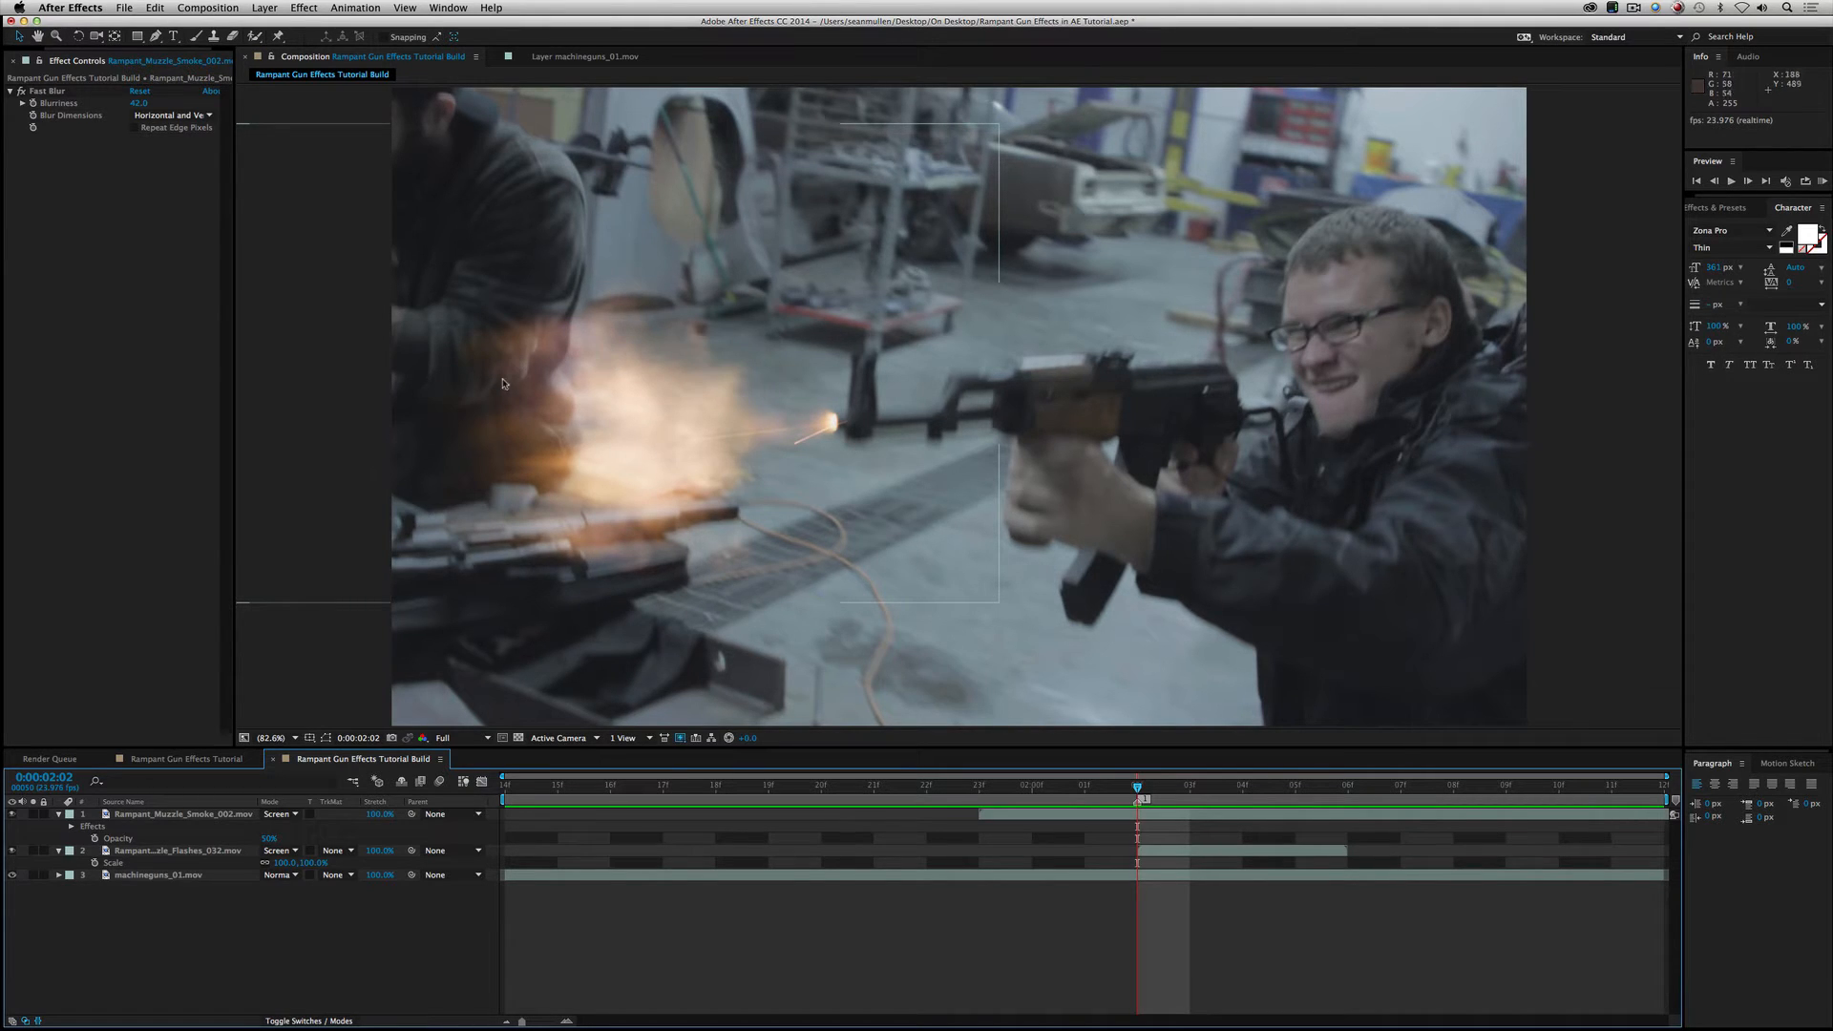
{"action": "mouse_move", "coordinate": [837, 468]}
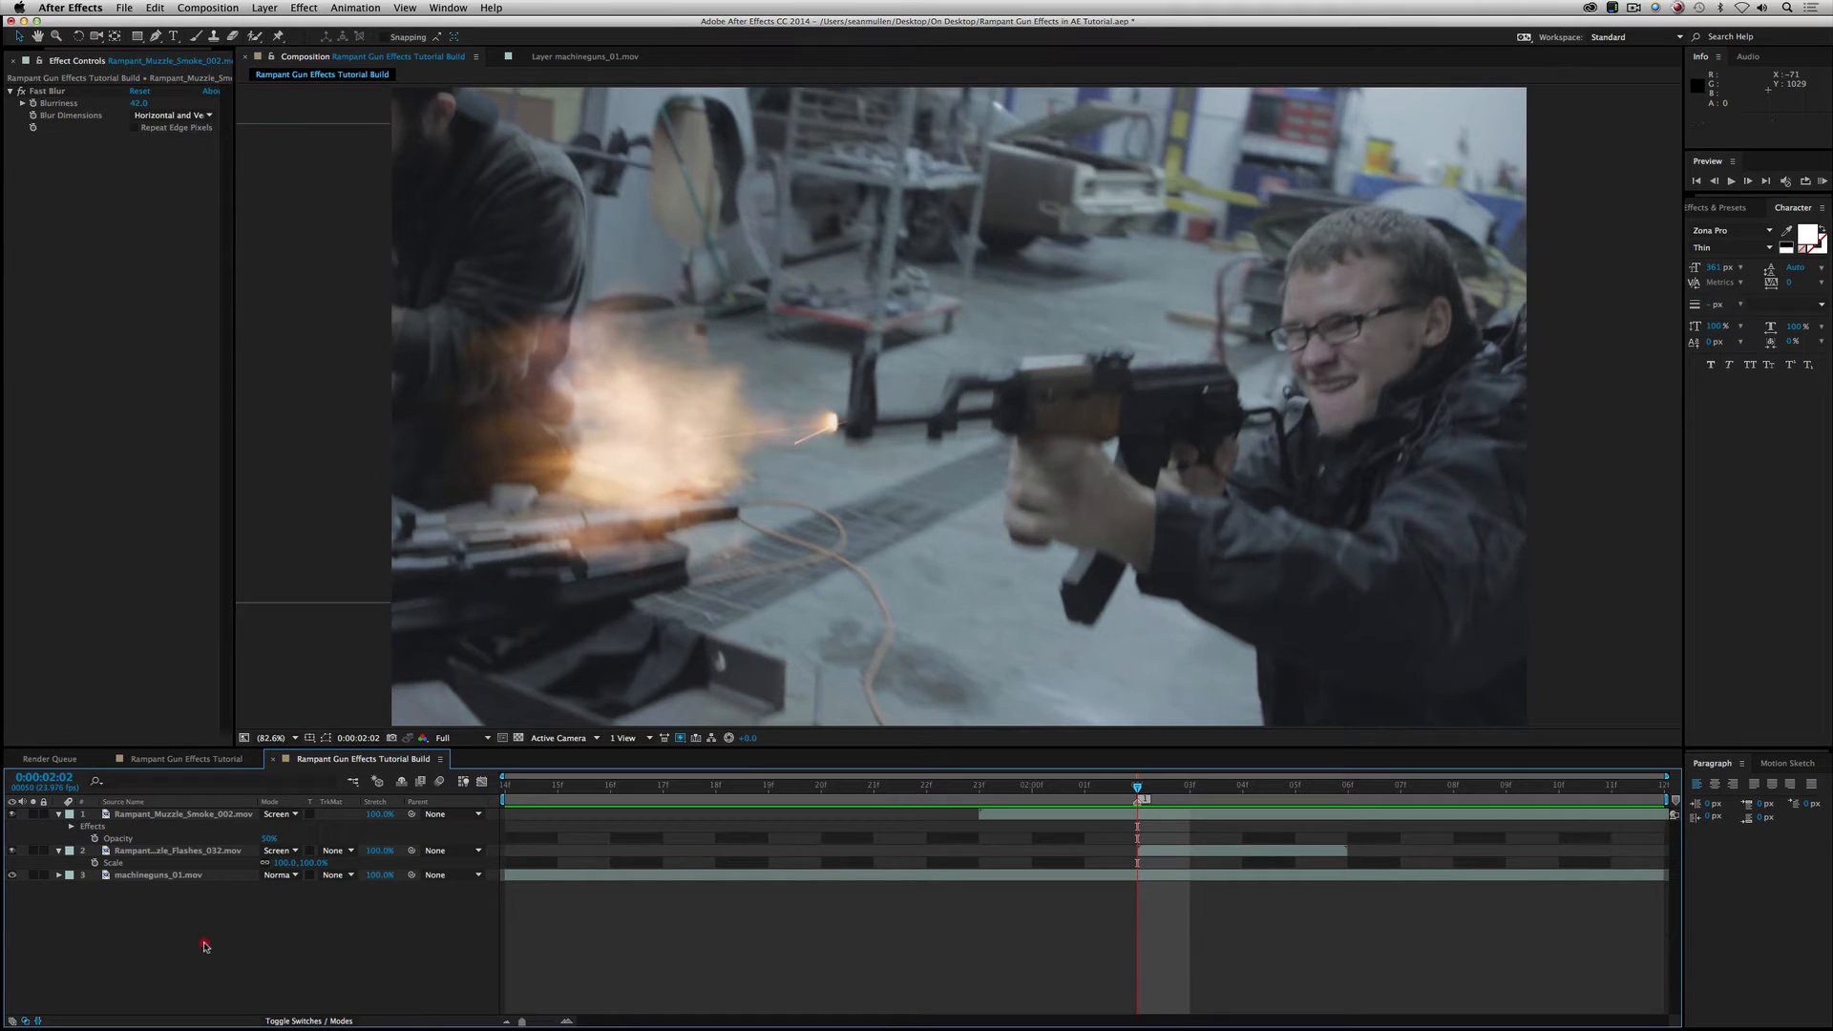
{"action": "left_click", "coordinate": [158, 874]}
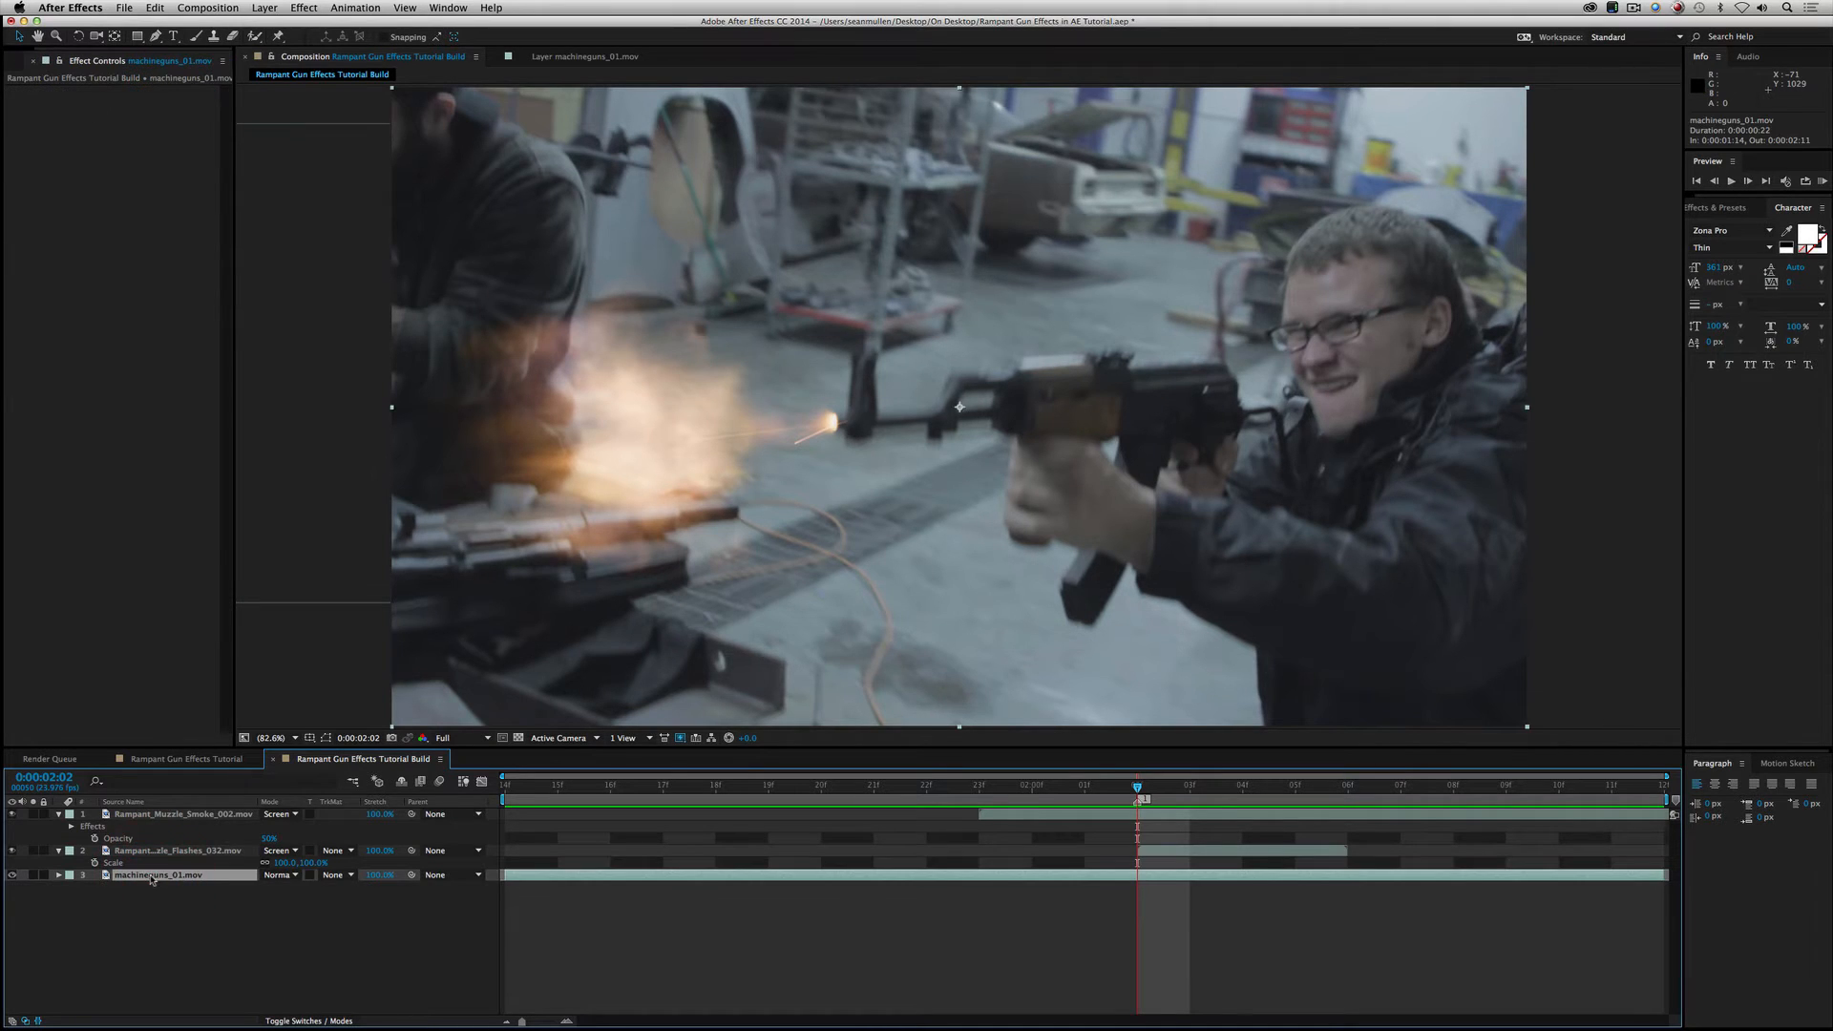
Step: Duplicate machineguns_01.mov and trace a Pen mask around the gun, shooter's arm and hands
{"action": "key", "text": "cmd+d"}
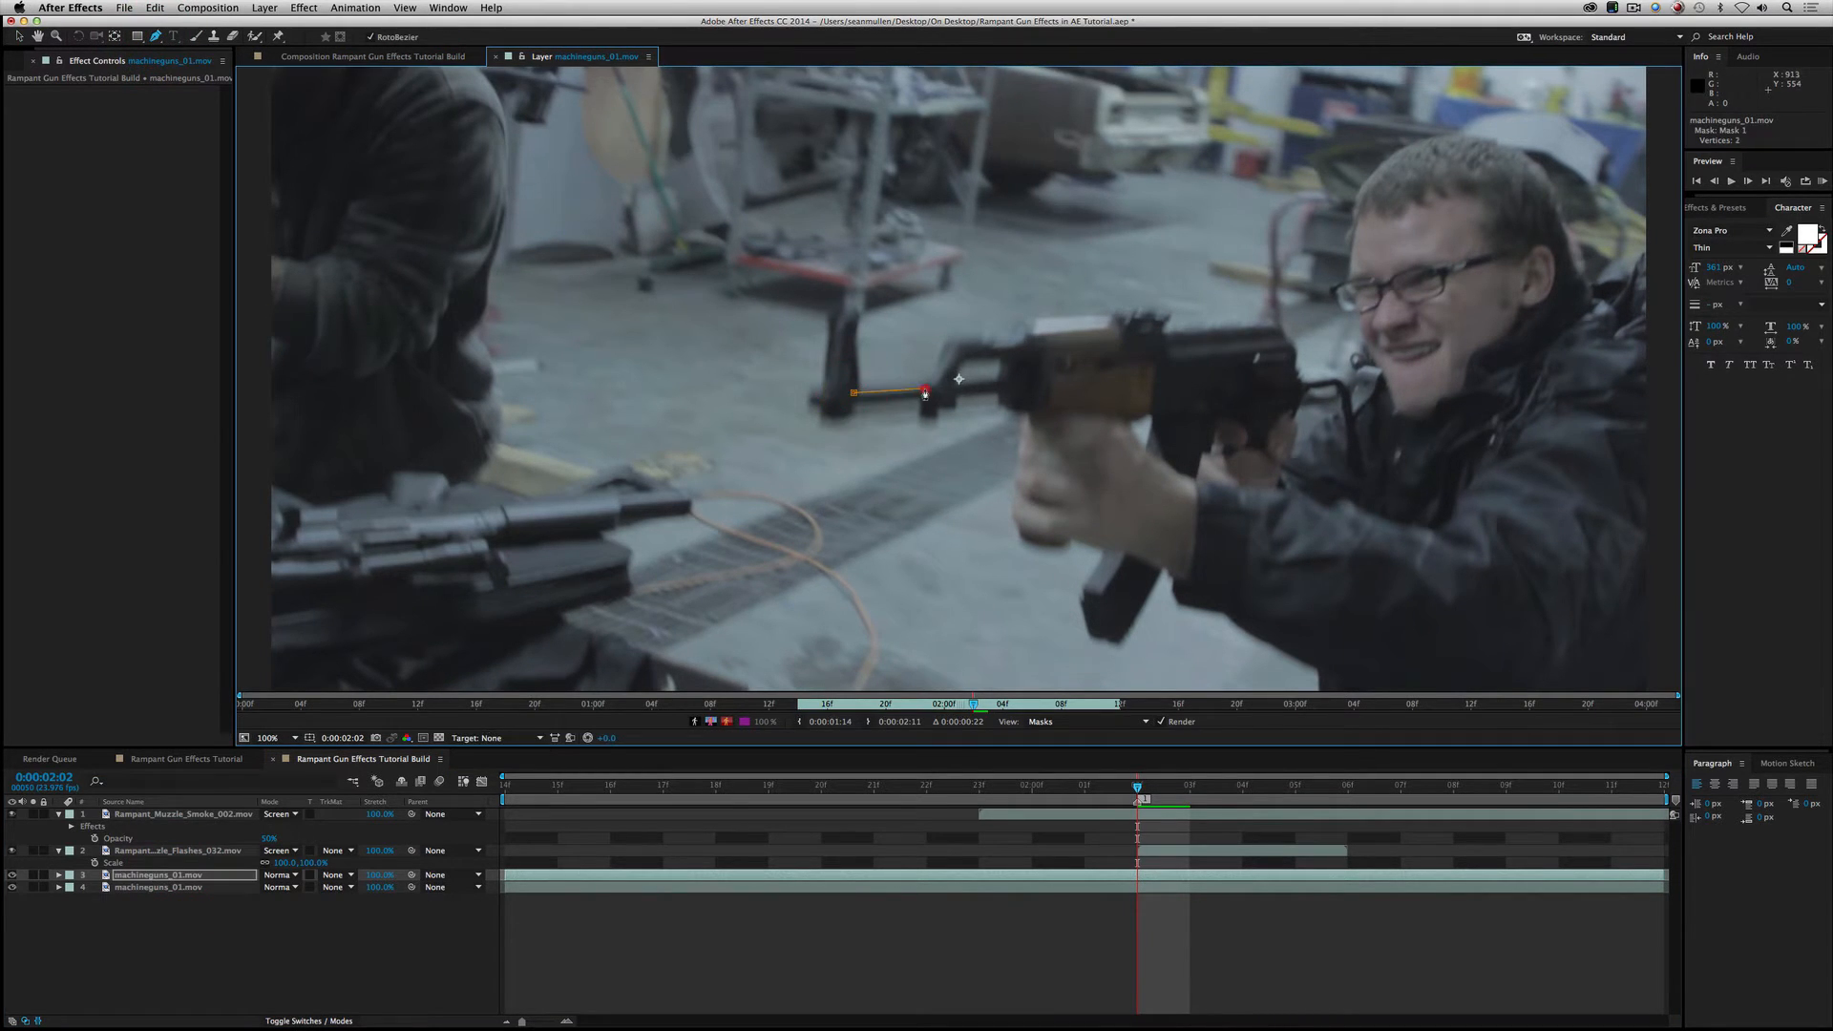
{"action": "left_click", "coordinate": [1111, 316]}
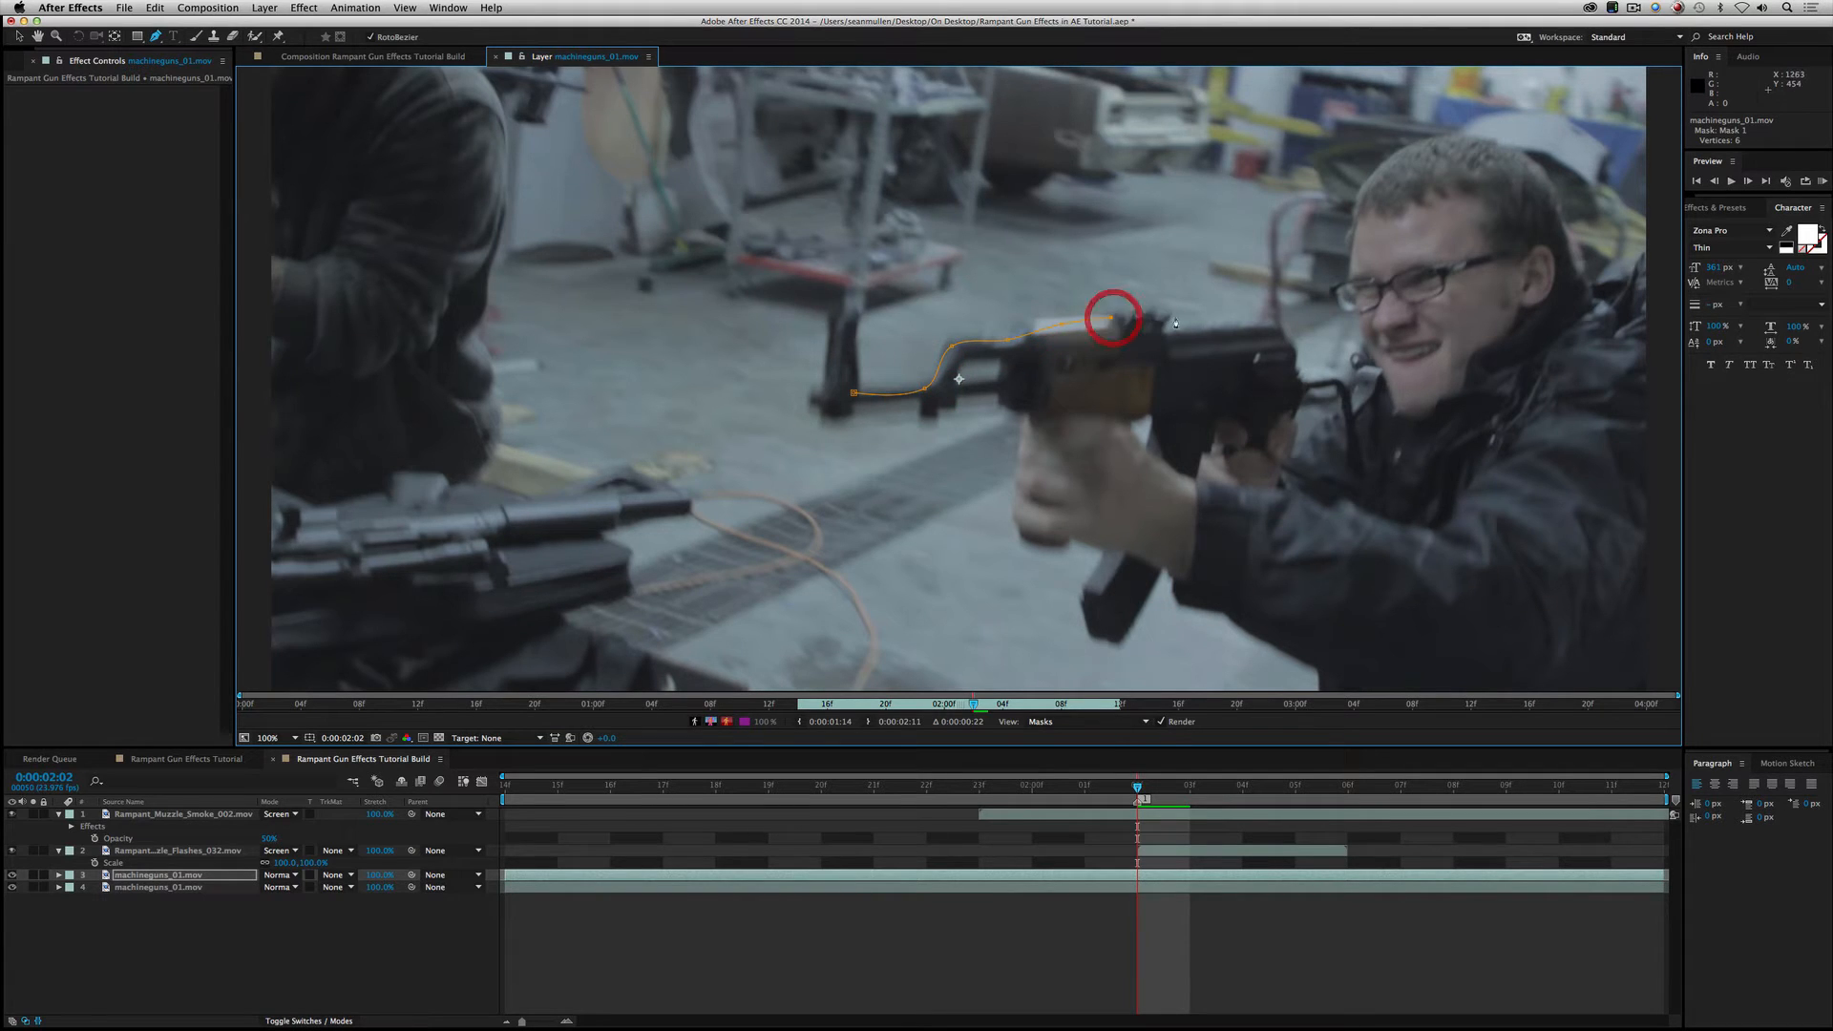
{"action": "left_click_drag", "start_coordinate": [1111, 316], "coordinate": [1303, 356]}
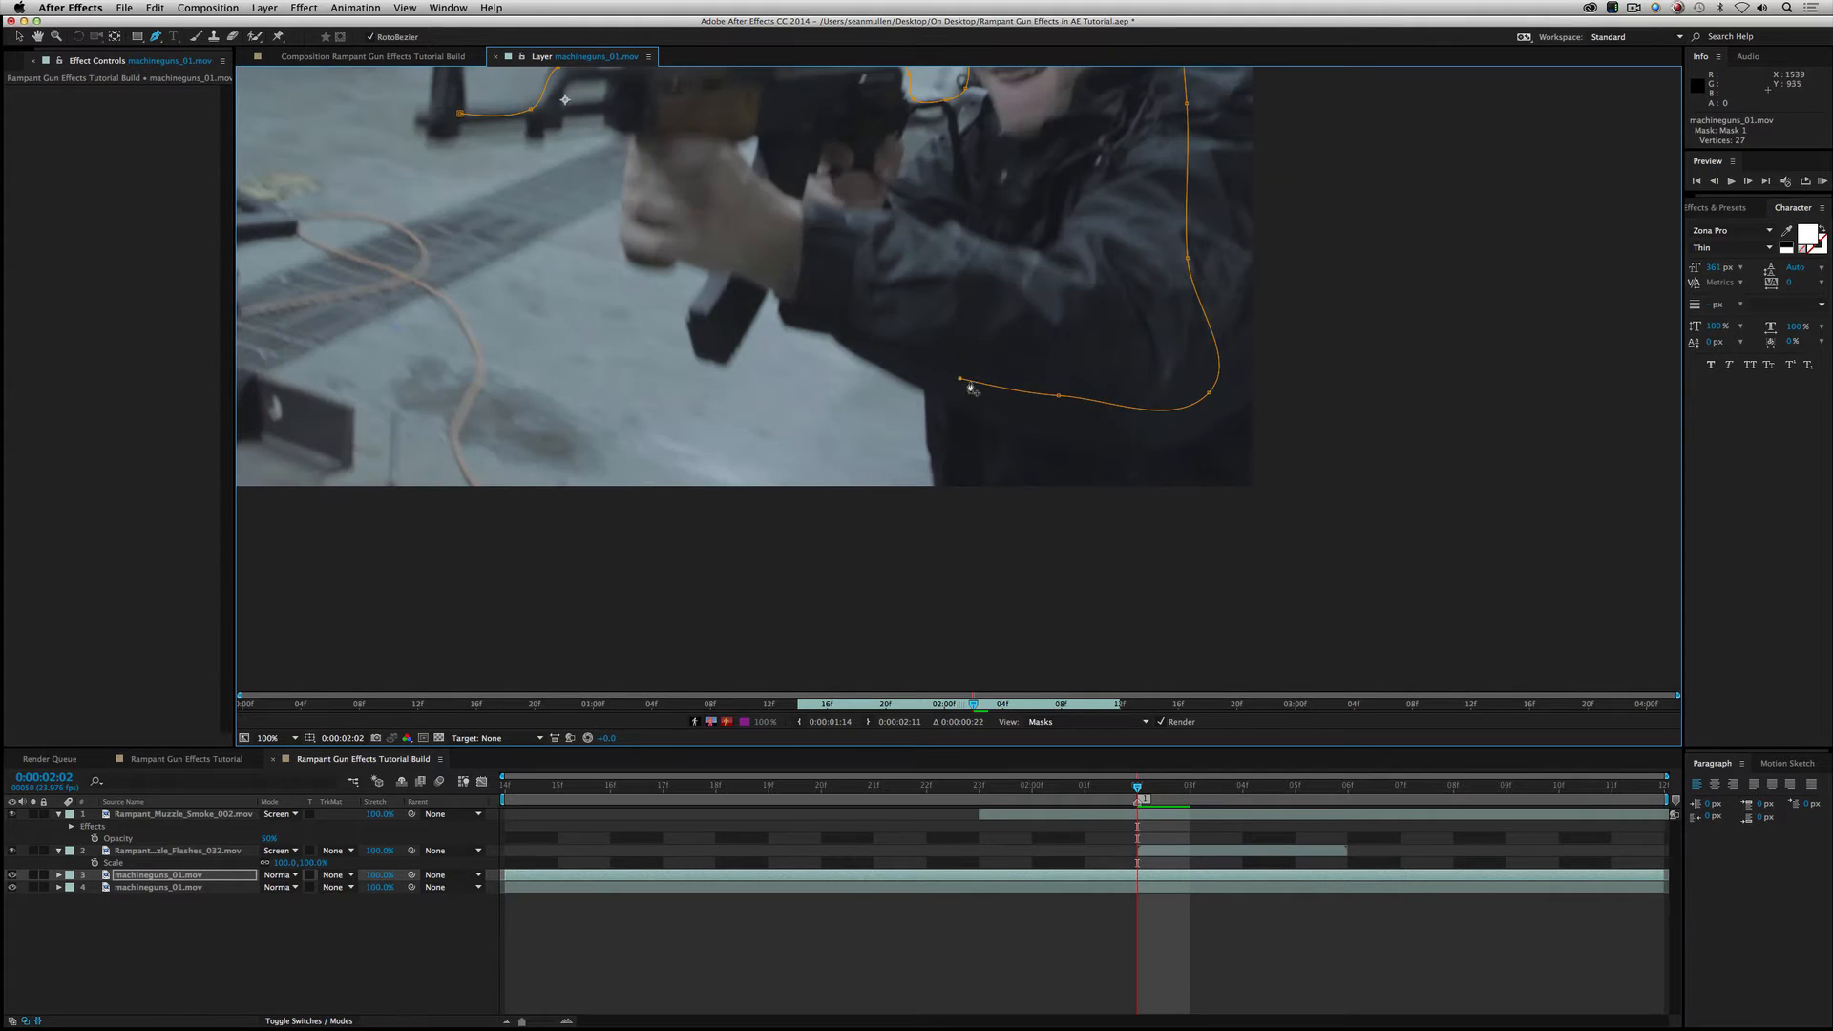
{"action": "left_click", "coordinate": [771, 287]}
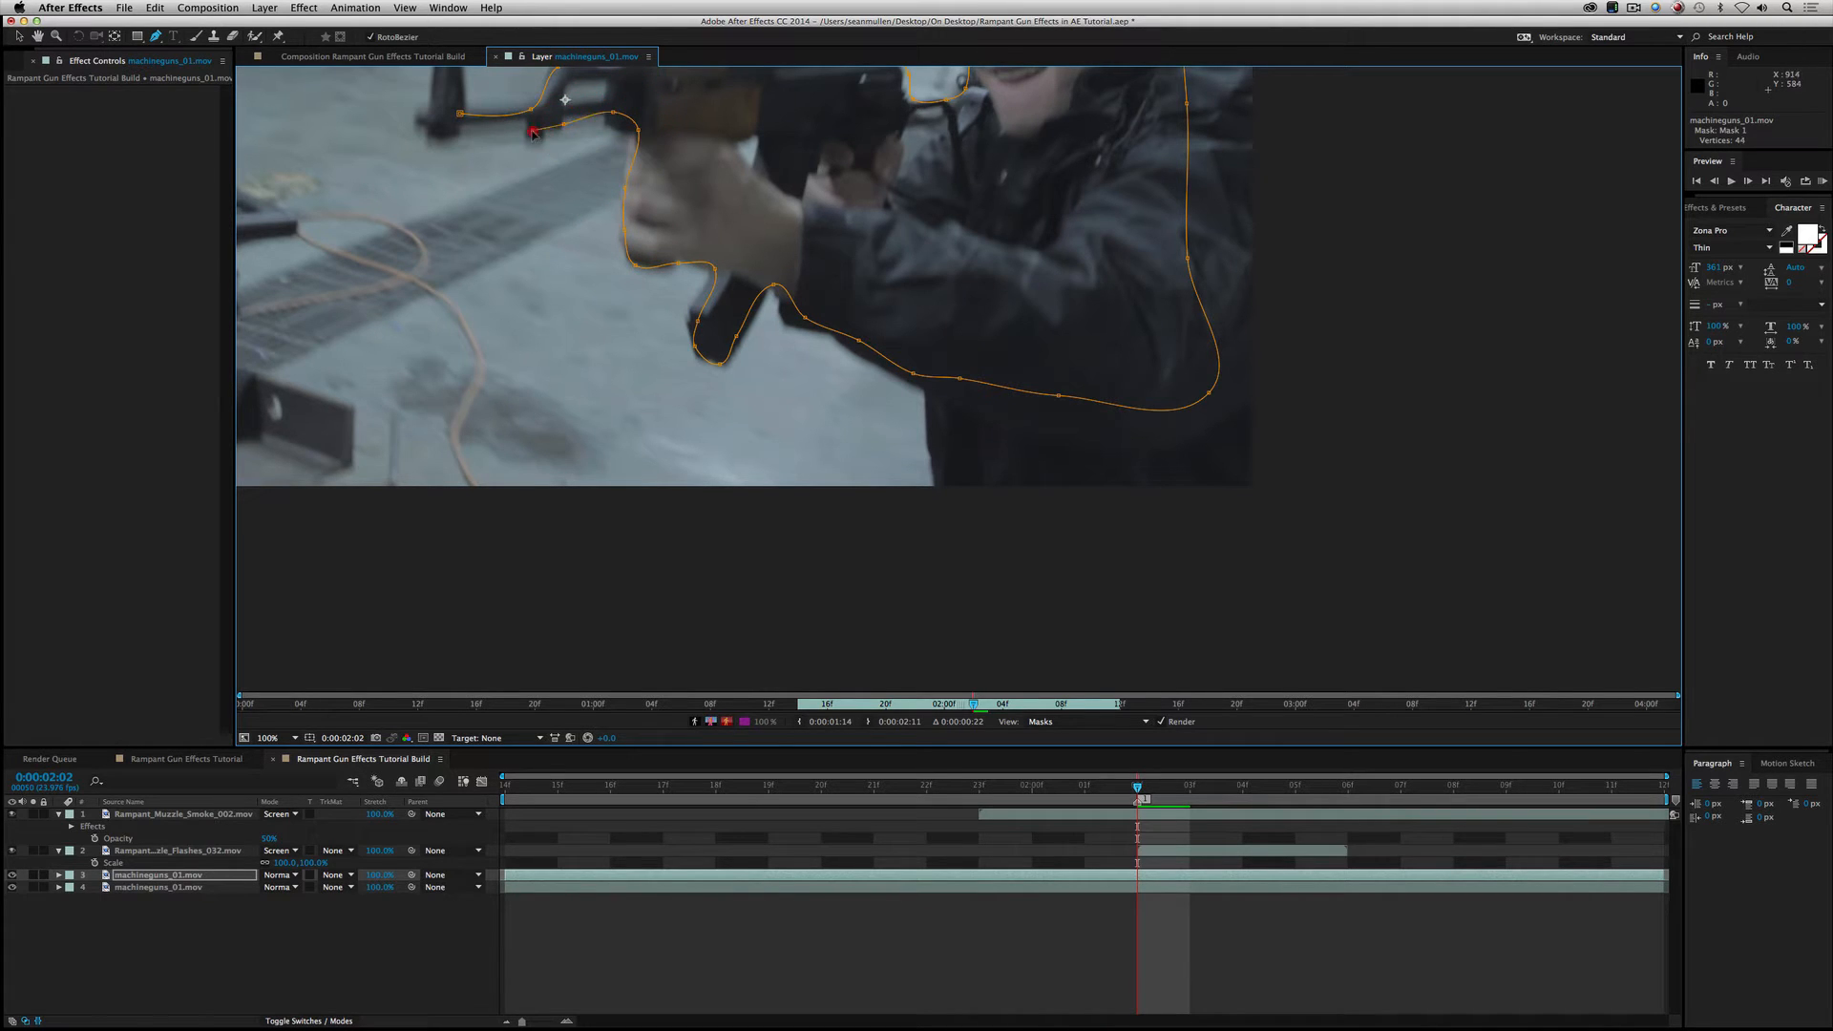
{"action": "left_click", "coordinate": [462, 115]}
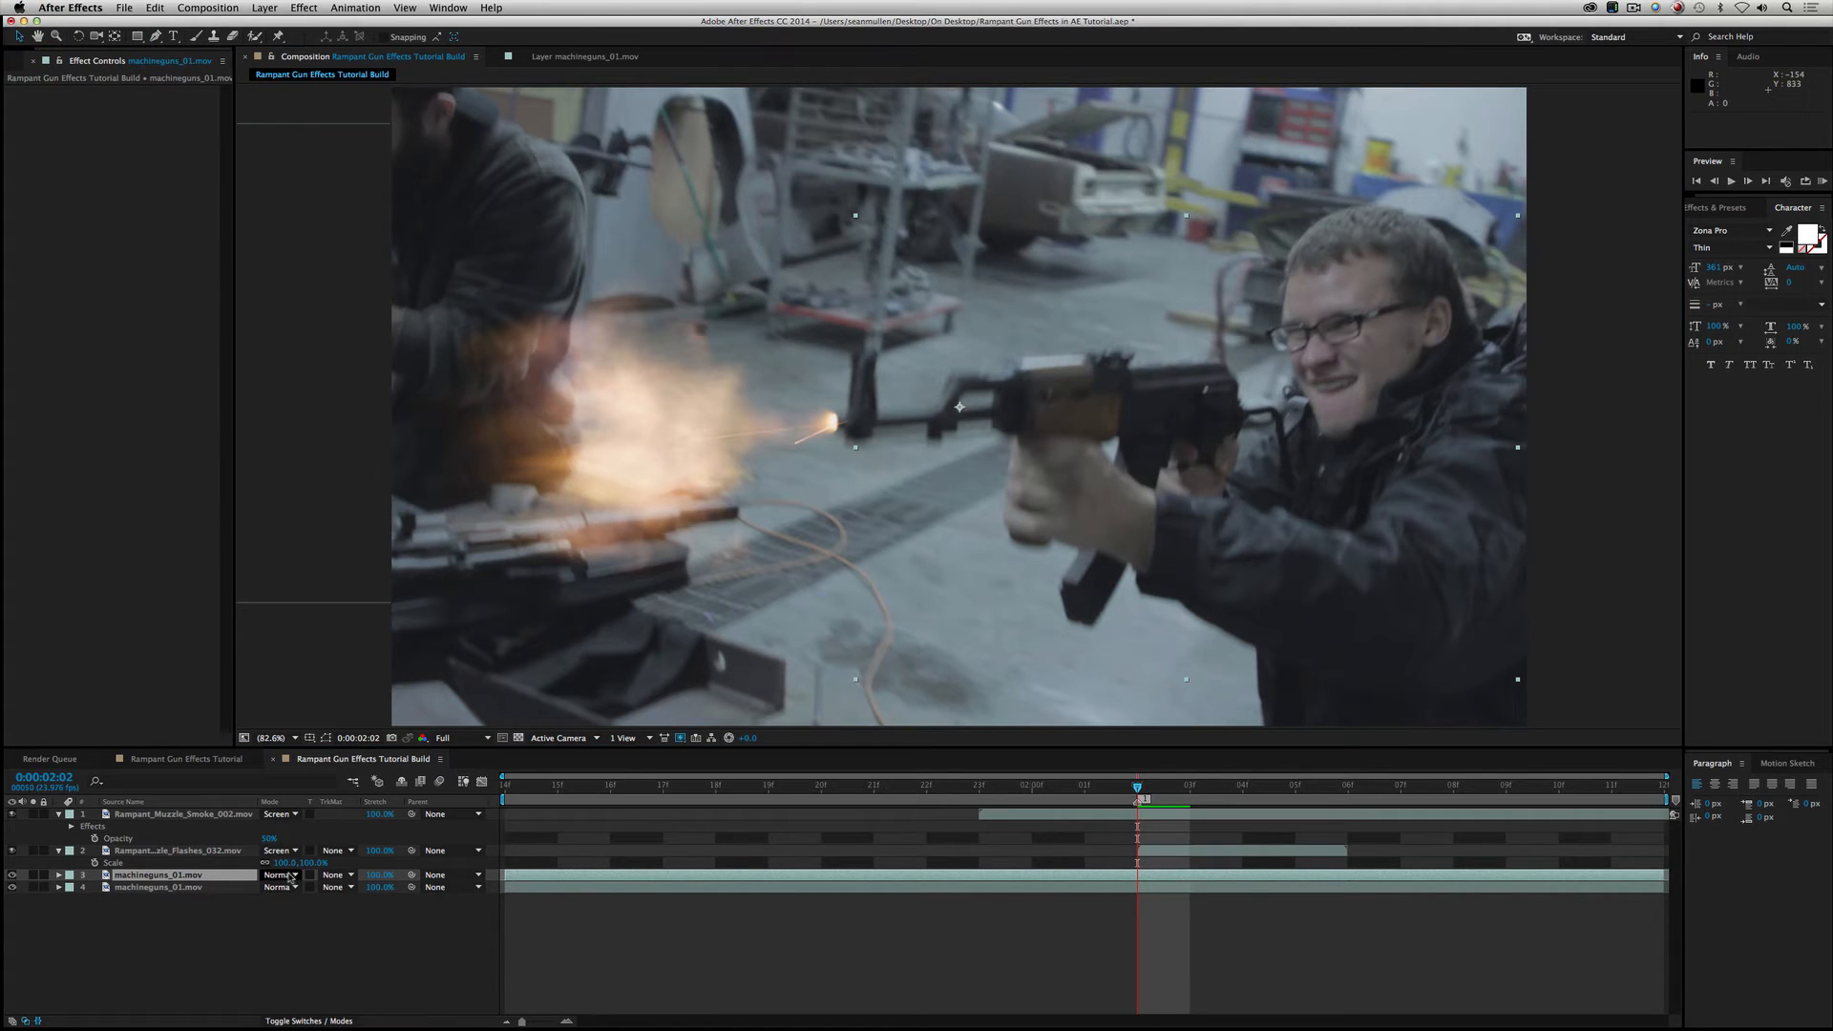
Step: Set the masked duplicate shooter layer's blending mode to Screen
{"action": "left_click", "coordinate": [281, 875]}
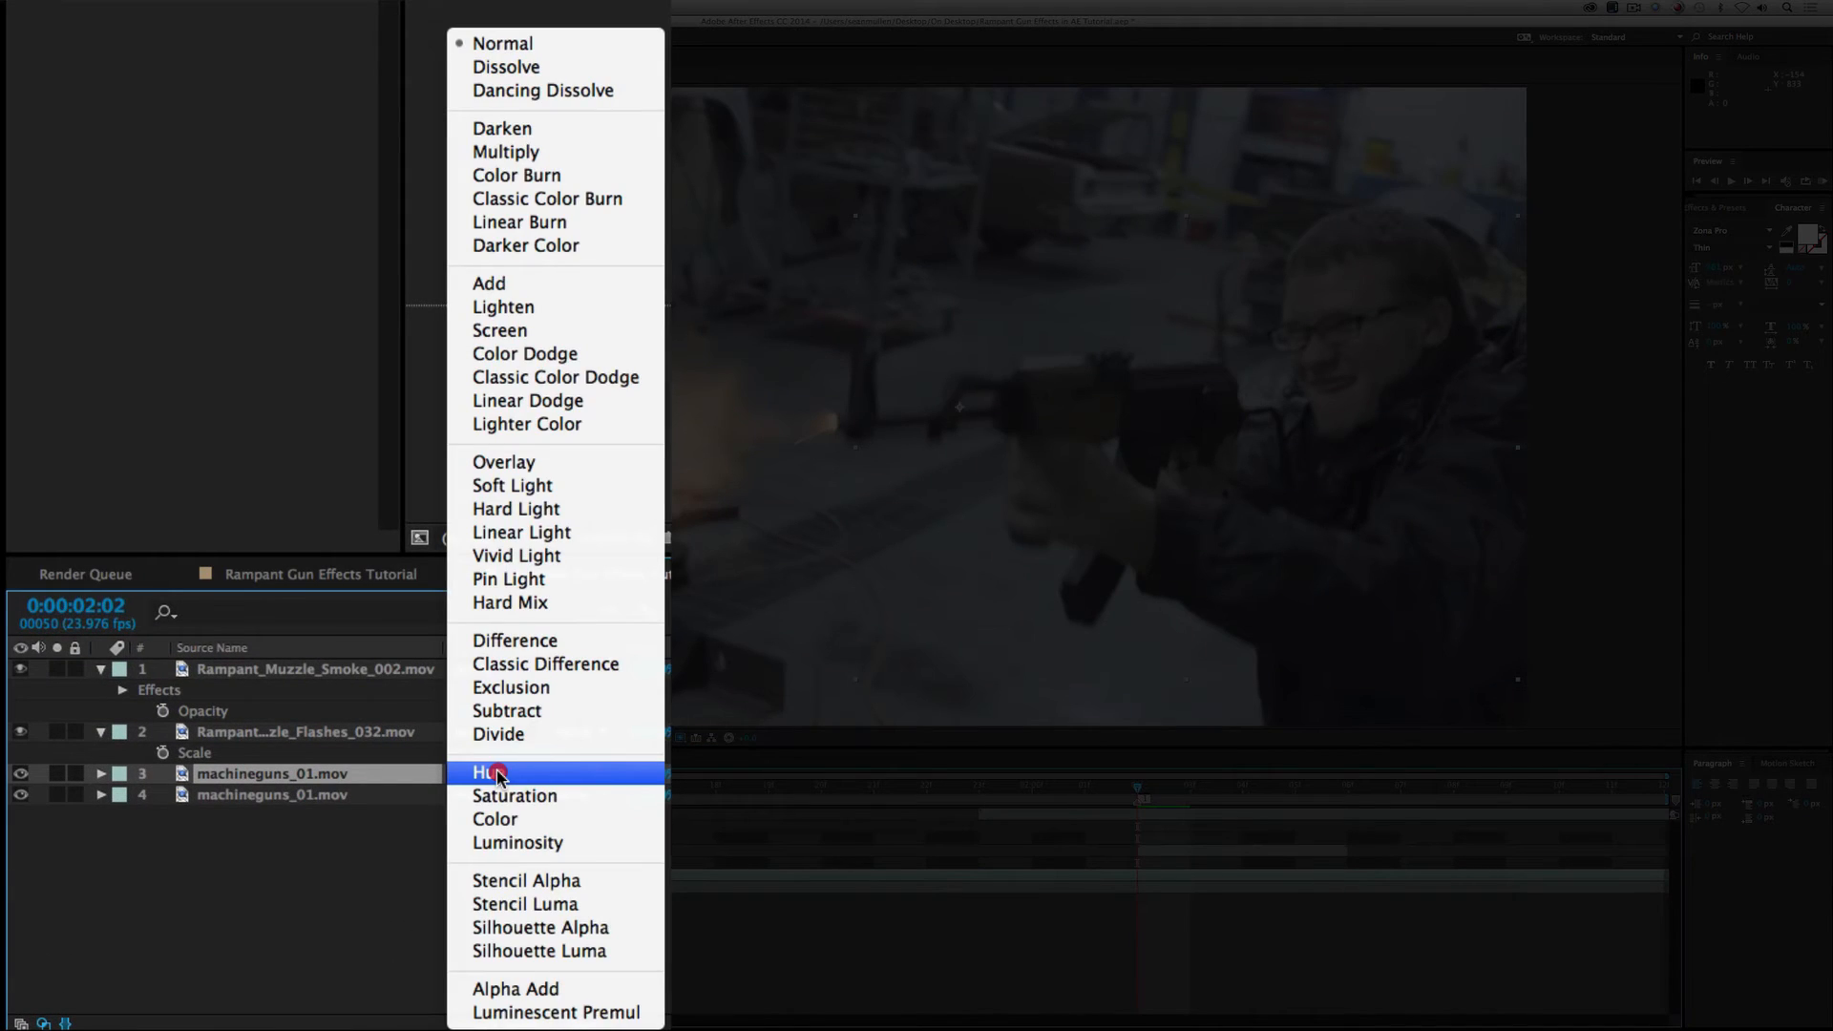
{"action": "mouse_move", "coordinate": [556, 306]}
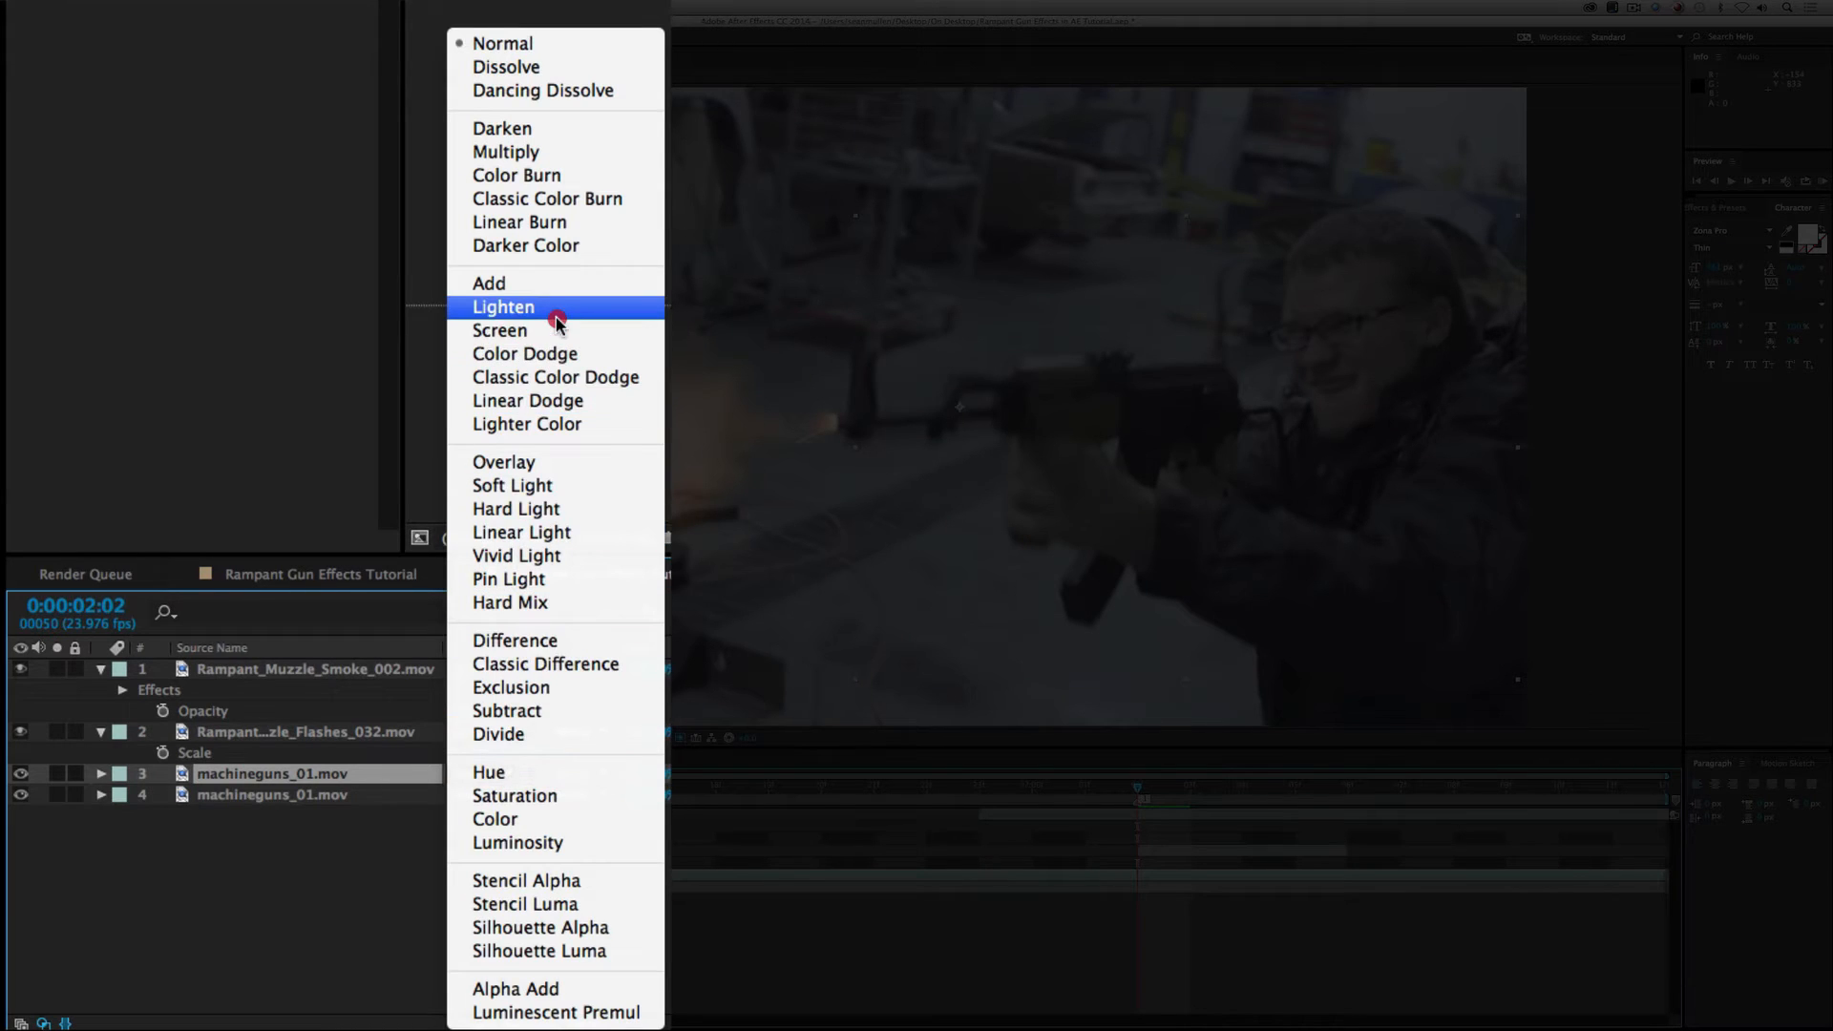
{"action": "left_click", "coordinate": [500, 330]}
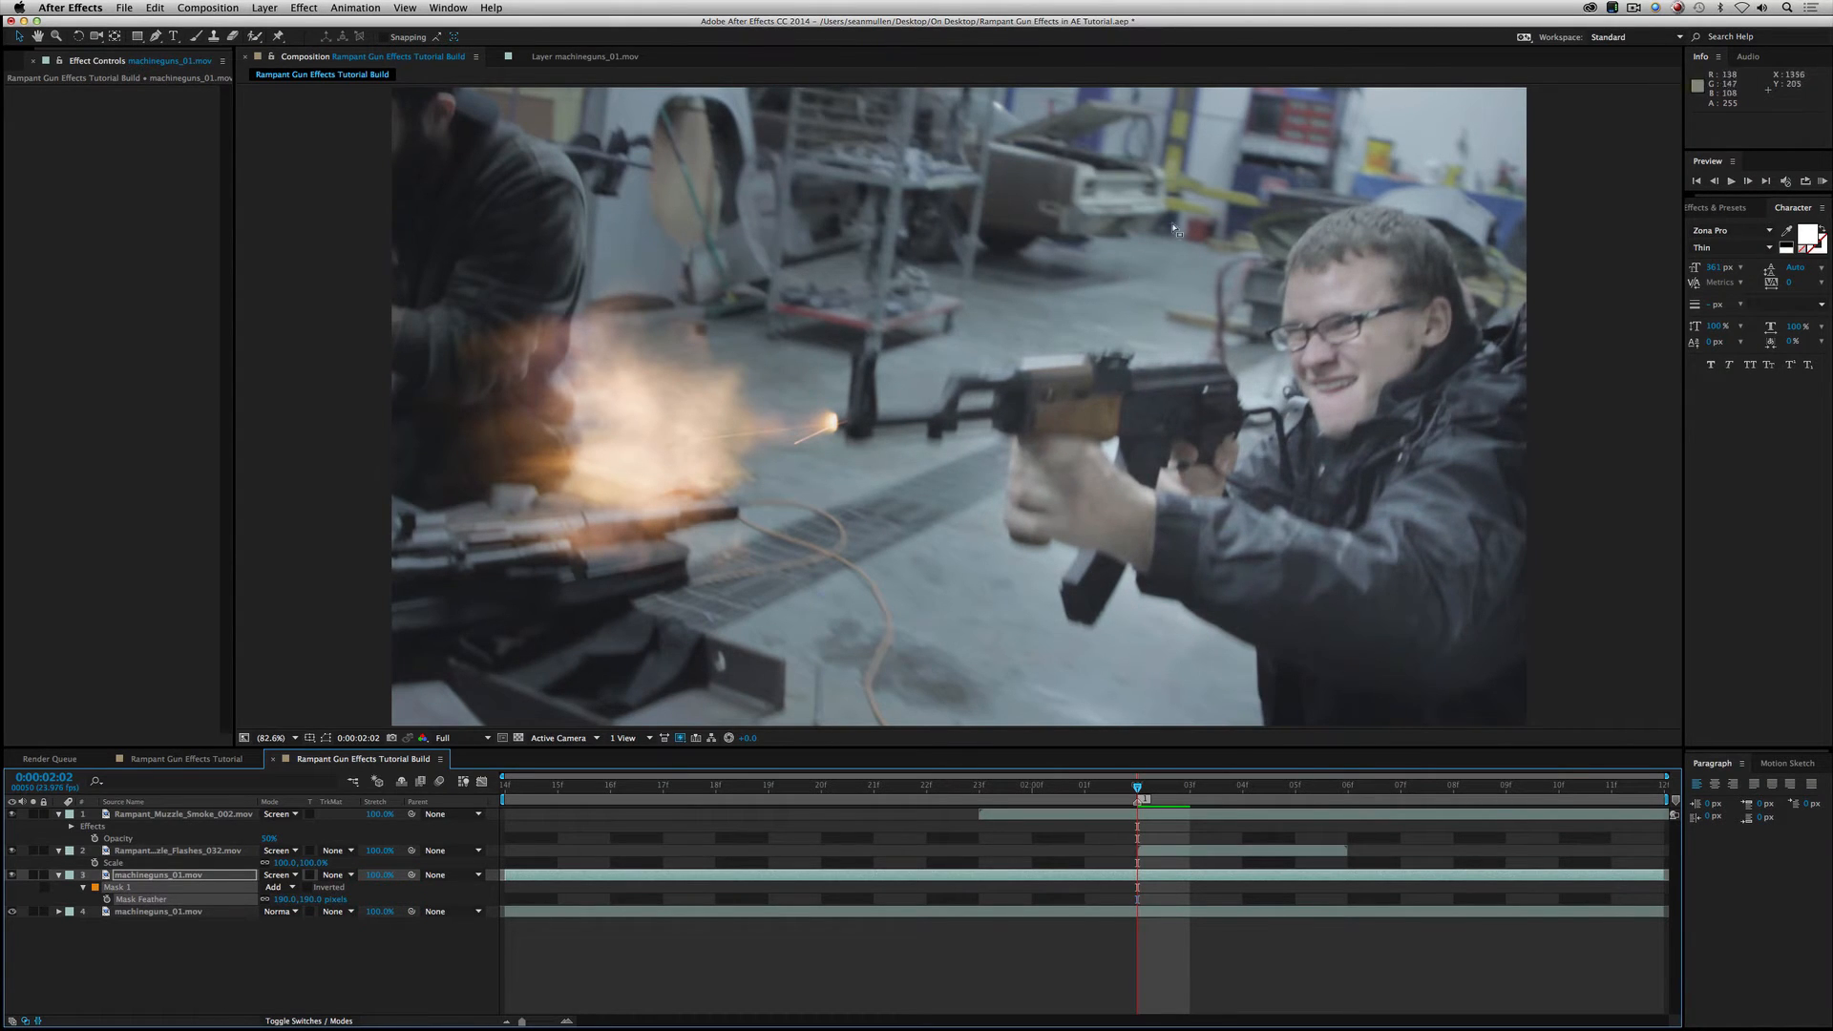
{"action": "mouse_move", "coordinate": [1172, 655]}
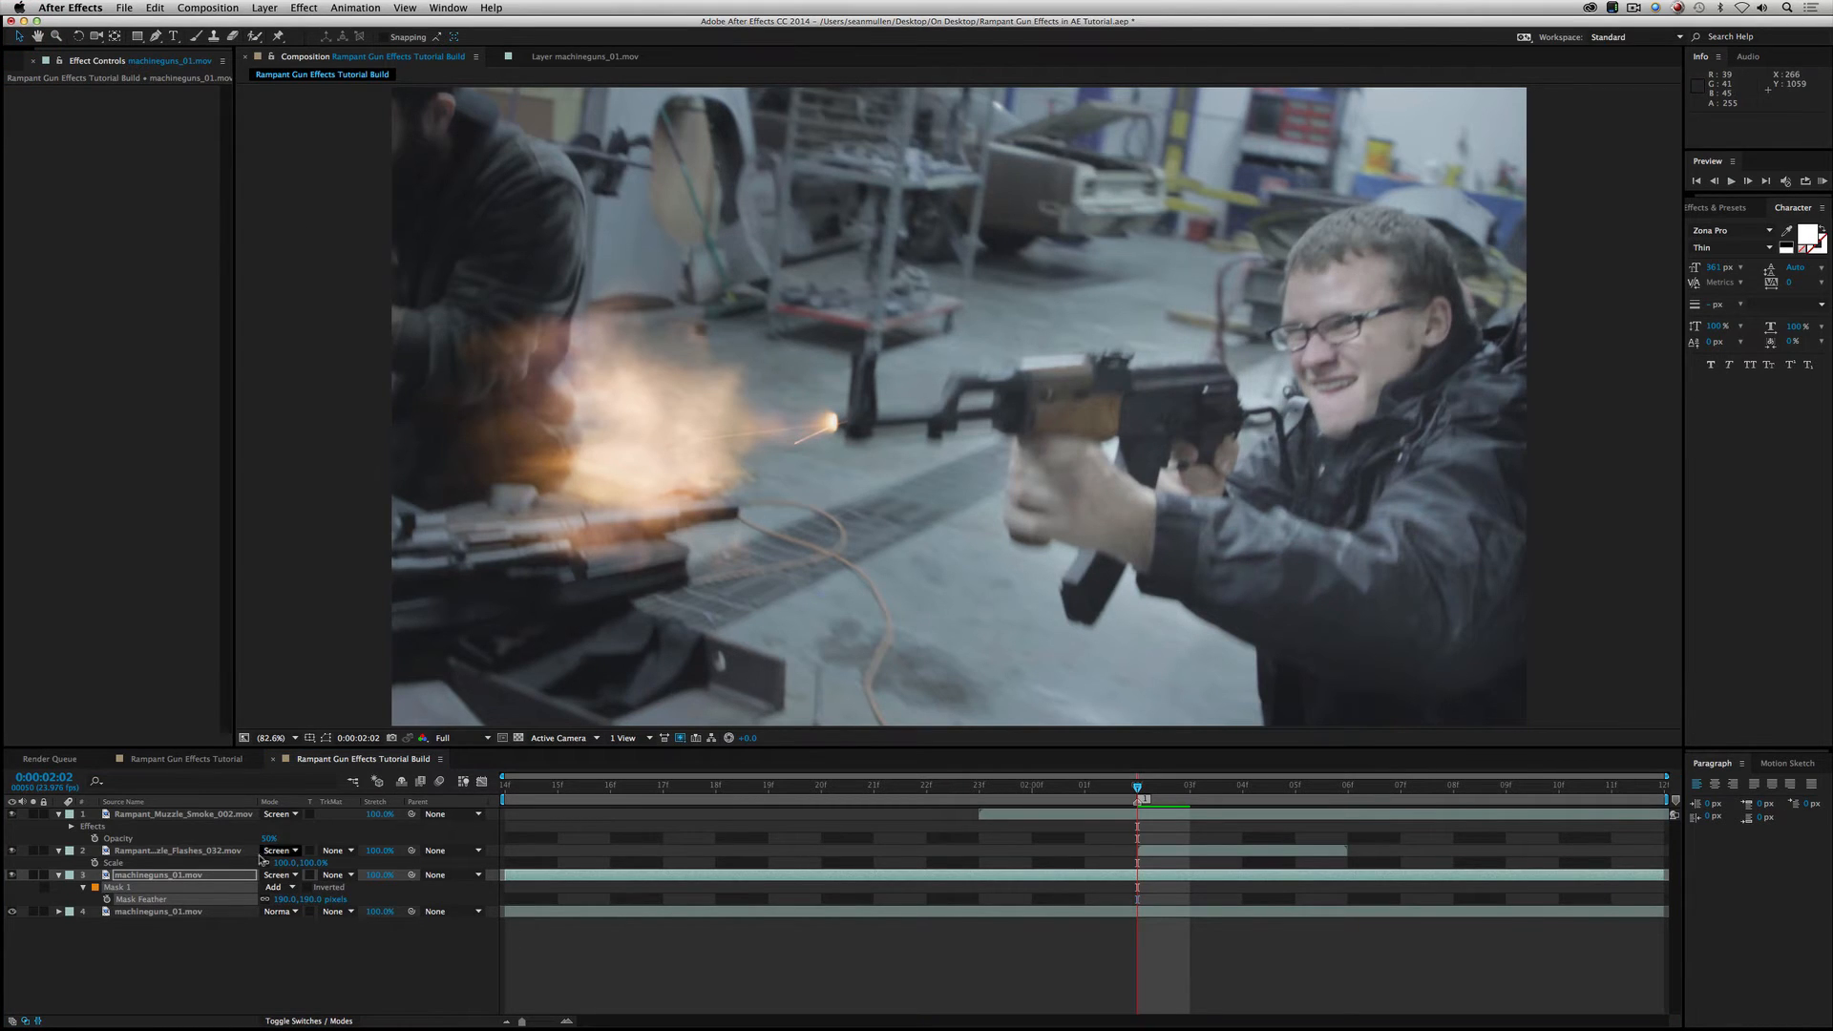
Step: Show all mask properties of the duplicate shooter layer and change its Mask Expansion
{"action": "left_click", "coordinate": [158, 875]}
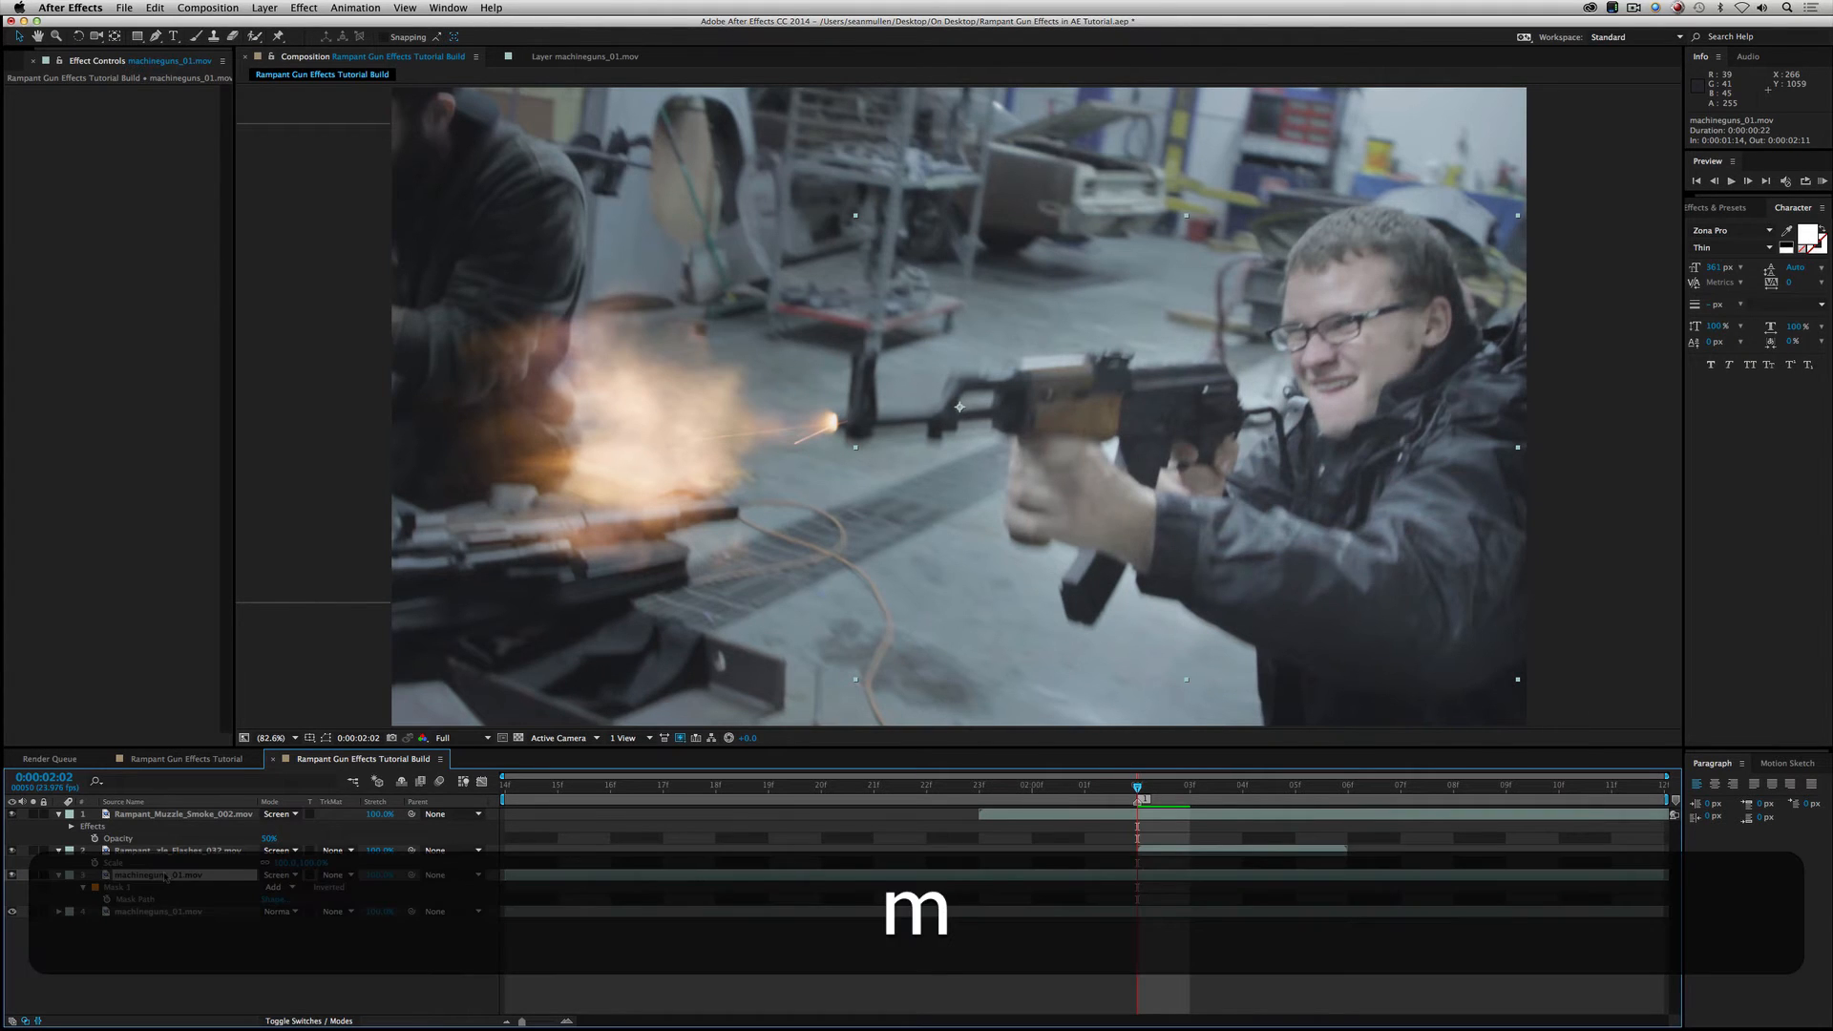
{"action": "left_click", "coordinate": [89, 900]}
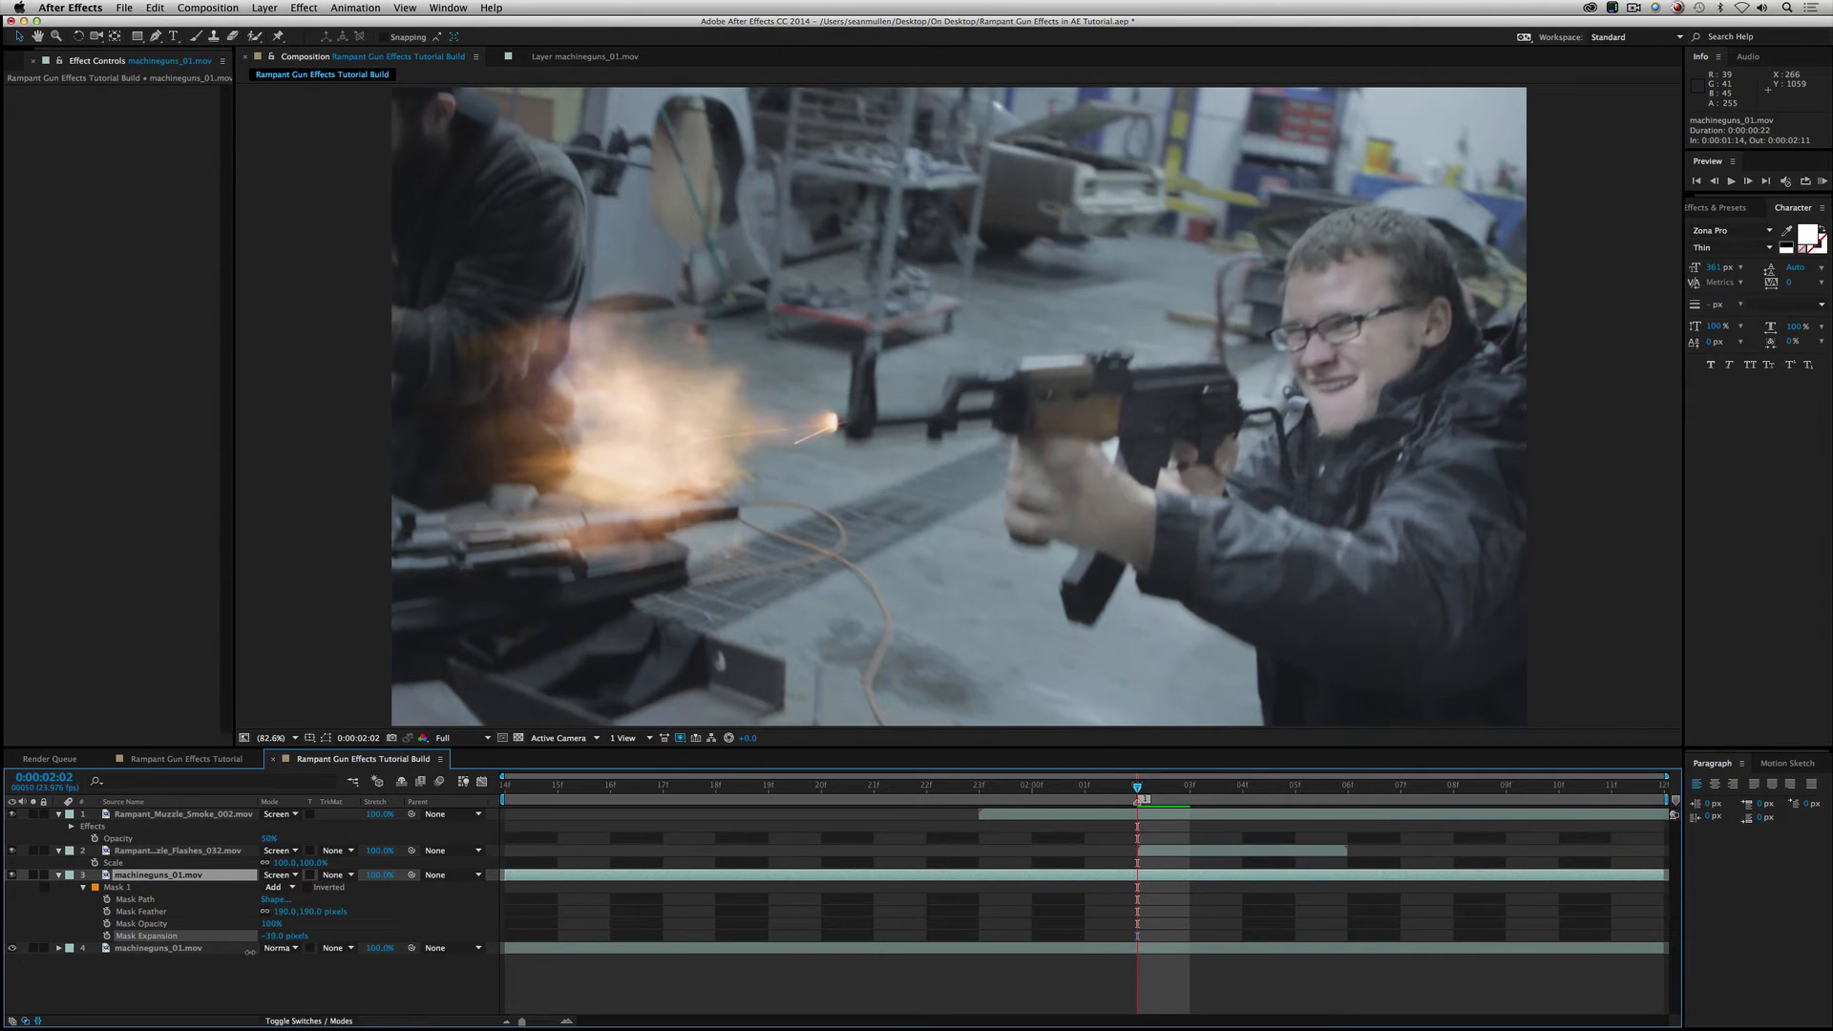
{"action": "left_click", "coordinate": [158, 875]}
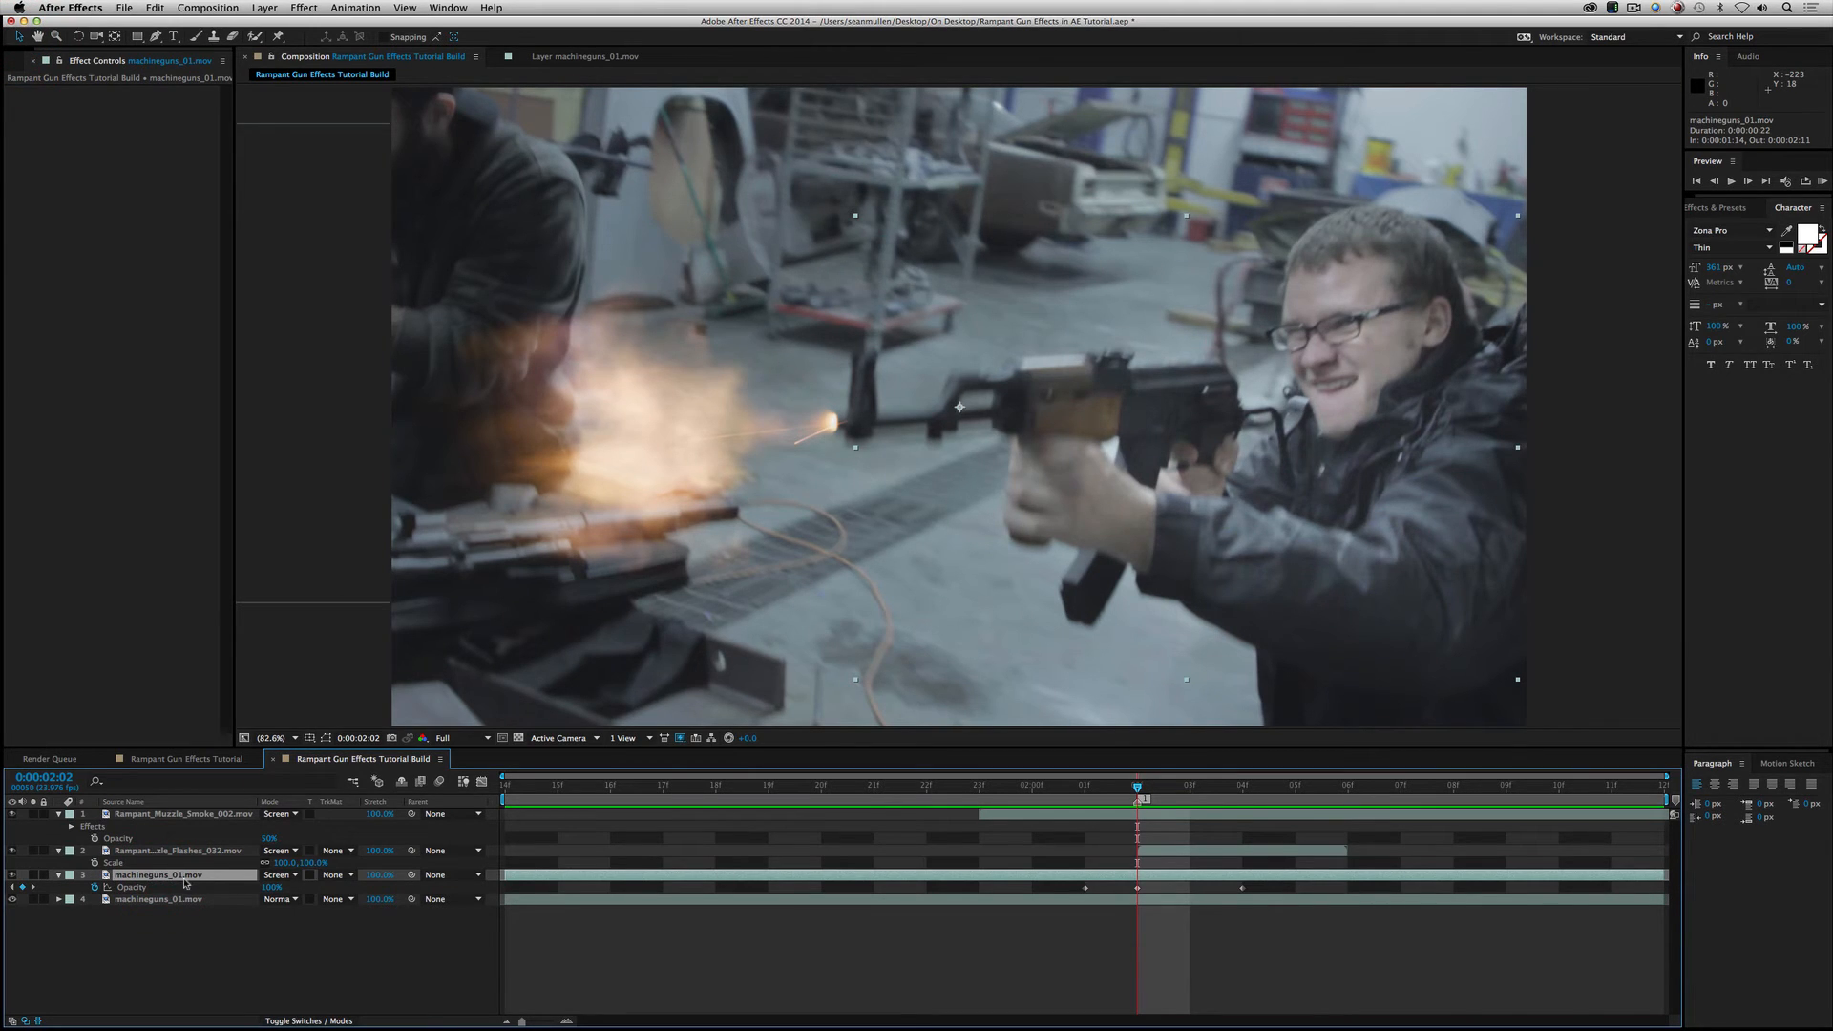
Step: Add a Tint effect to the shooter copy, mapping white to a warm orange
{"action": "left_click", "coordinate": [303, 9]}
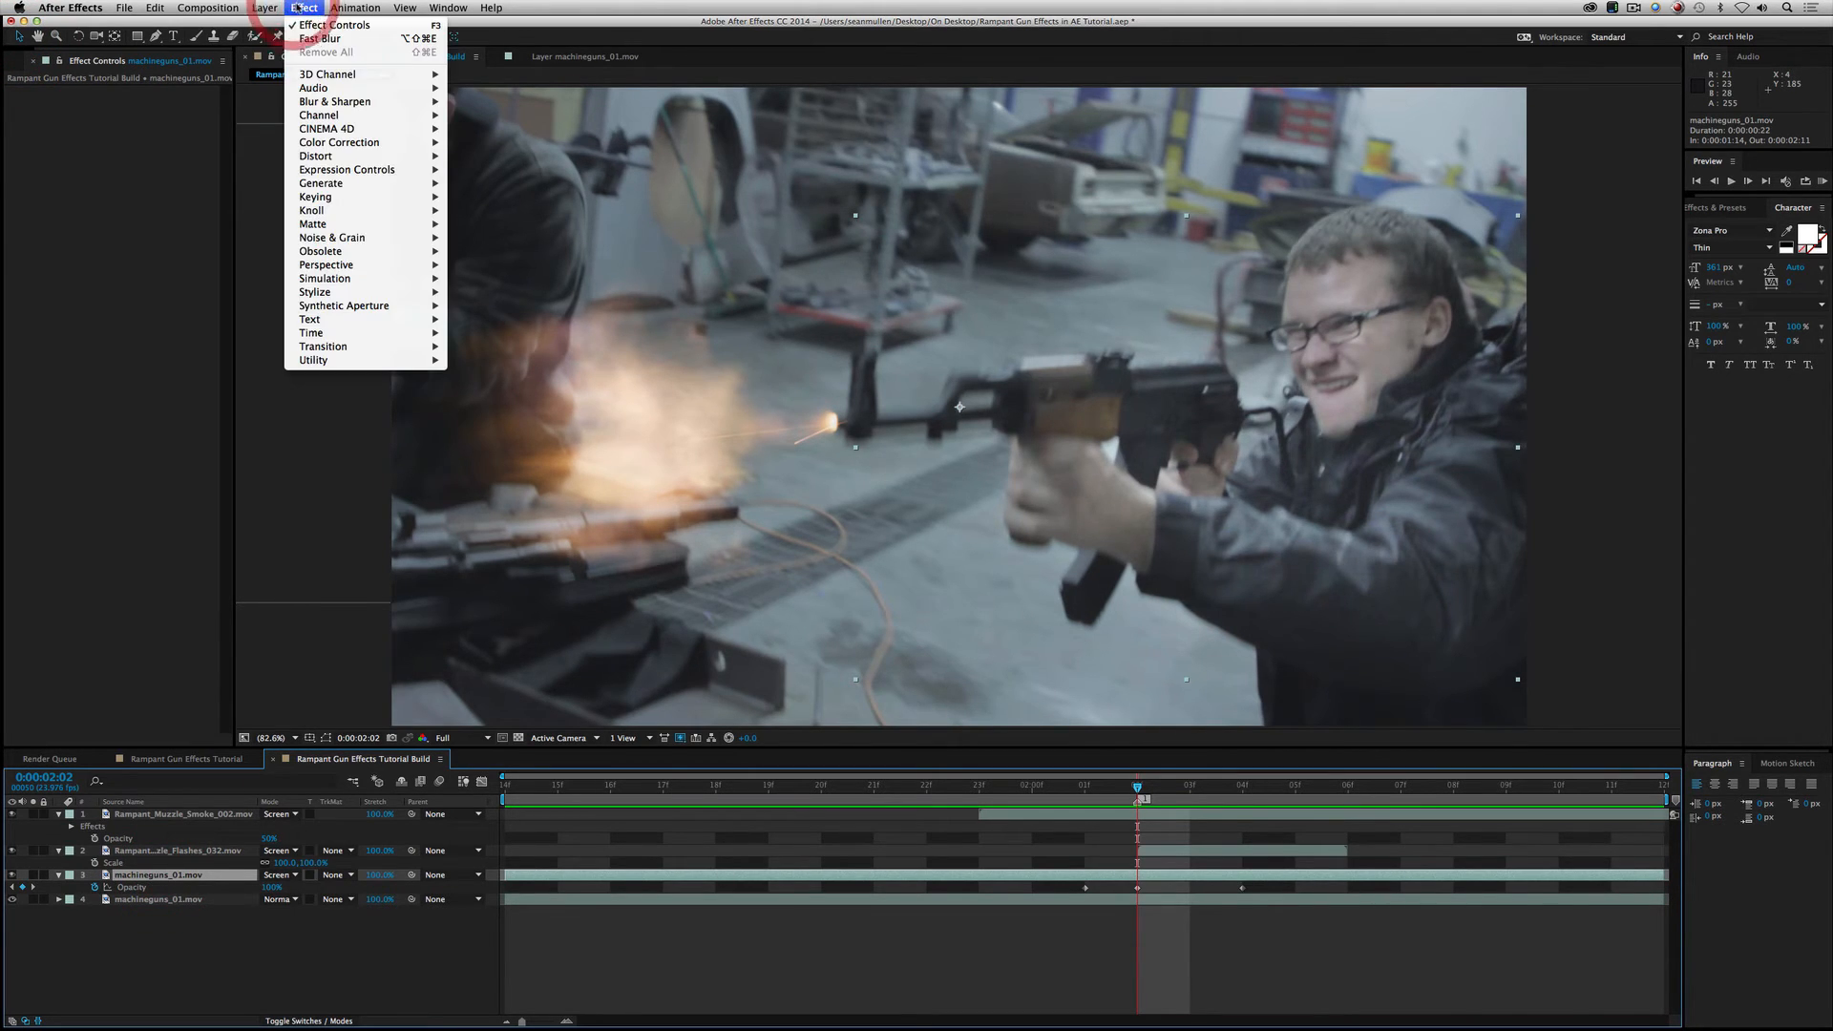
{"action": "mouse_move", "coordinate": [339, 141]}
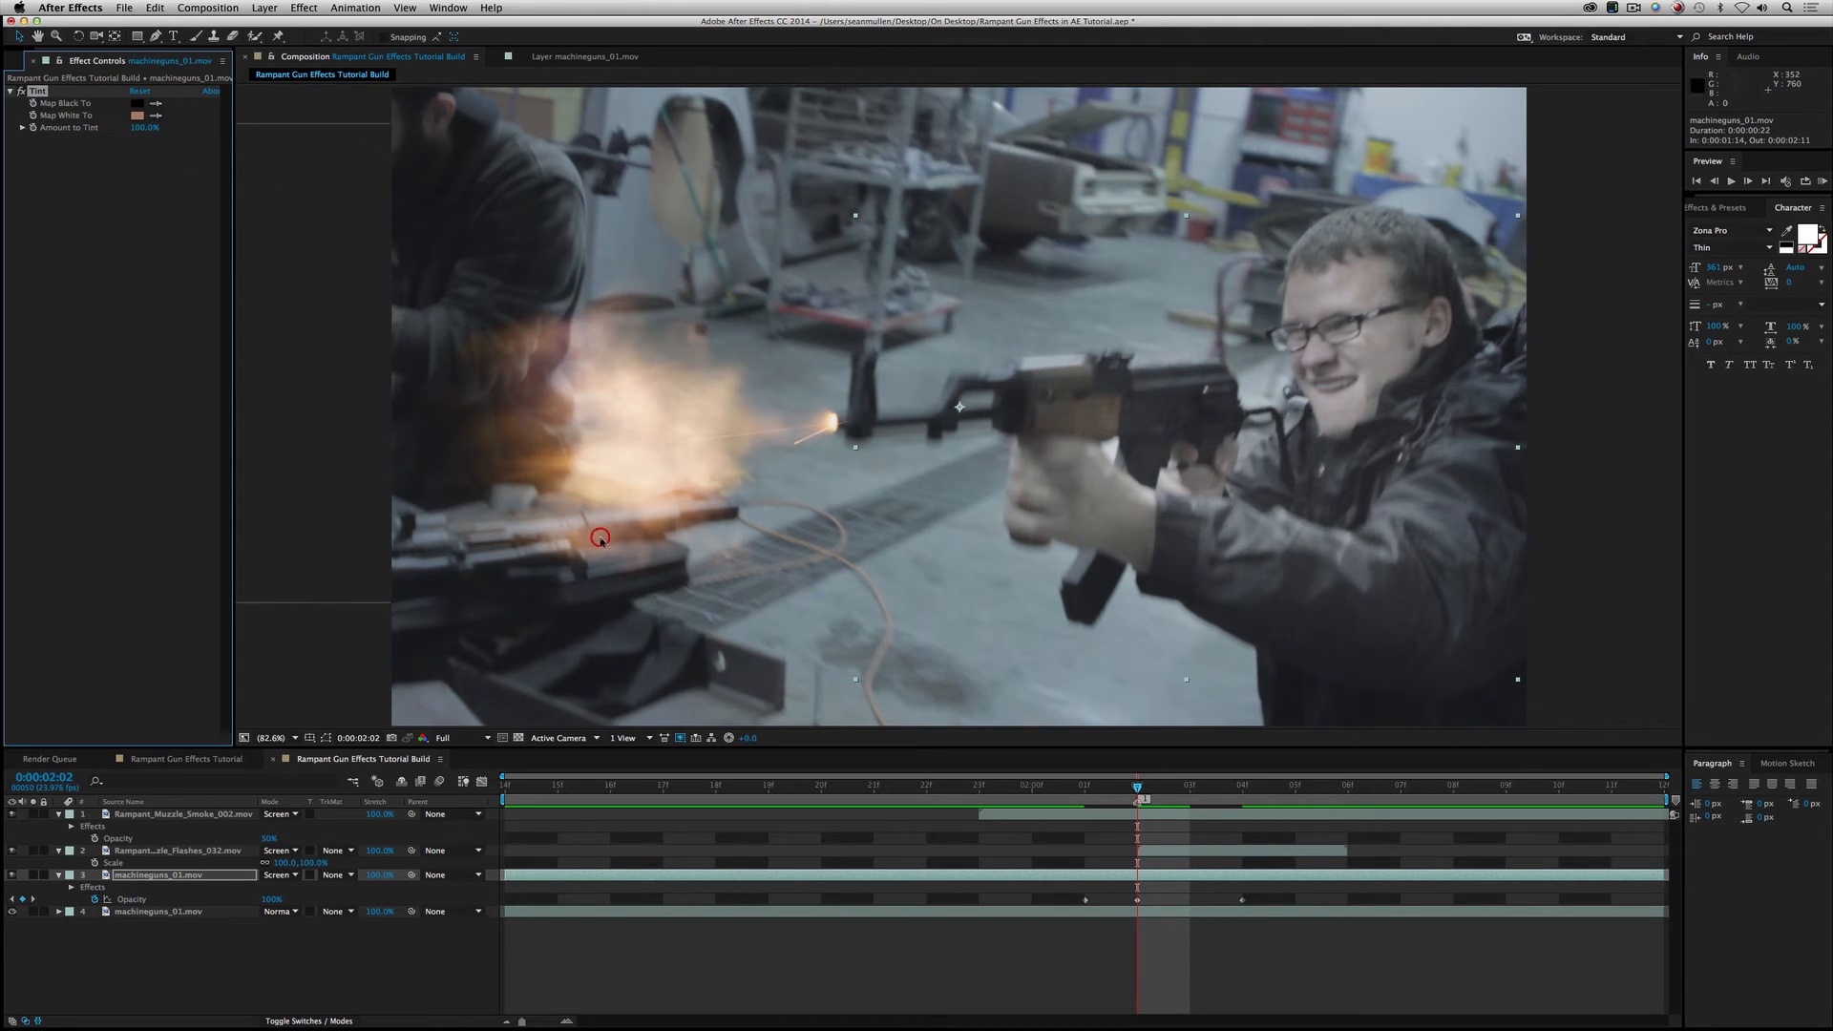
{"action": "left_click", "coordinate": [137, 115]}
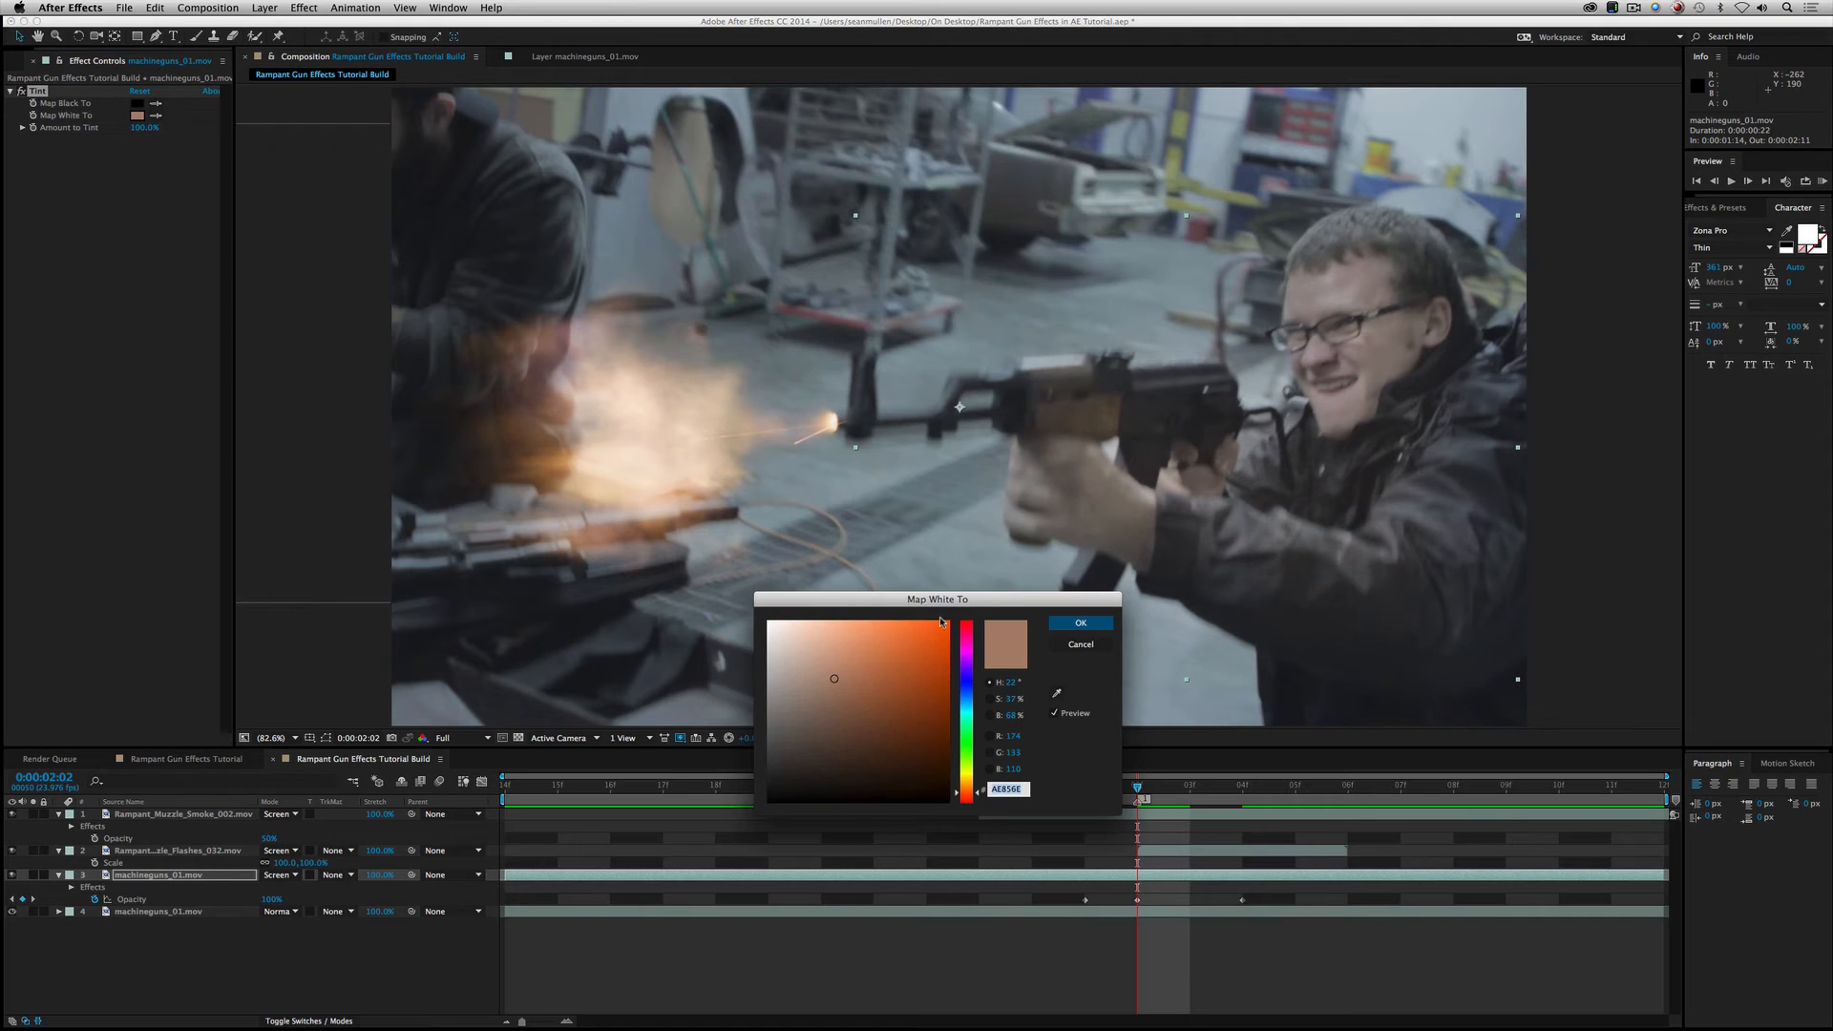
{"action": "left_click", "coordinate": [875, 629]}
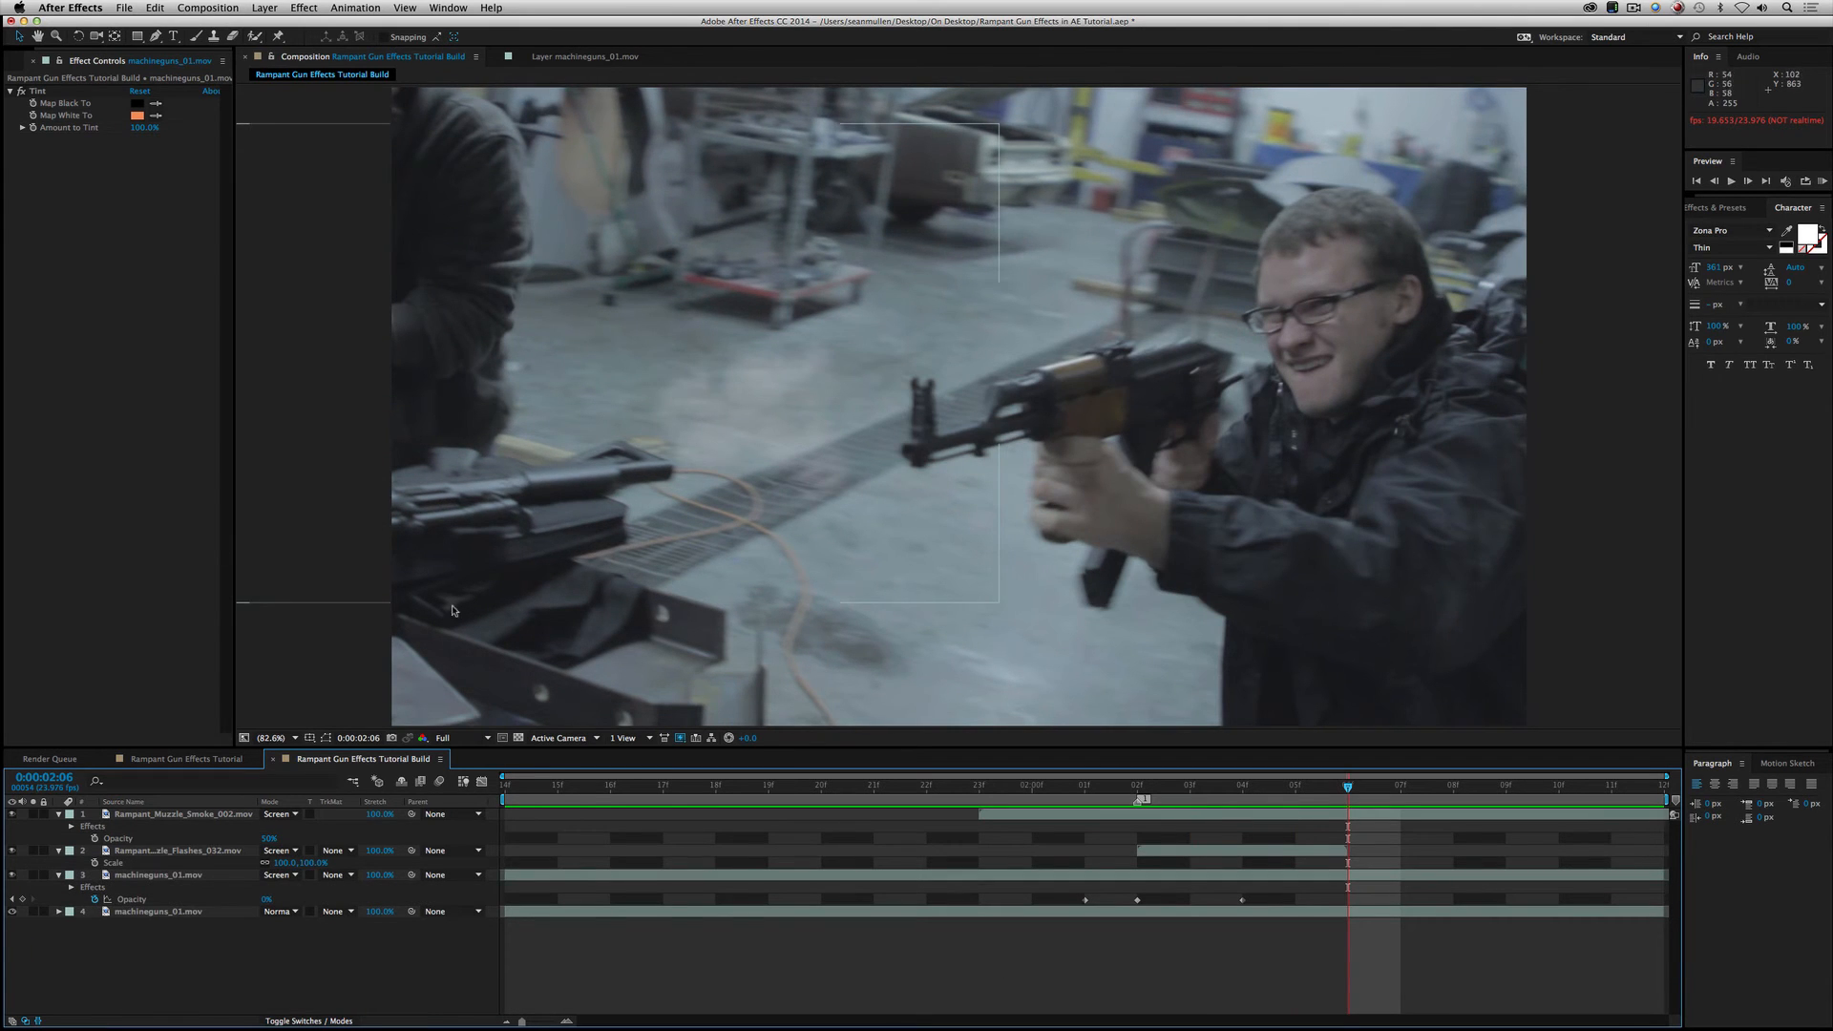
{"action": "mouse_move", "coordinate": [483, 306]}
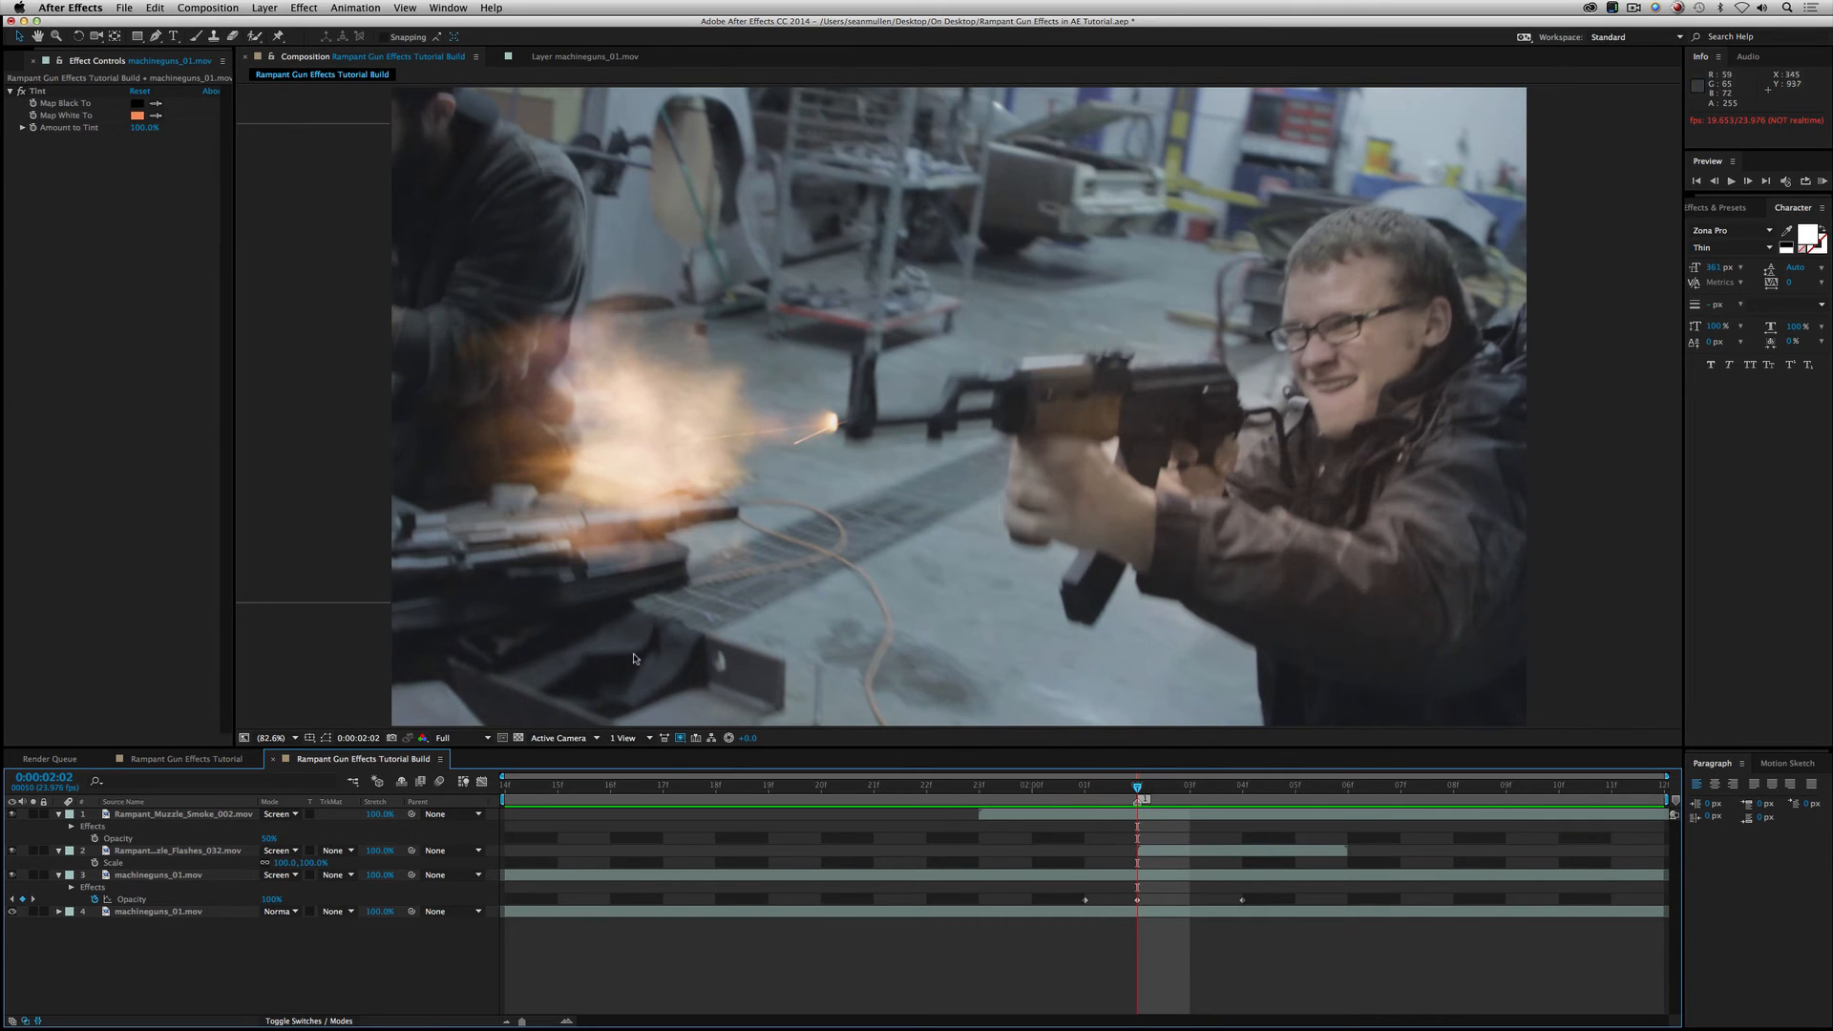
{"action": "mouse_move", "coordinate": [1119, 686]}
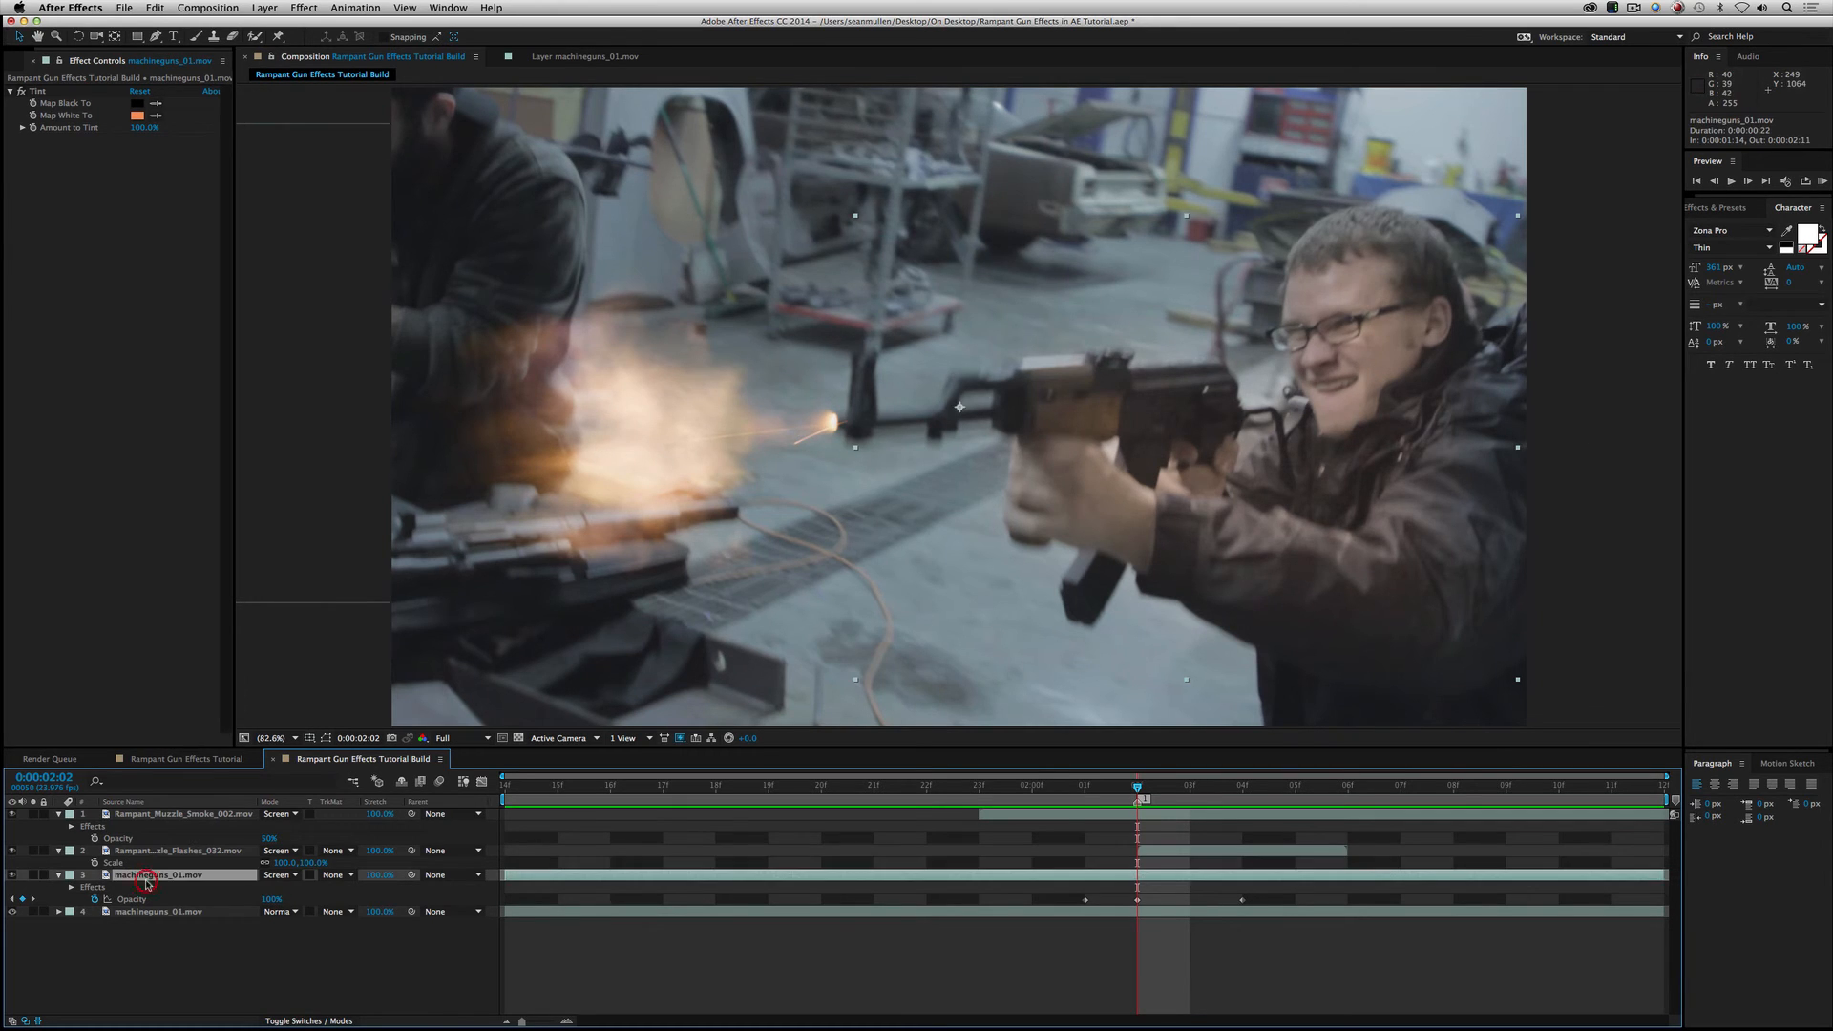
{"action": "mouse_move", "coordinate": [189, 889]}
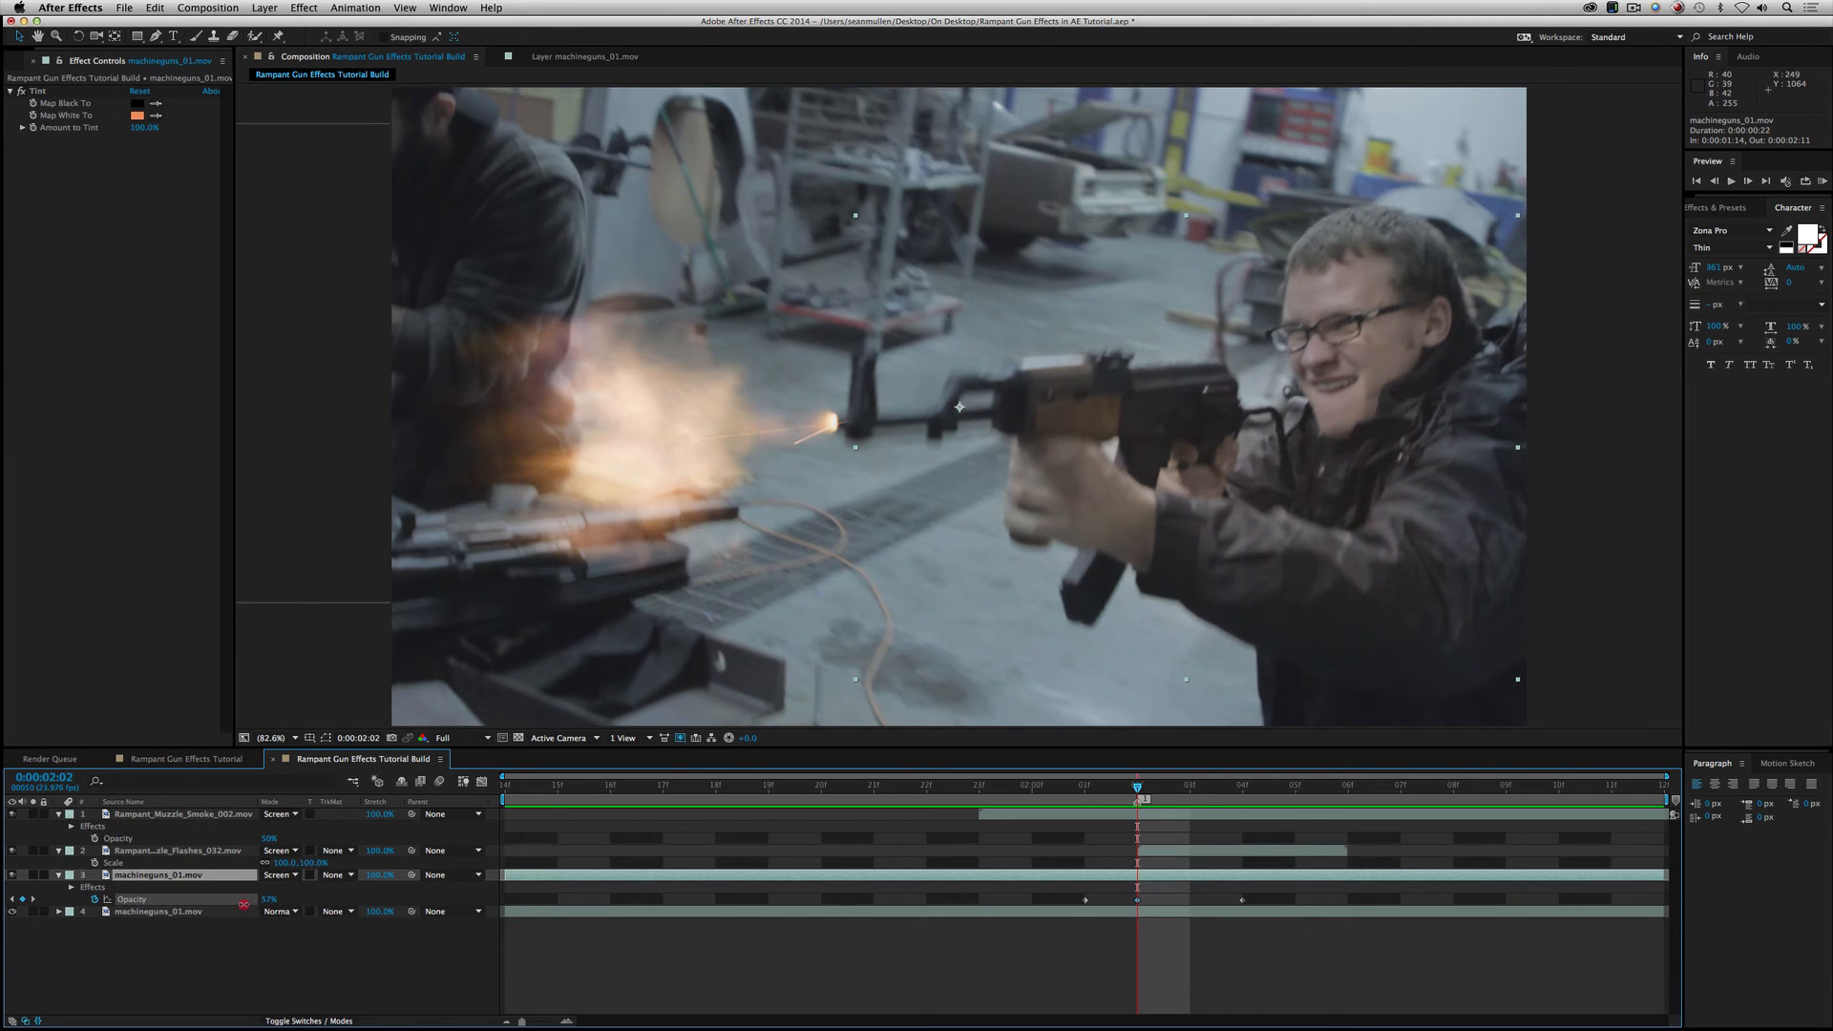
Step: Lower the orange shooter copy's opacity to about 70% at the flash frame
{"action": "left_click_drag", "start_coordinate": [269, 900], "coordinate": [272, 900]}
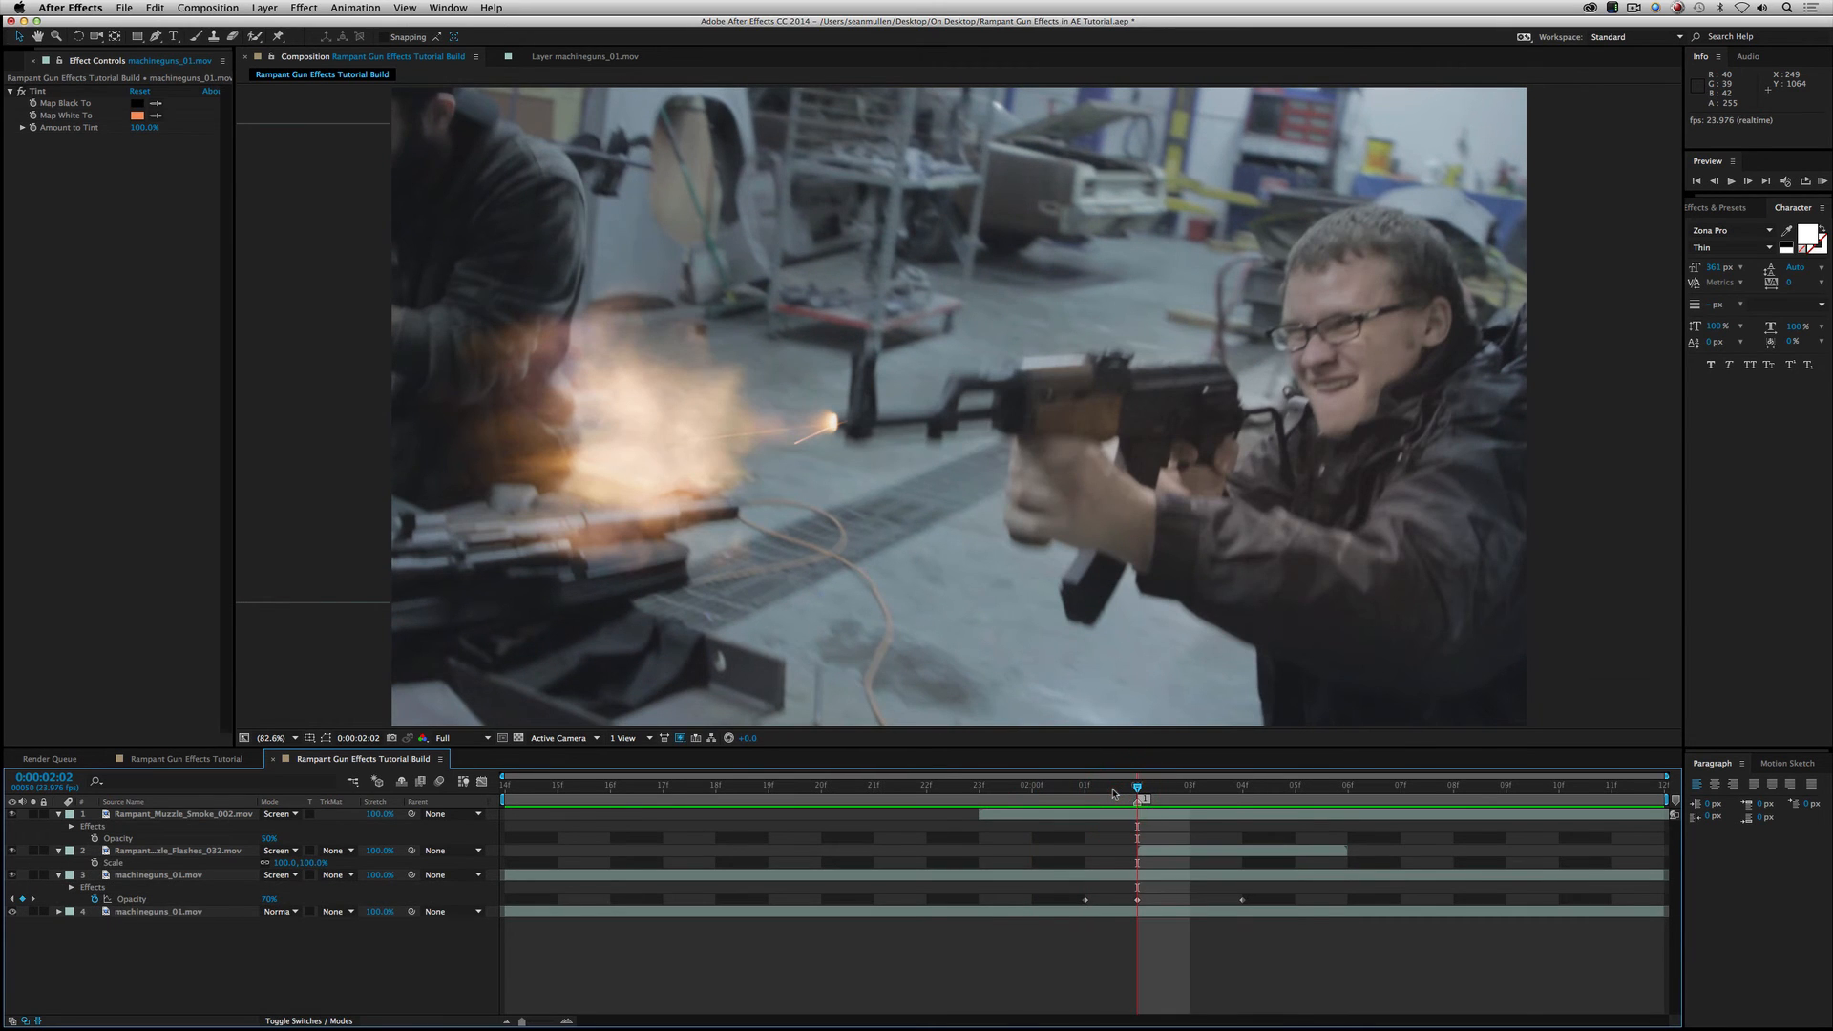
{"action": "mouse_move", "coordinate": [1137, 786]}
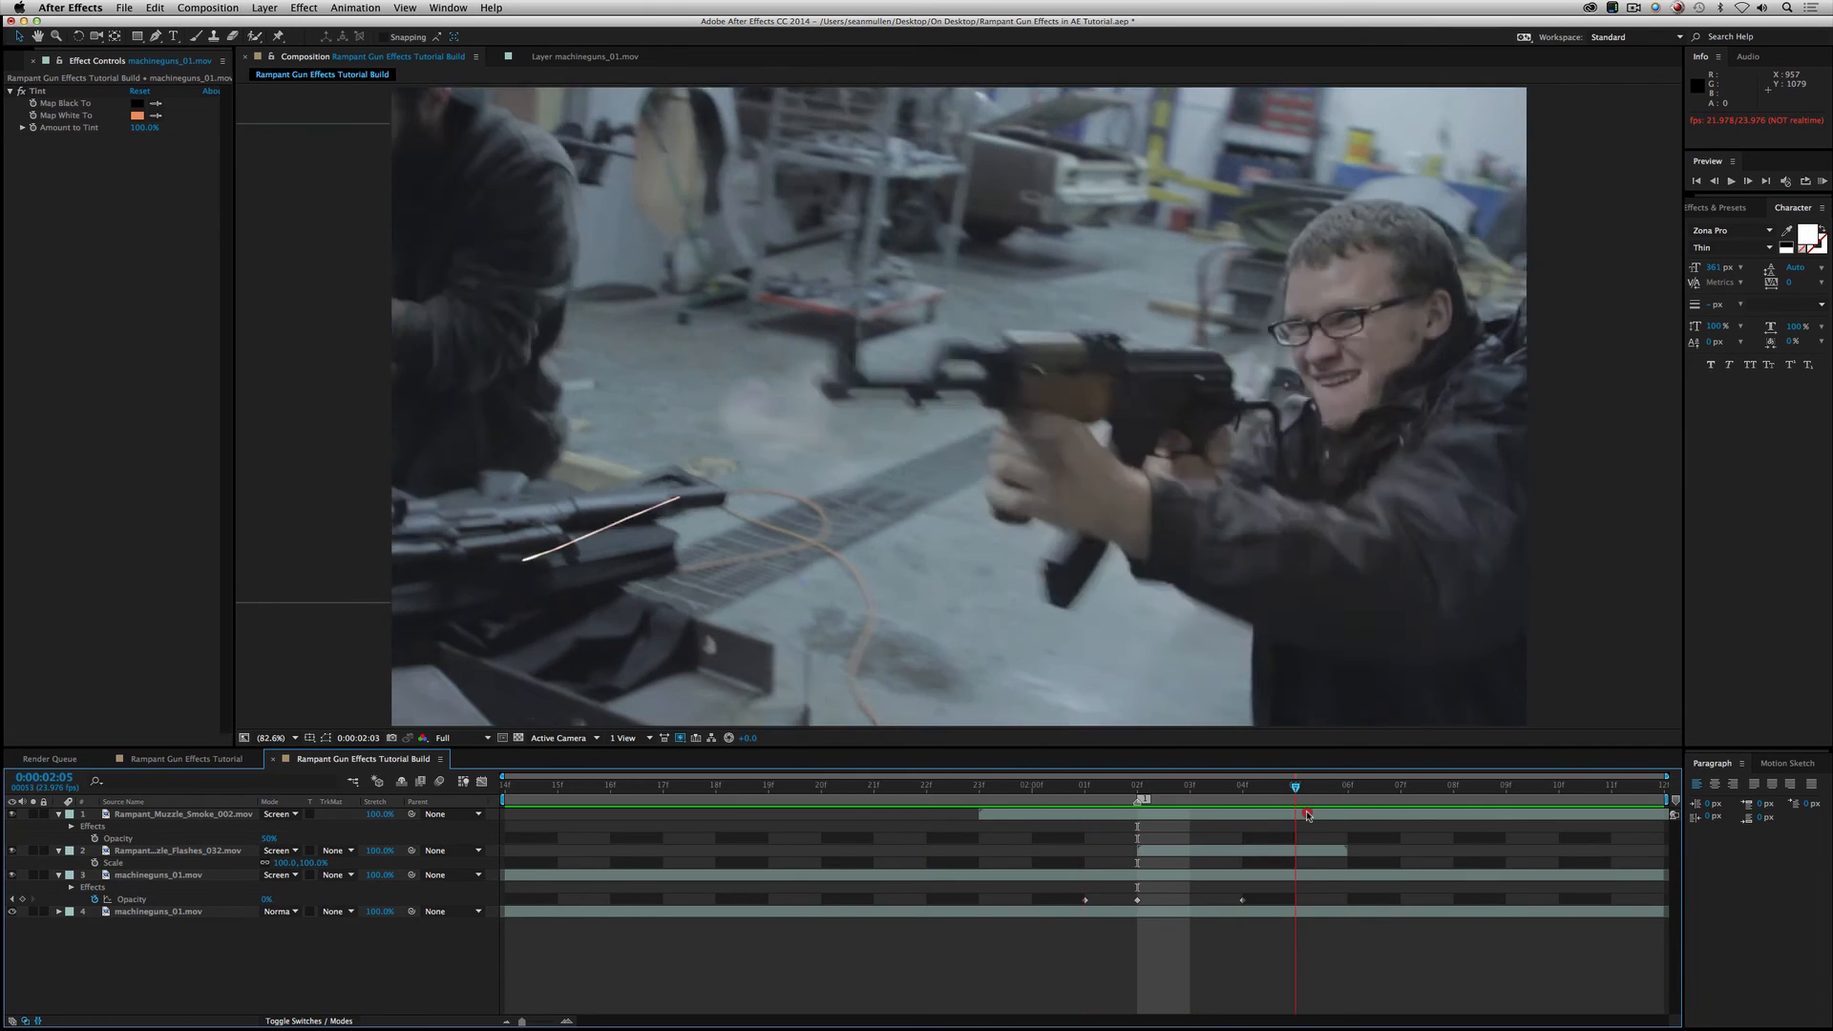
{"action": "left_click", "coordinate": [1033, 785]}
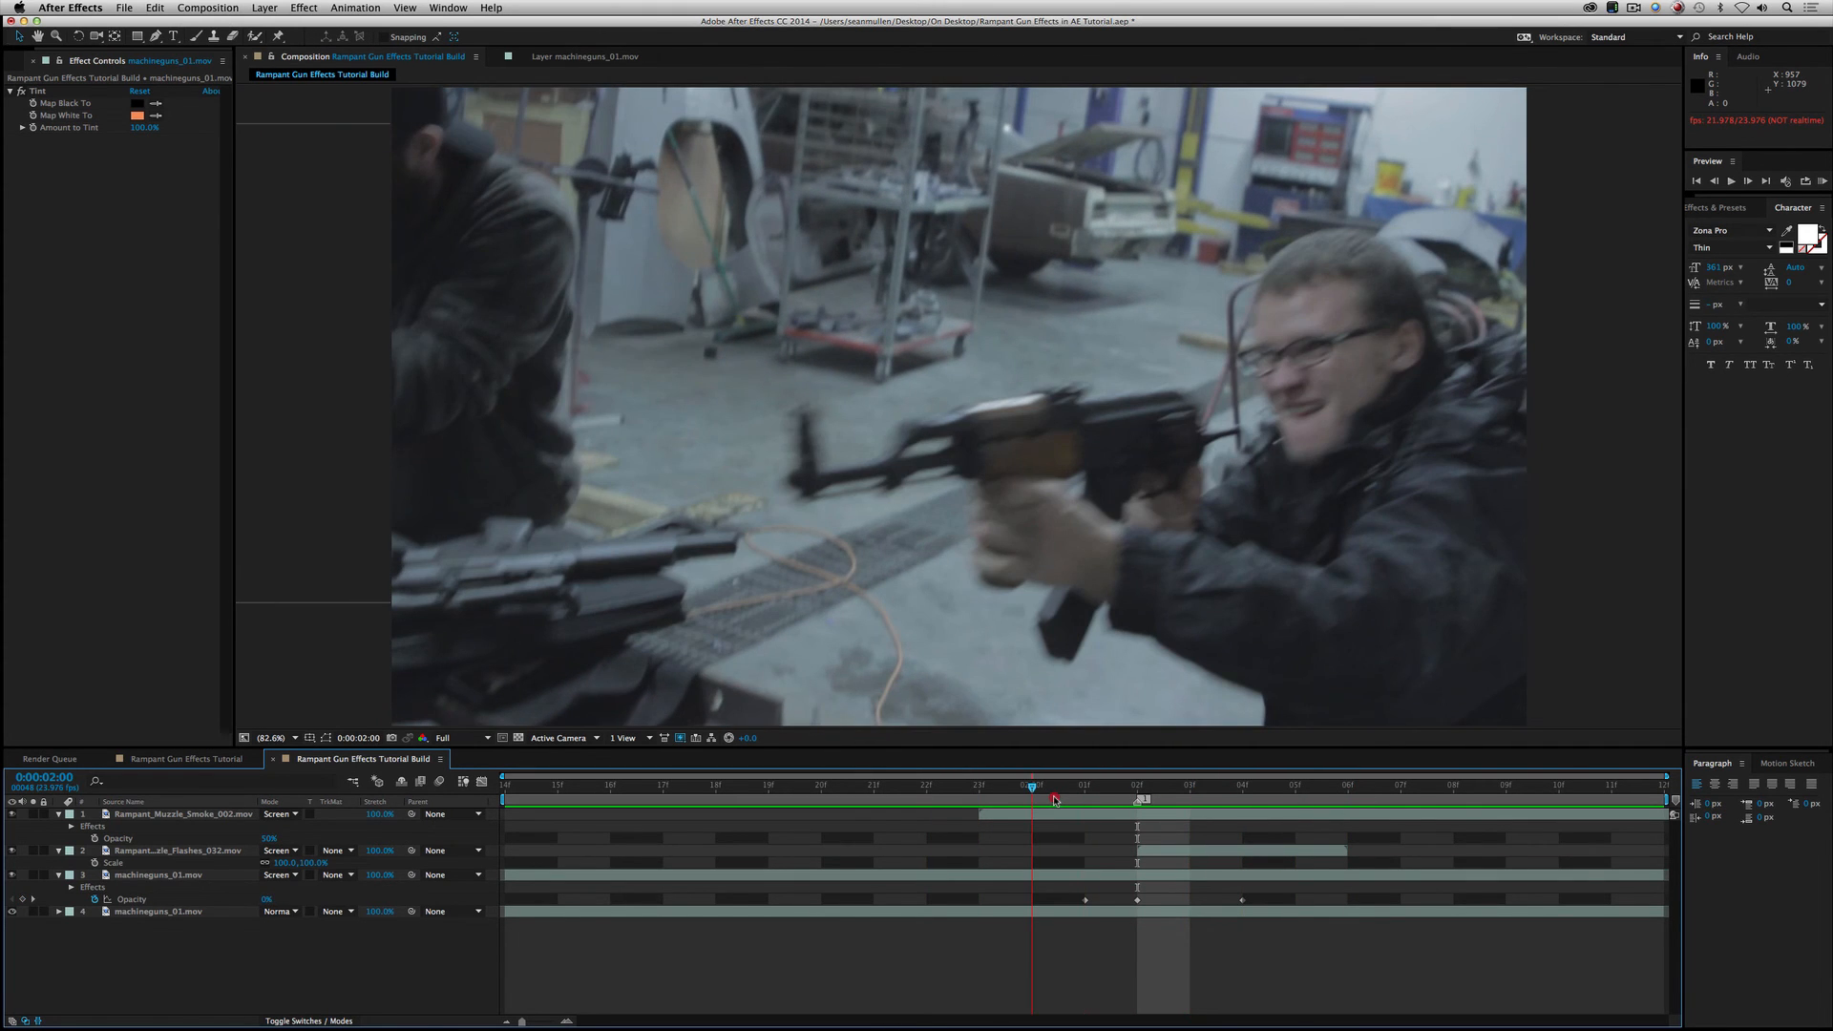
{"action": "left_click_drag", "start_coordinate": [1032, 785], "coordinate": [1188, 785]}
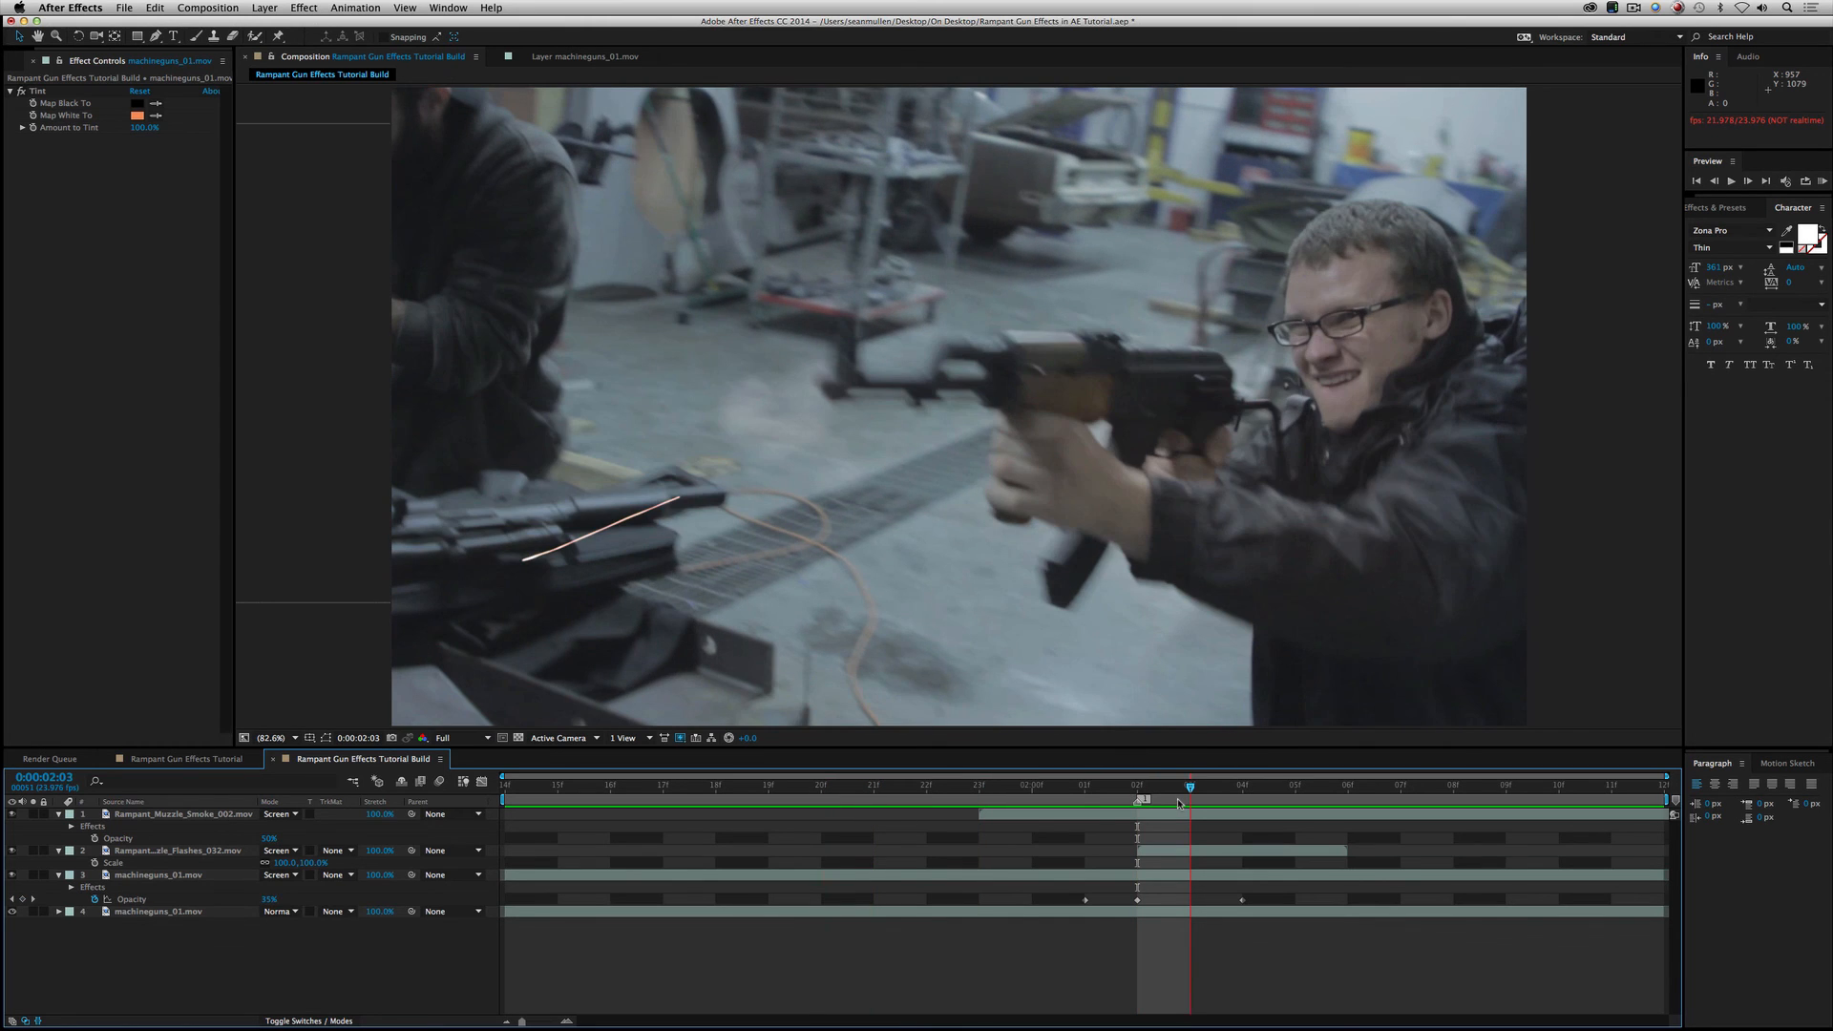